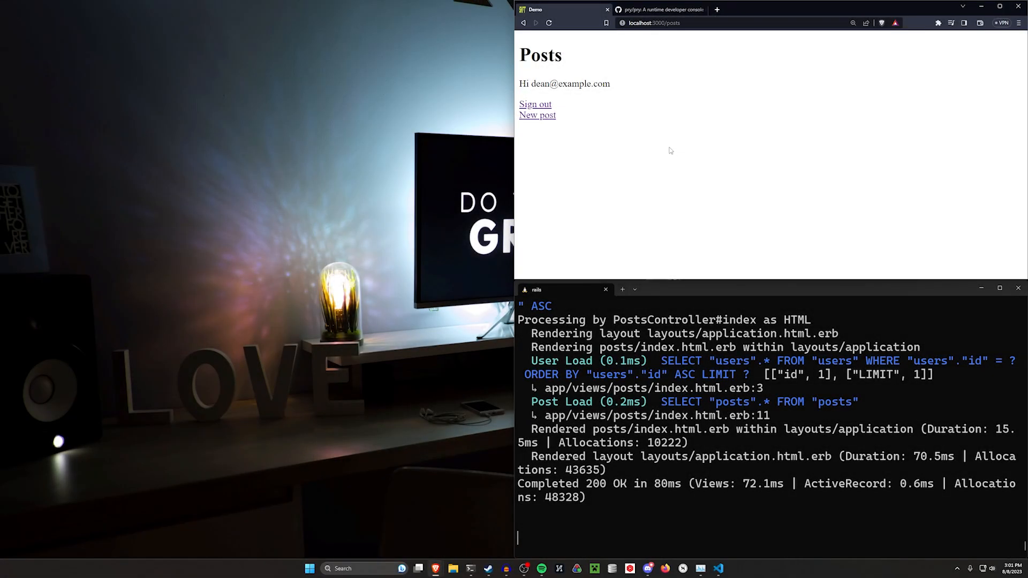
Show the pry/pry GitHub README full screen, scrolled to its Table of Contents
click(659, 9)
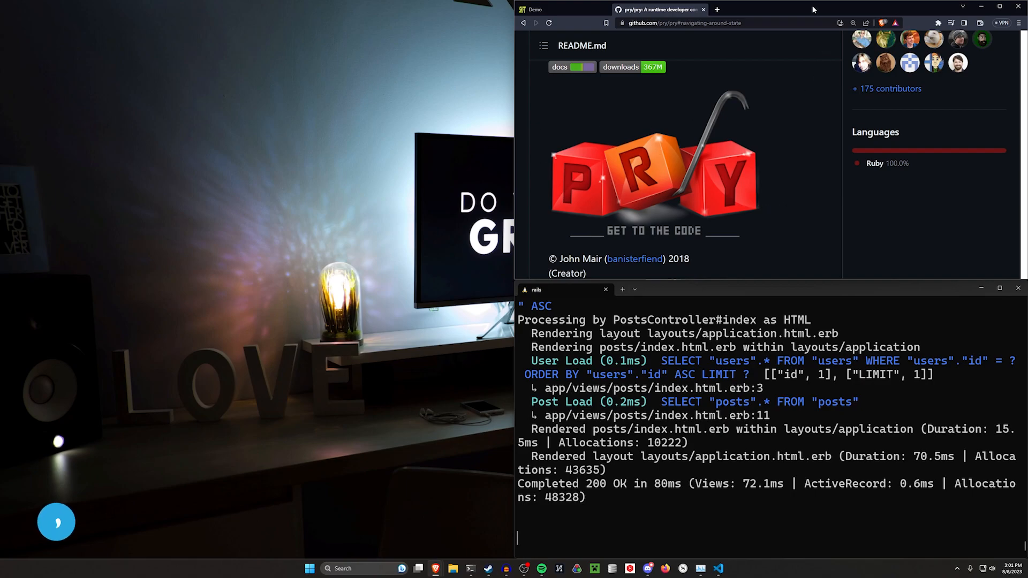
key(f11)
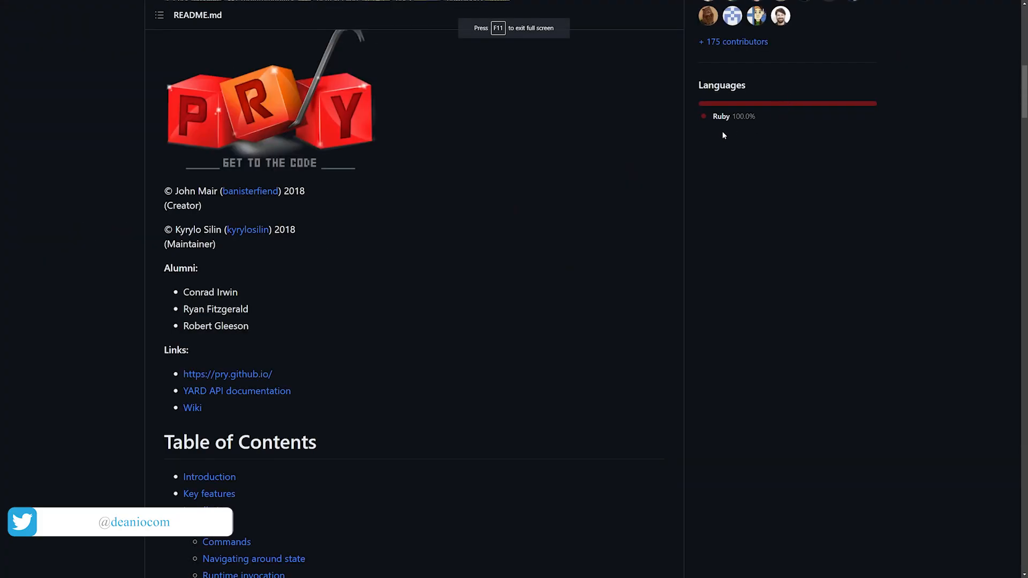
scroll(up, 3)
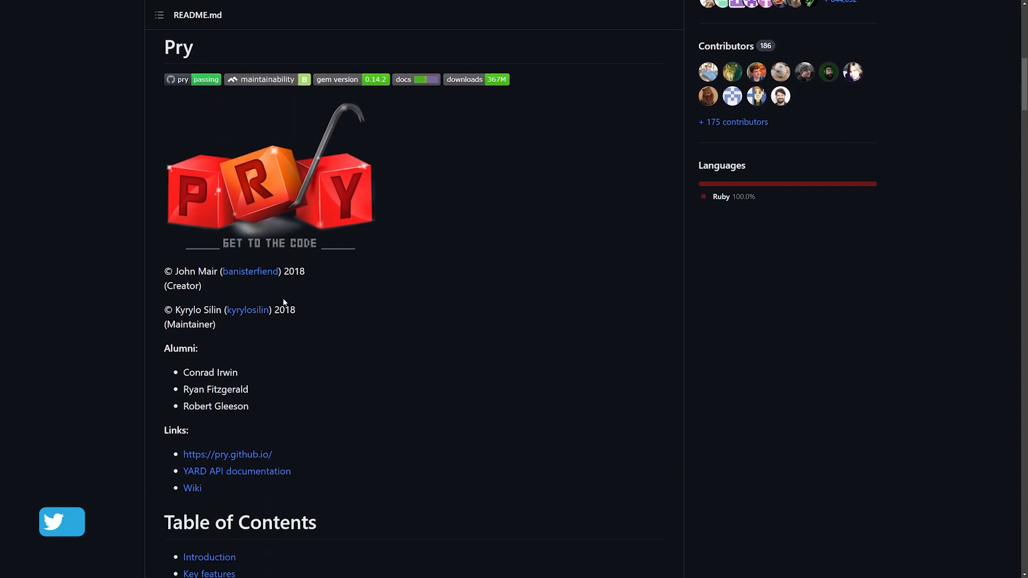
scroll(down, 3)
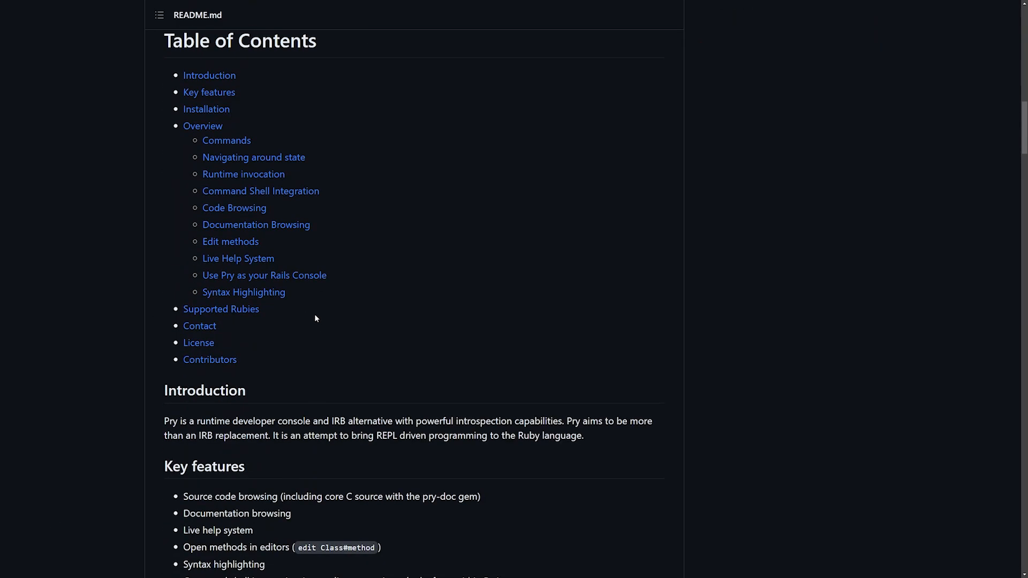
mouse_move(437, 296)
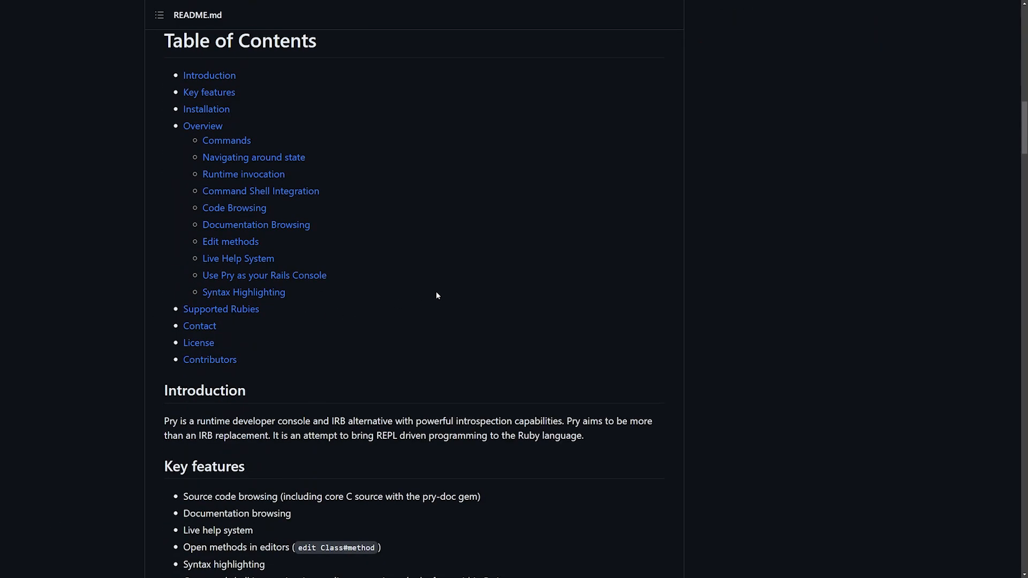
mouse_move(264, 275)
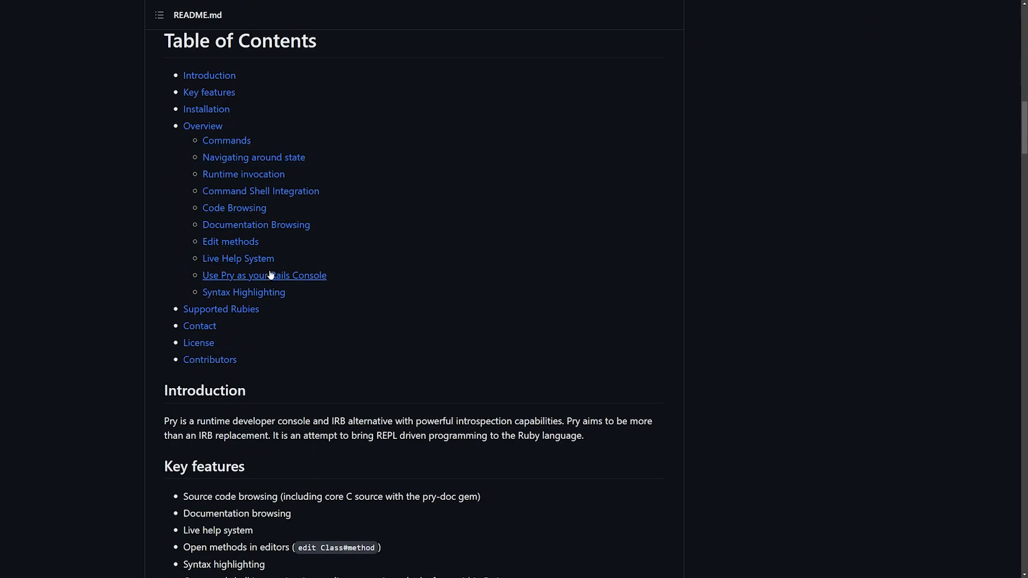
mouse_move(354, 261)
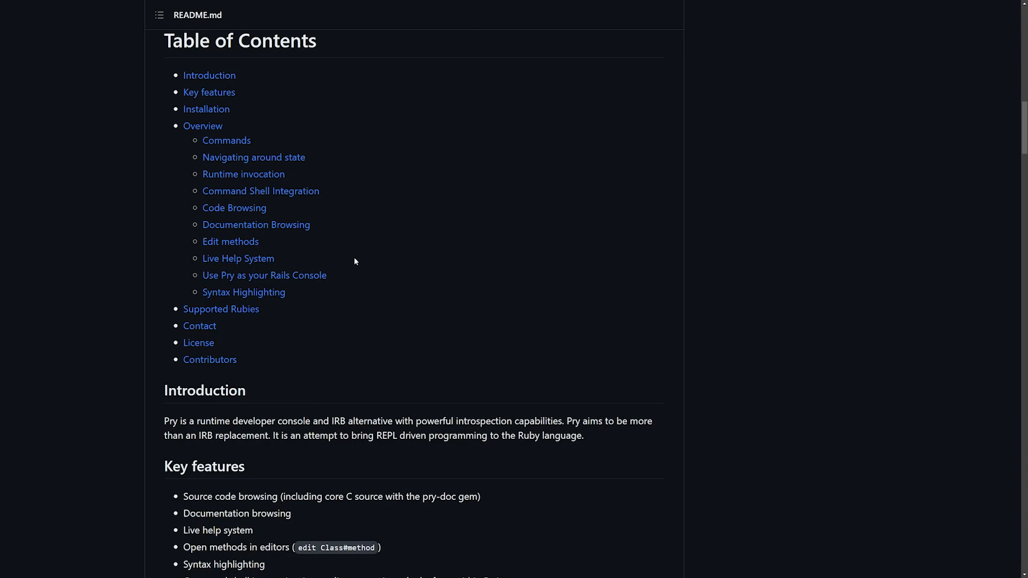
mouse_move(378, 256)
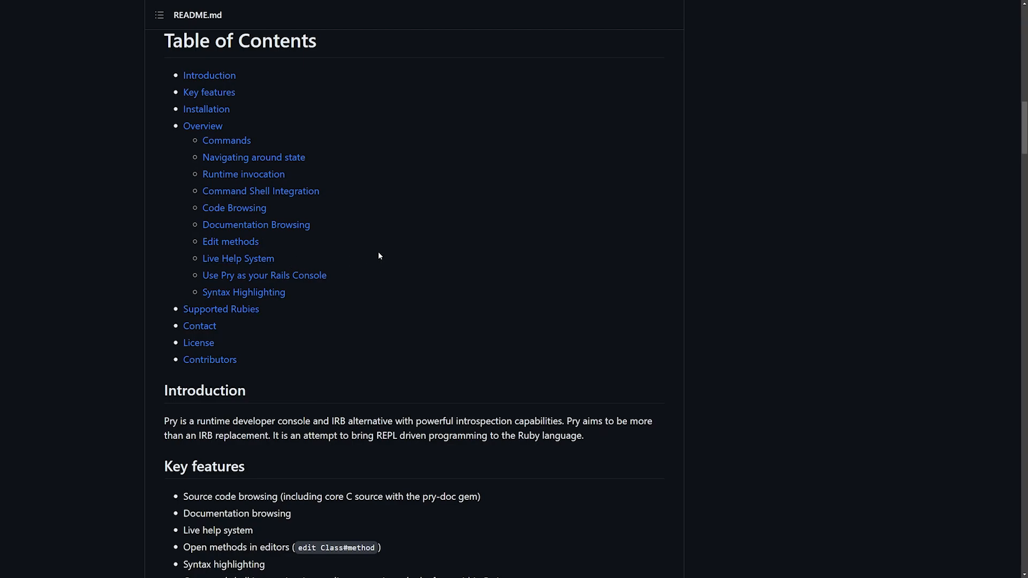
scroll(down, 3)
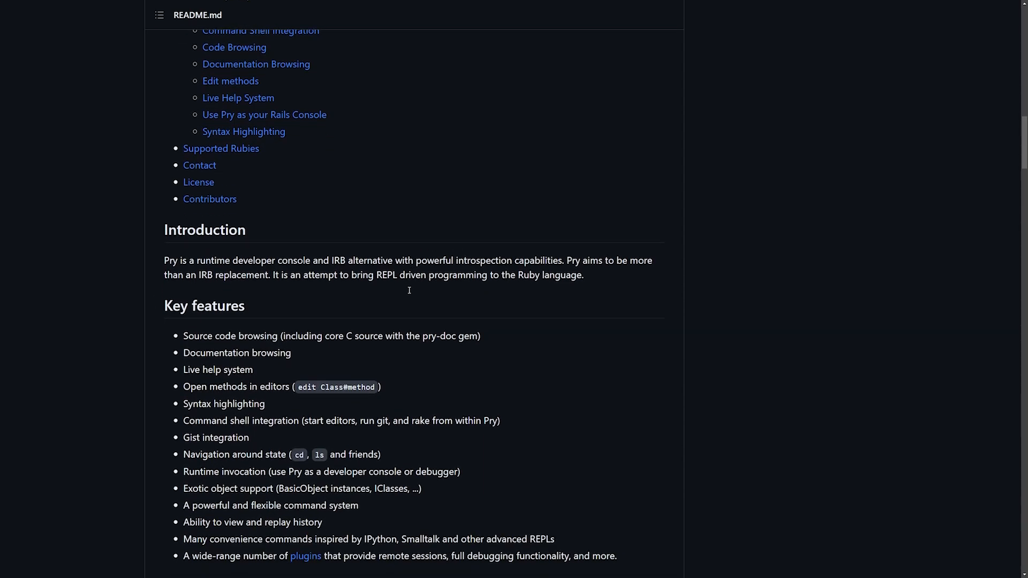
scroll(down, 3)
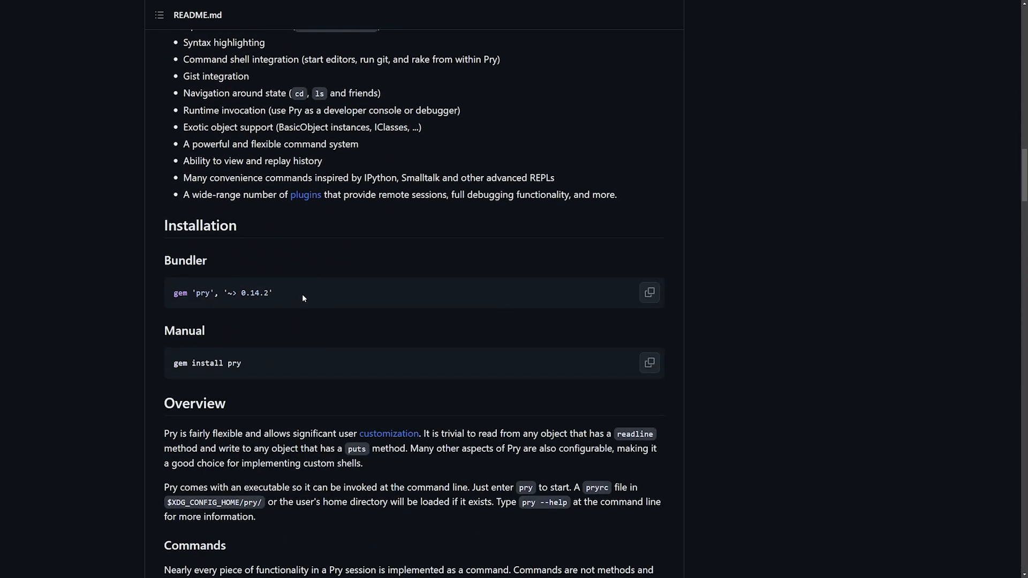
scroll(down, 3)
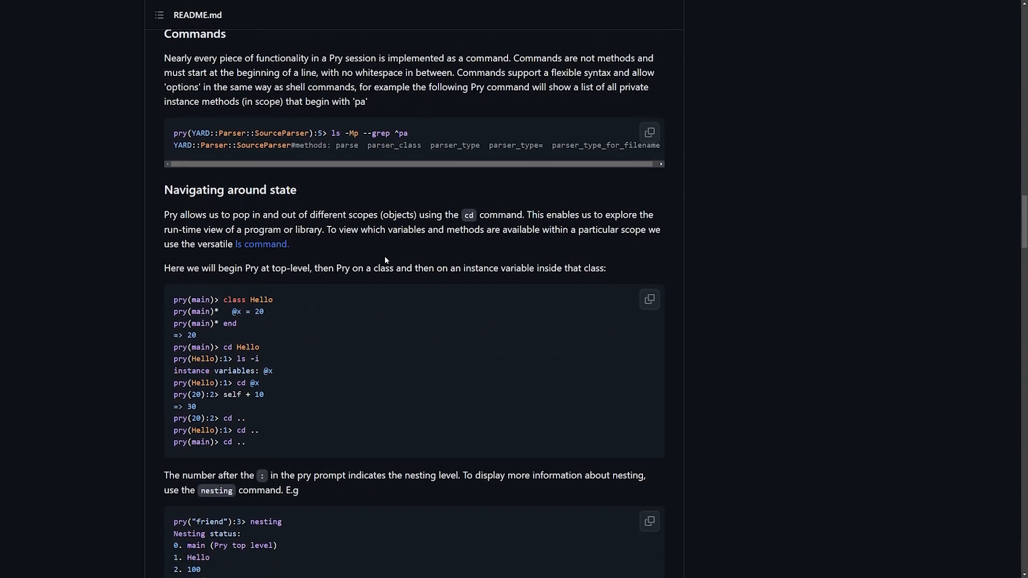
scroll(down, 3)
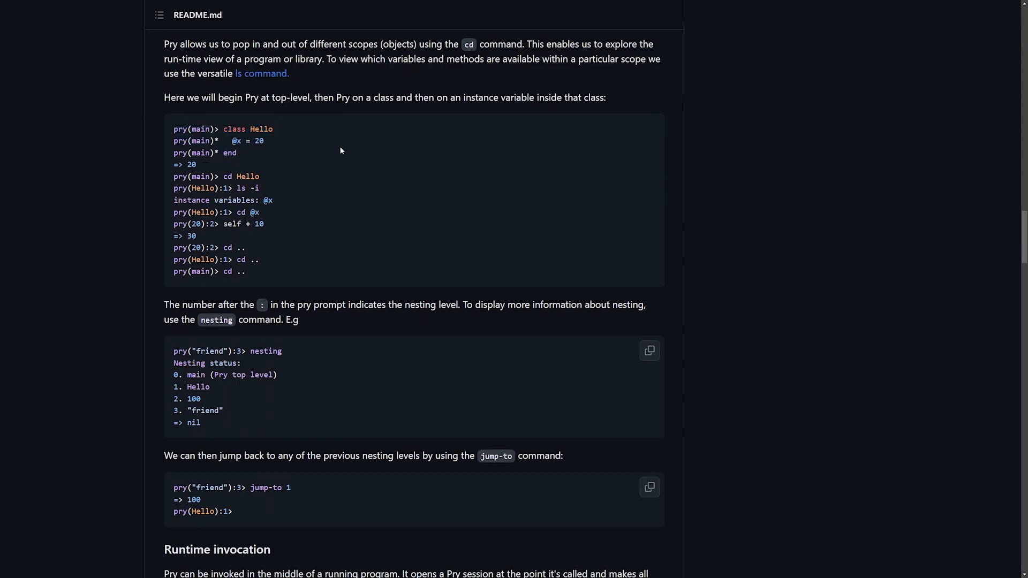
mouse_move(182, 133)
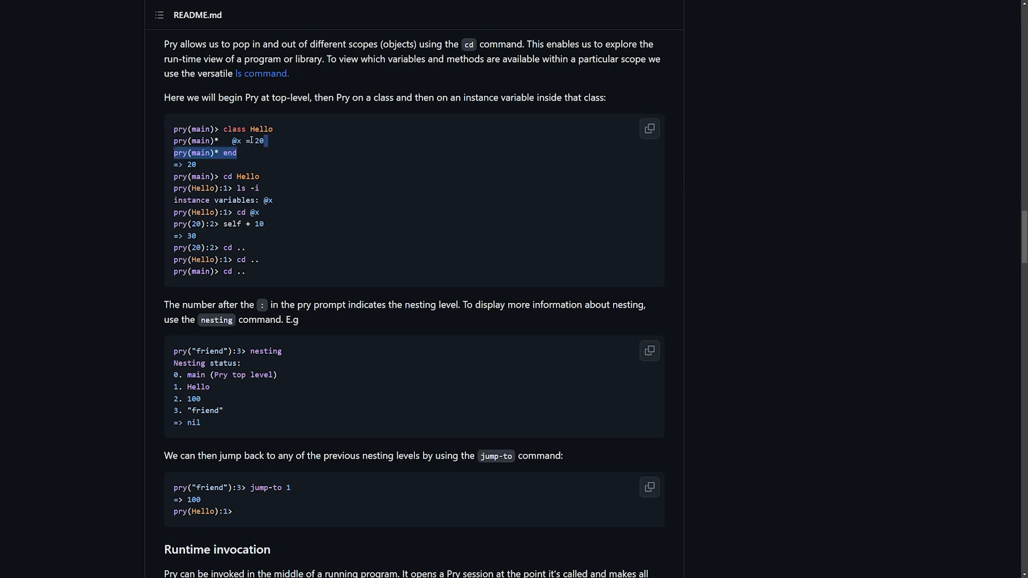
click(311, 173)
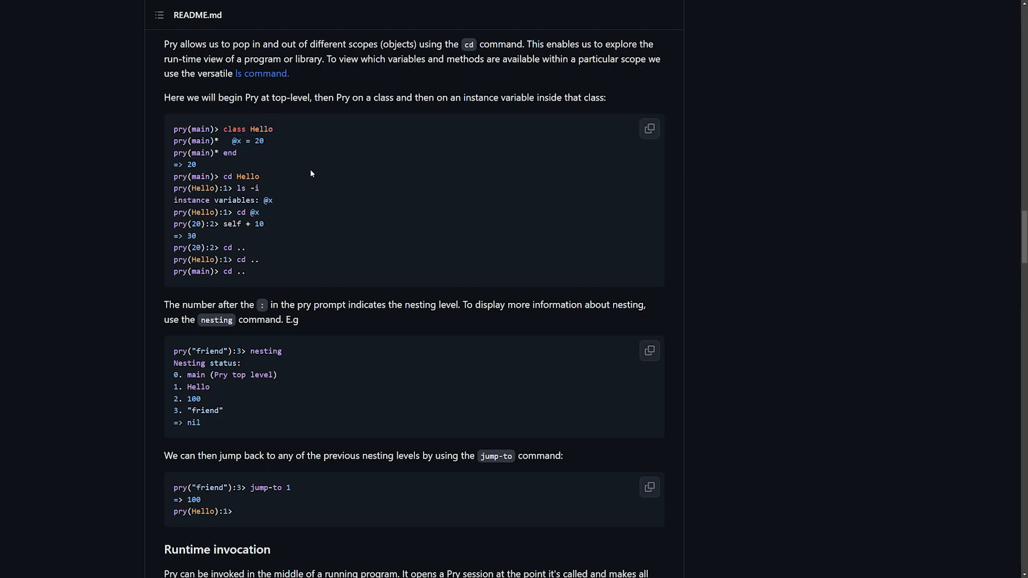
double_click(240, 176)
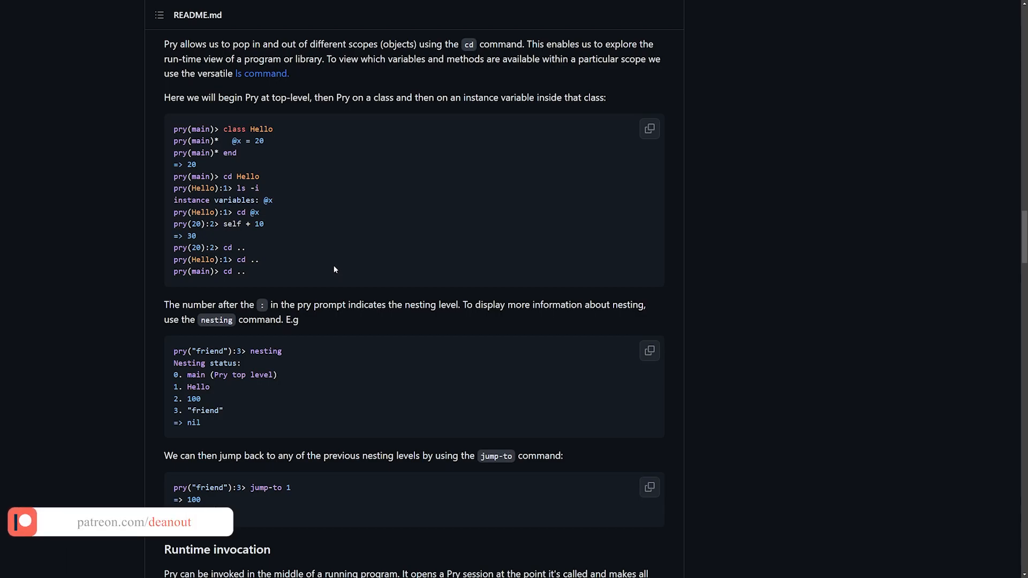
mouse_move(347, 286)
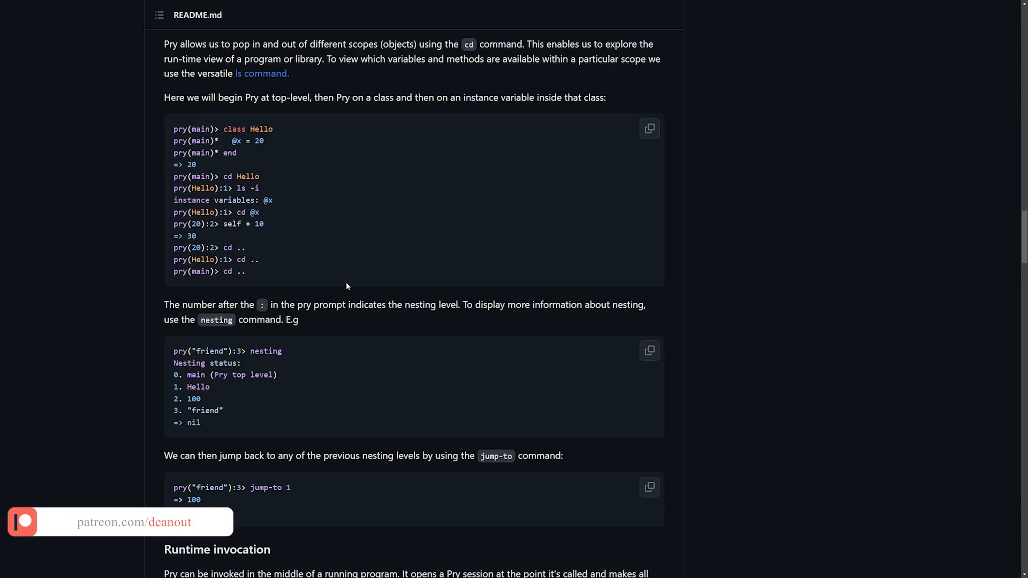
scroll(down, 3)
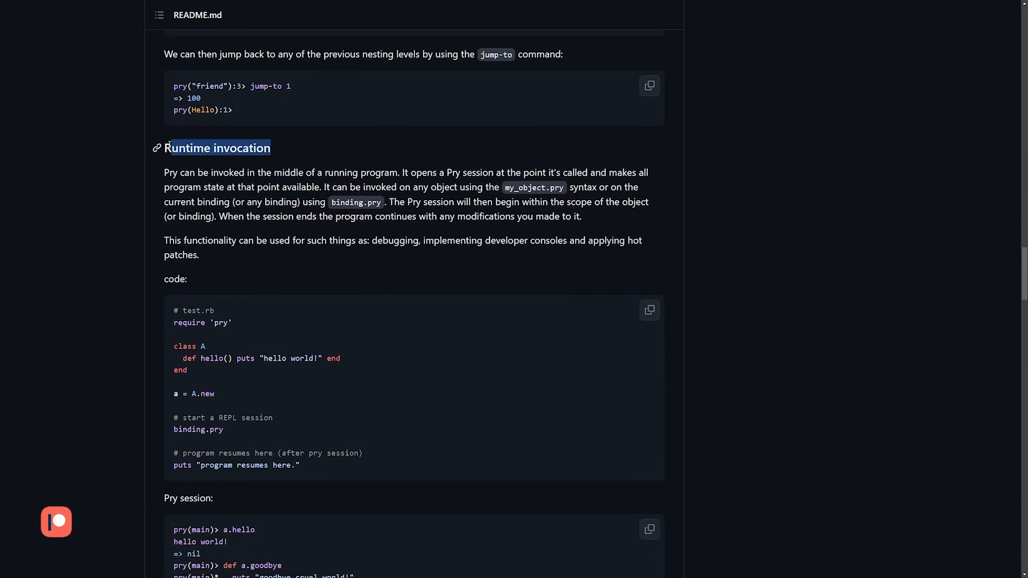
scroll(down, 3)
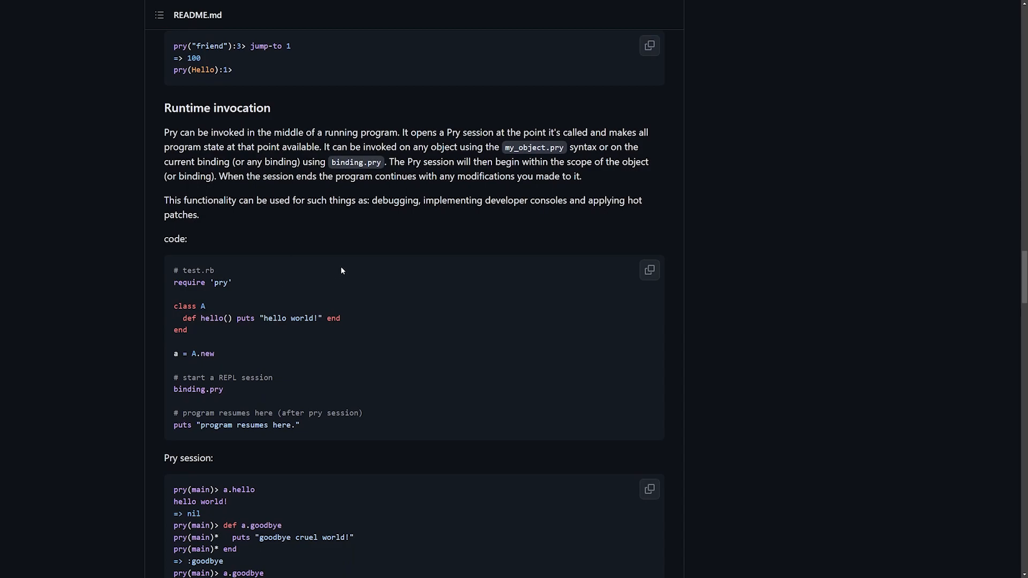
mouse_move(178, 319)
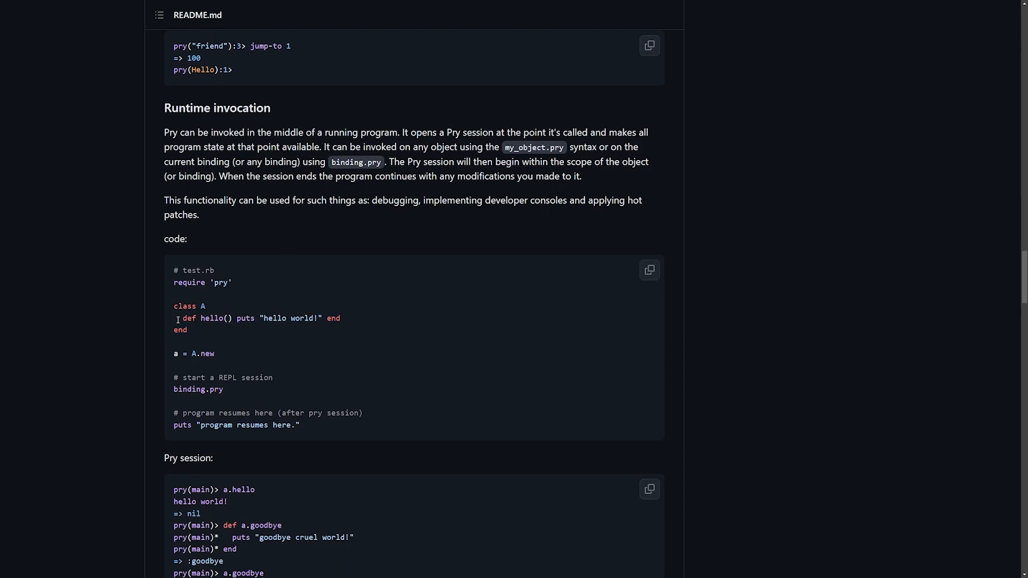
double_click(198, 388)
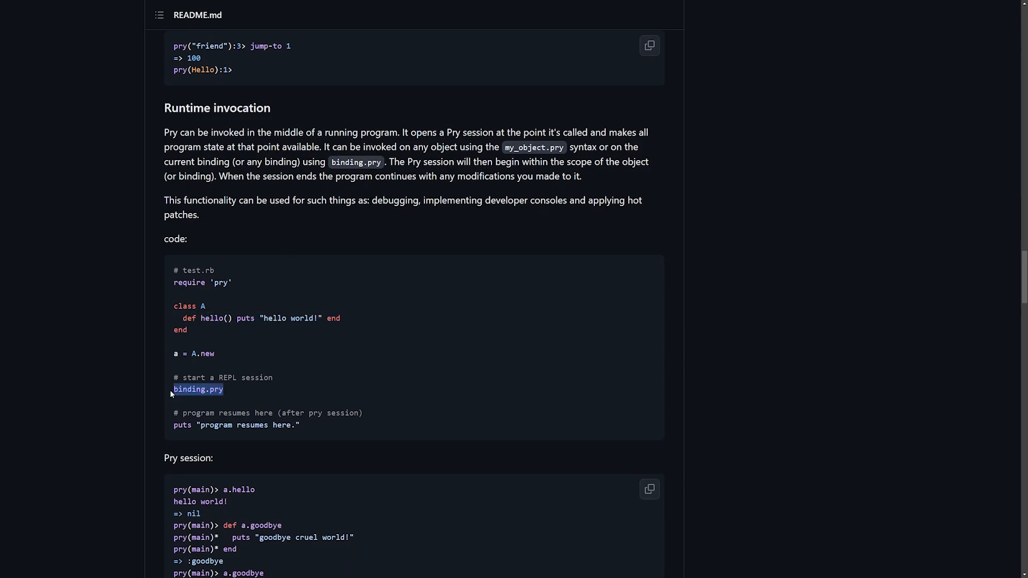
scroll(down, 3)
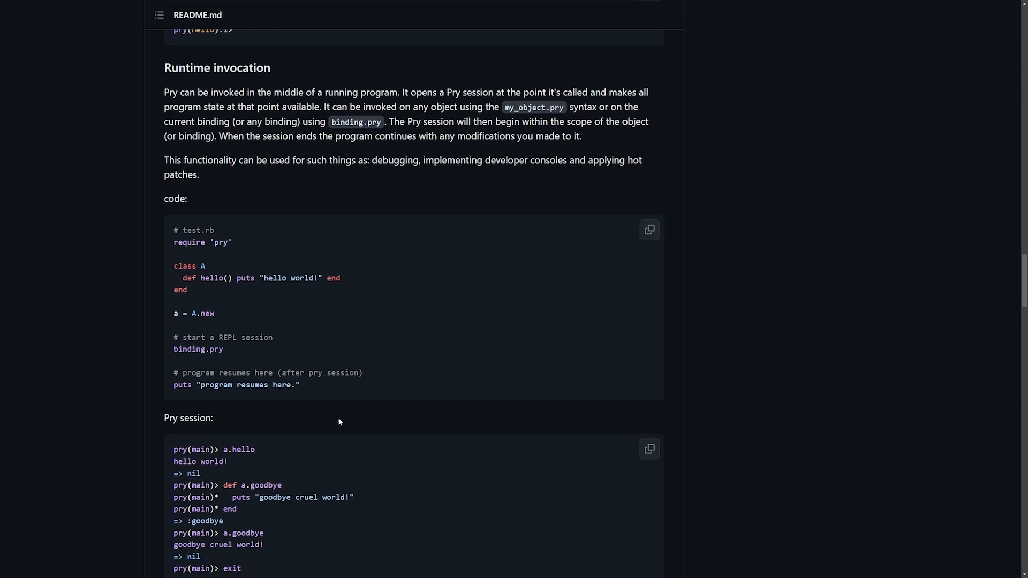
scroll(down, 3)
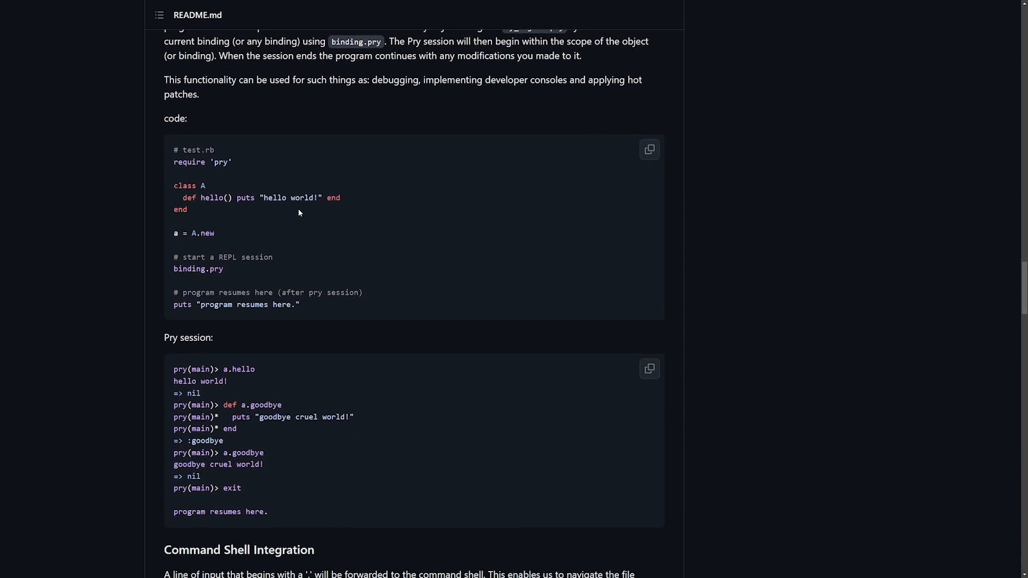
mouse_move(401, 330)
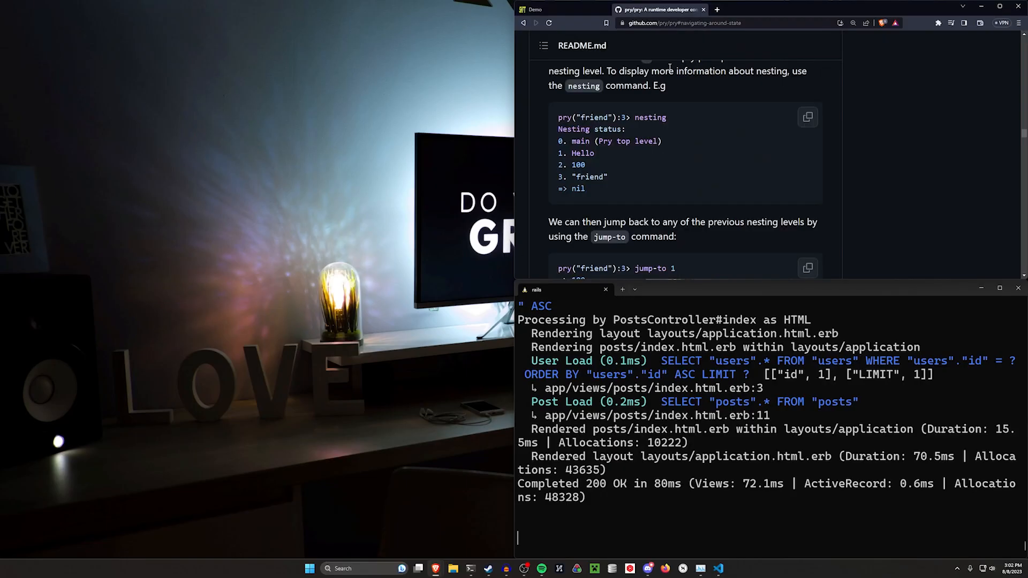
Check binding.pry in posts_controller.rb create, then return to the Demo app's Posts page
click(535, 9)
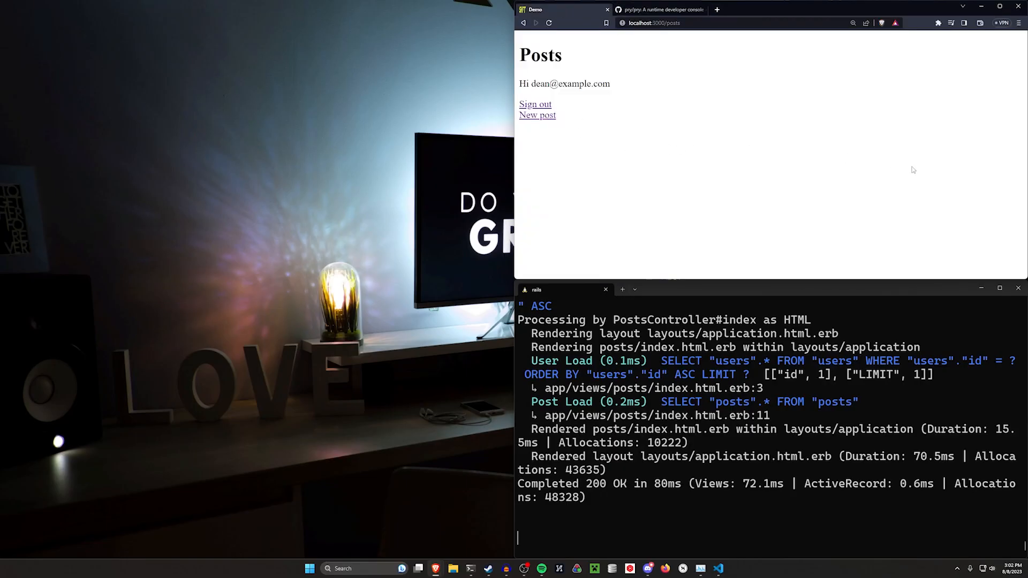
click(718, 568)
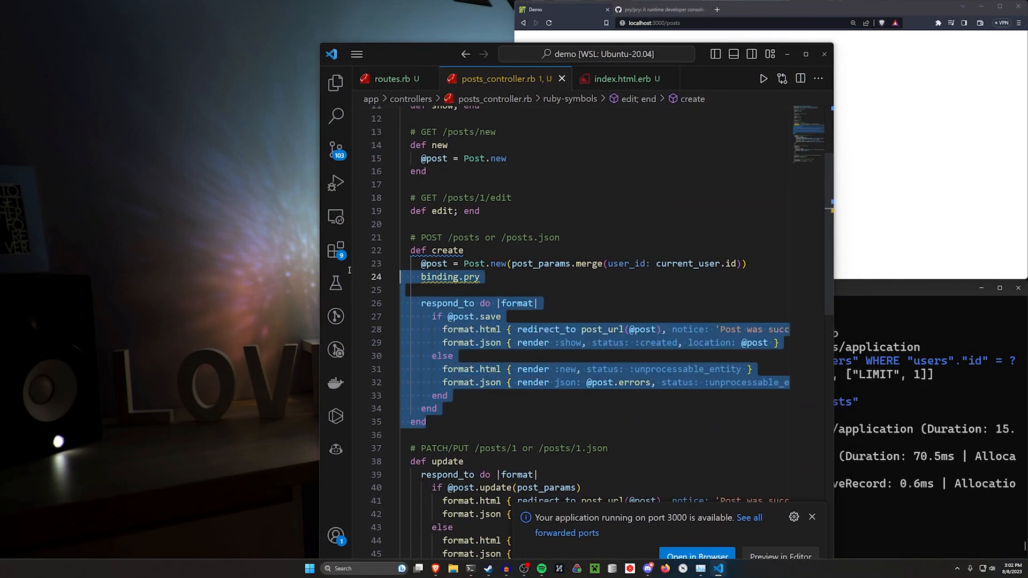
click(498, 157)
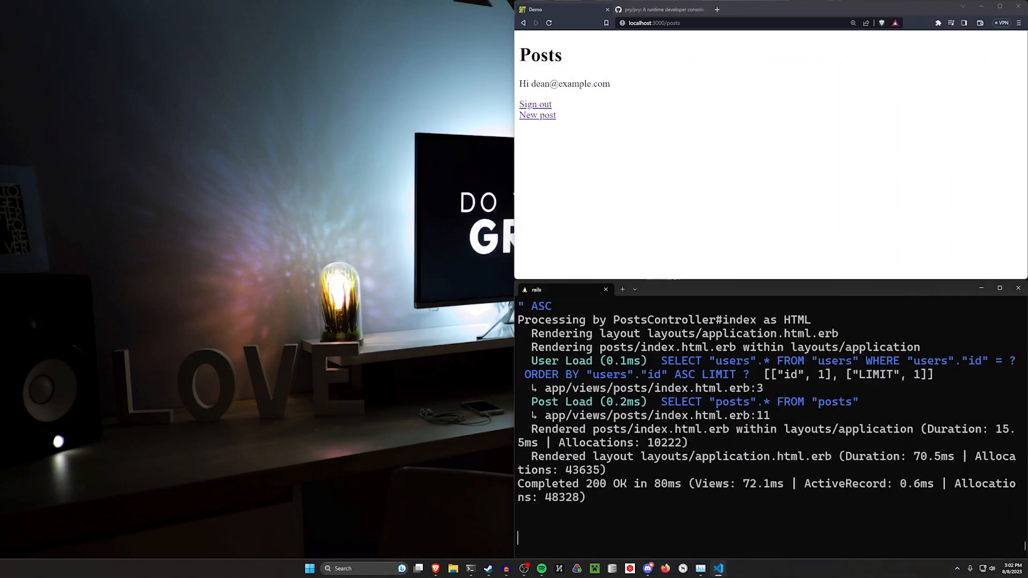
Submit a 'Hello World' post with body "It's me, Mario!", producing a NoMethodError
click(535, 103)
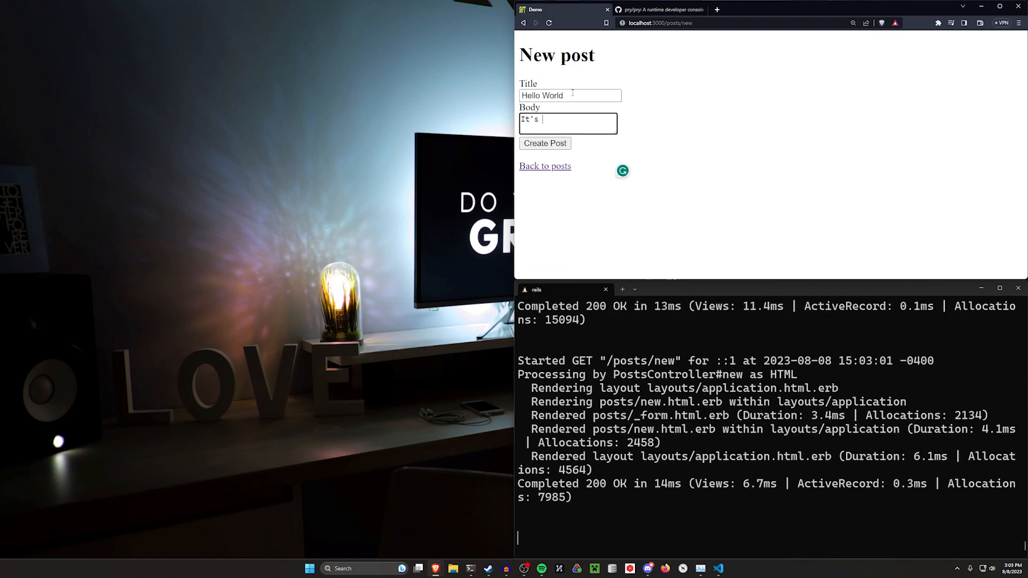
text(me, Mario)
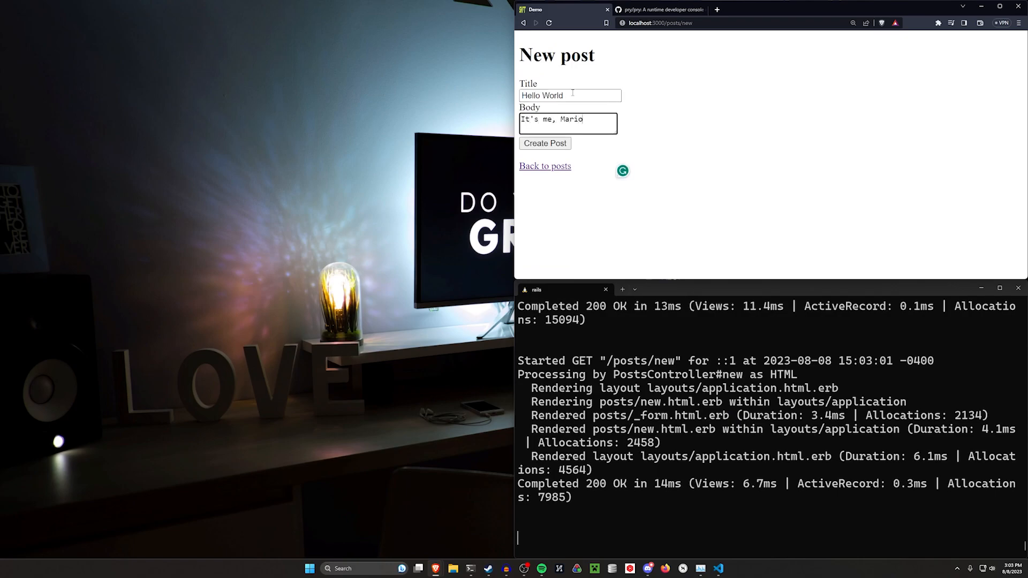
text(!)
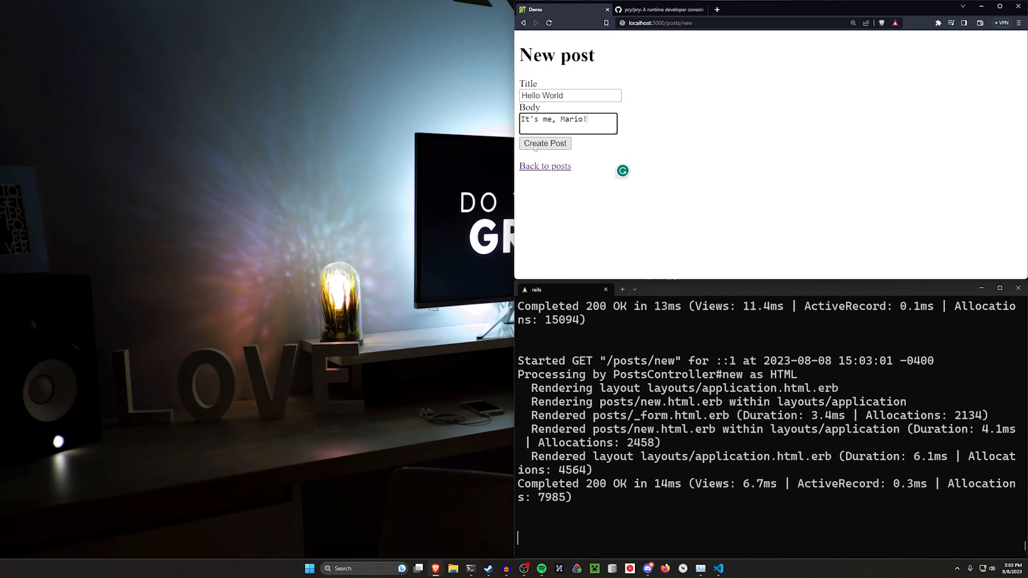
click(545, 143)
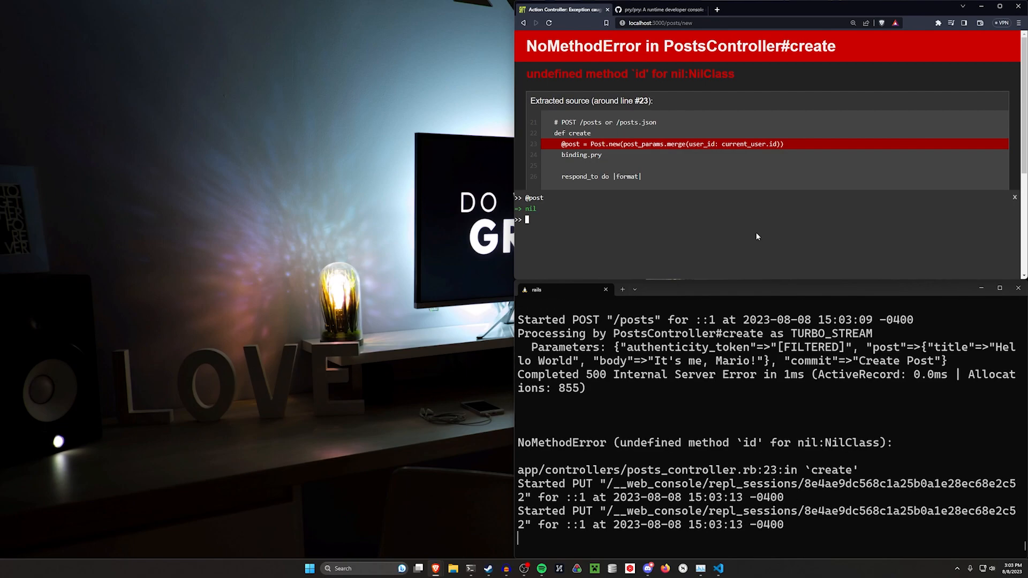
mouse_move(765, 162)
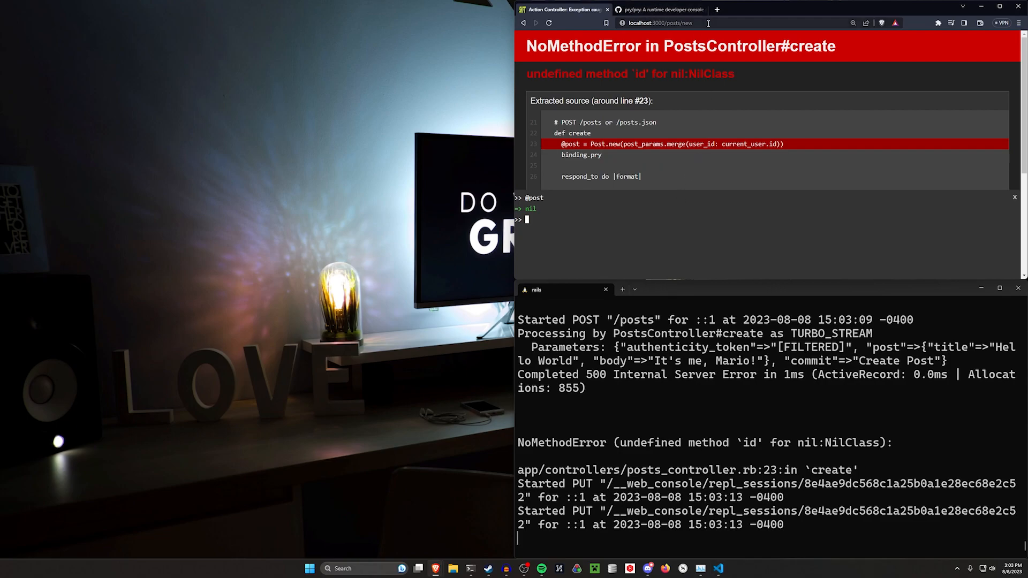
Resubmit 'Hello World' / "It's me, Mario!", halting at binding.pry on line 23
click(718, 569)
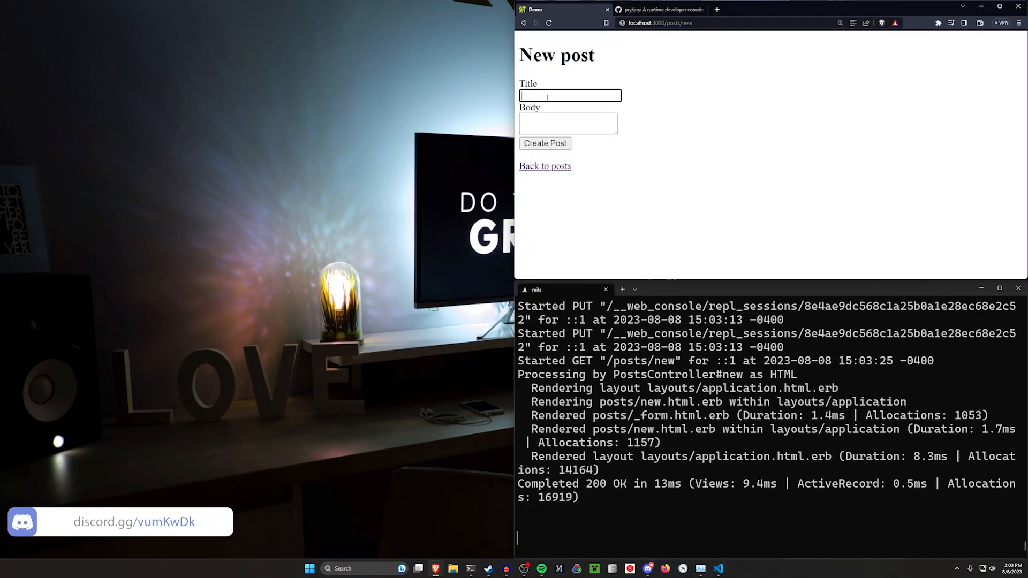
text(Hello Worl)
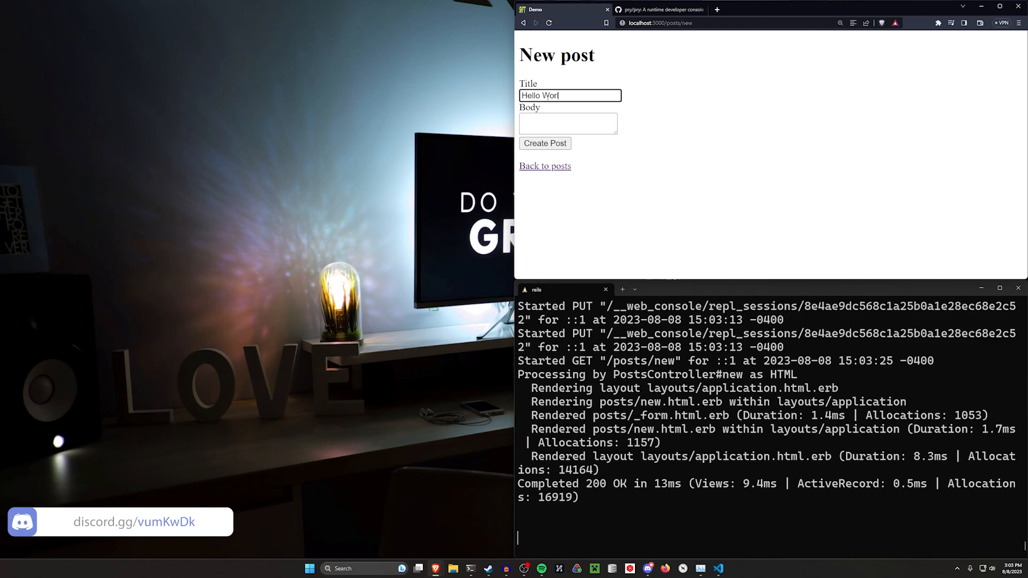
text(It's me, Mario!)
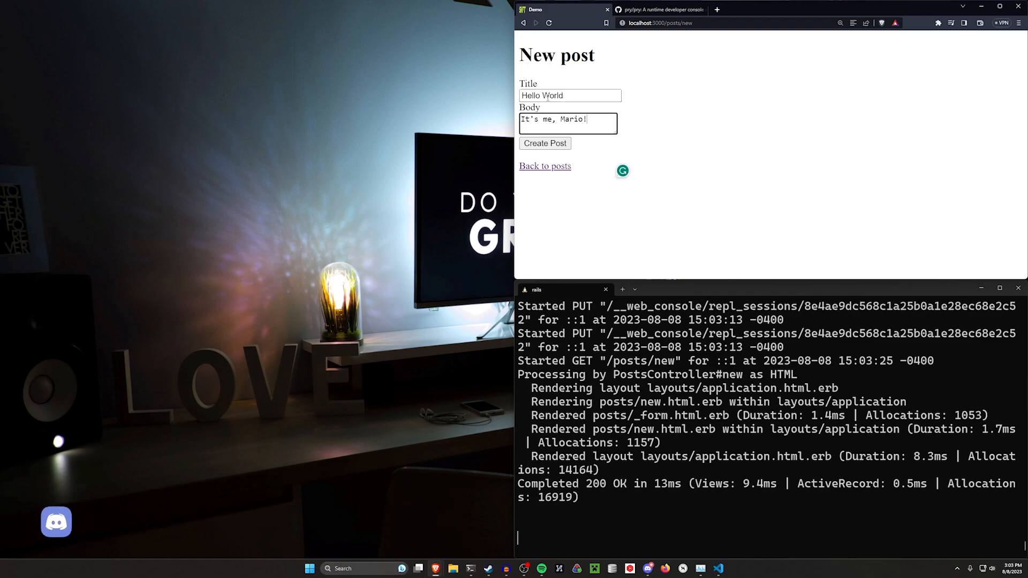
click(545, 143)
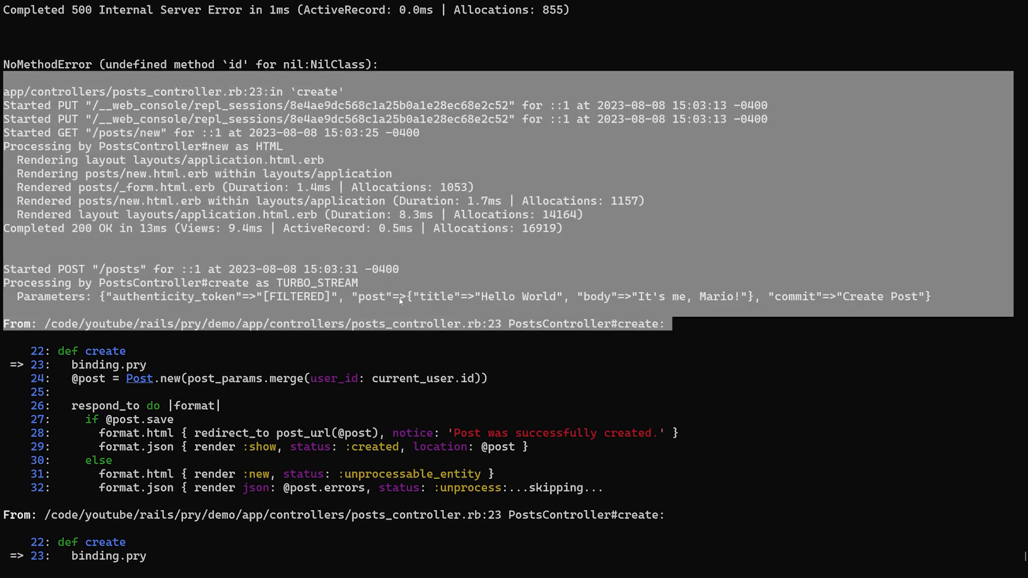
At the pry prompt, evaluate post_params and current_user to inspect the submitted data
scroll(down, 3)
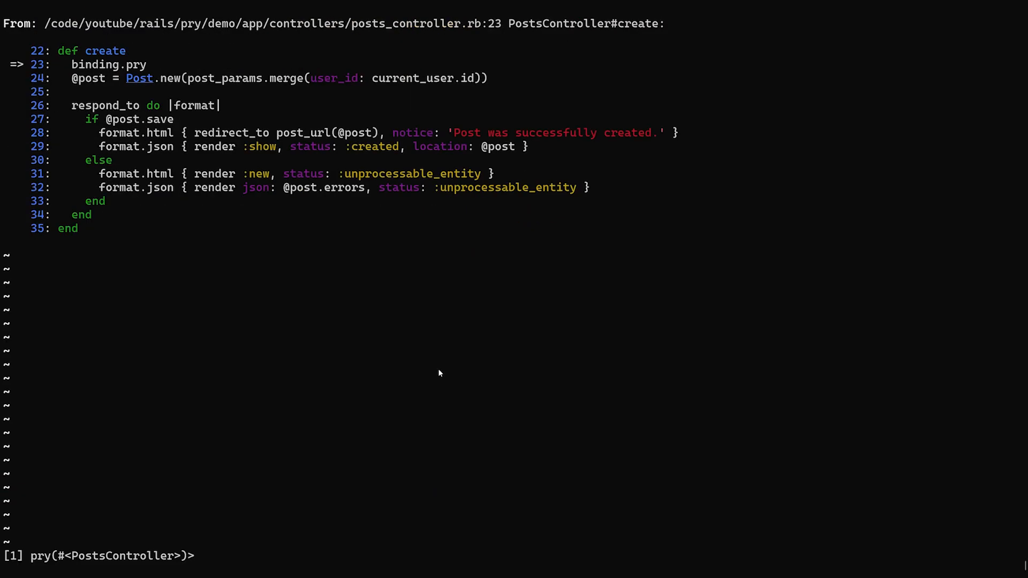
mouse_move(95, 228)
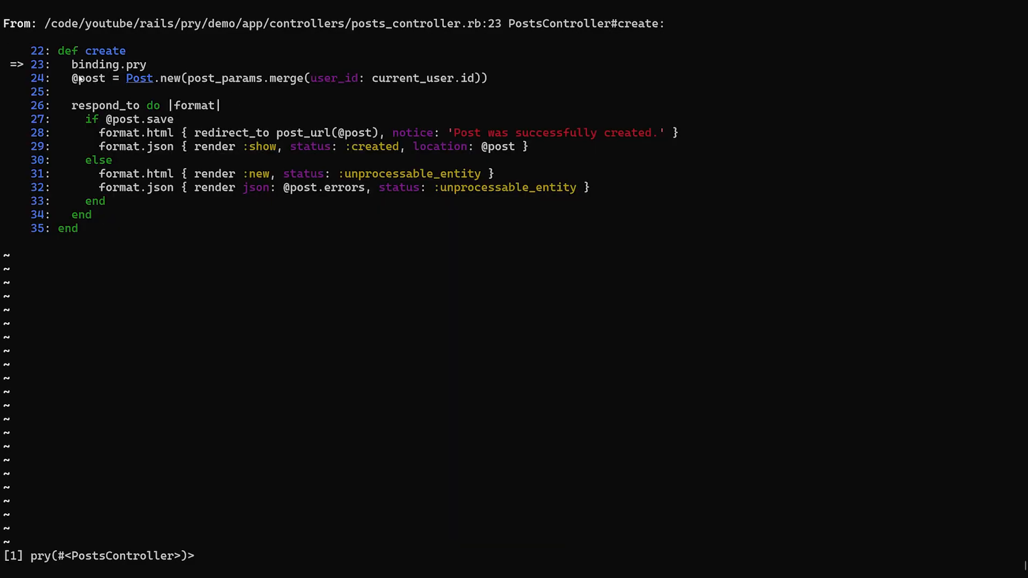
double_click(201, 78)
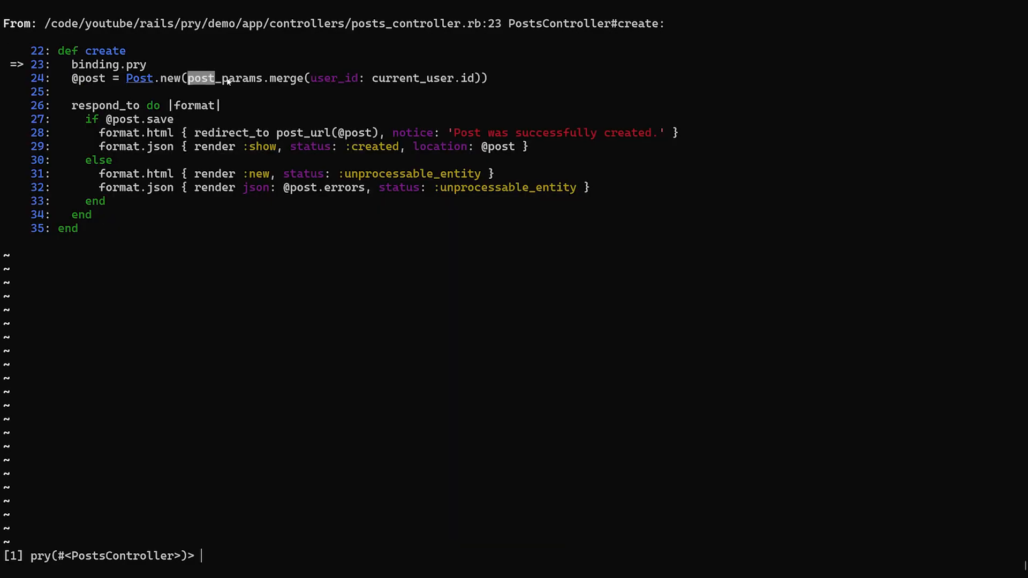
mouse_move(465, 201)
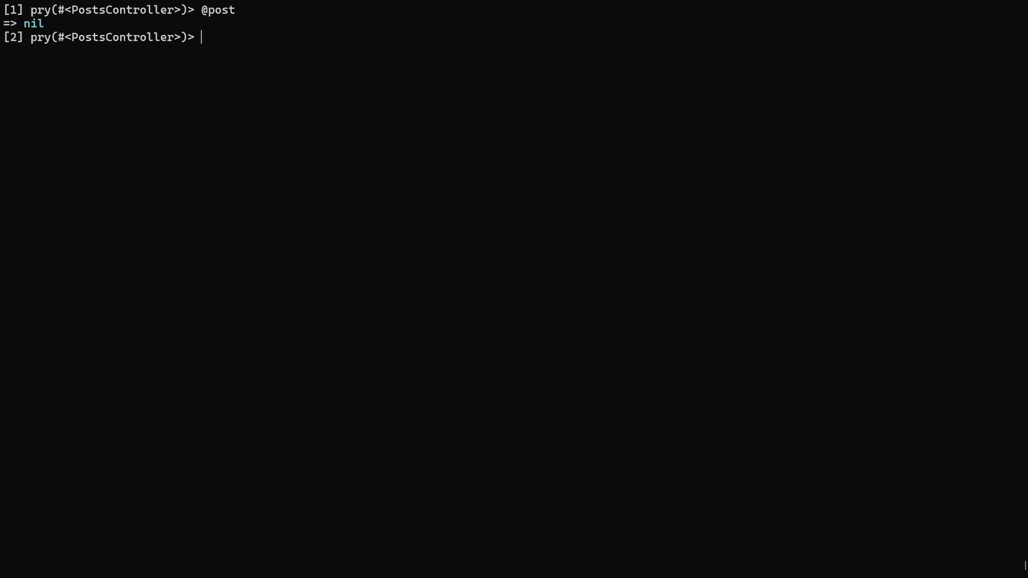
mouse_move(533, 175)
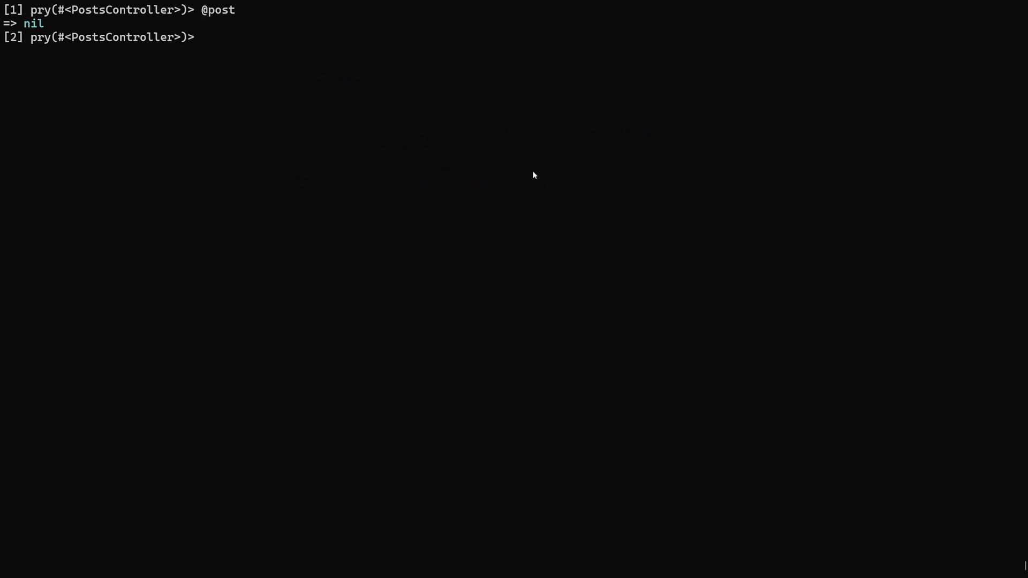
text(post)
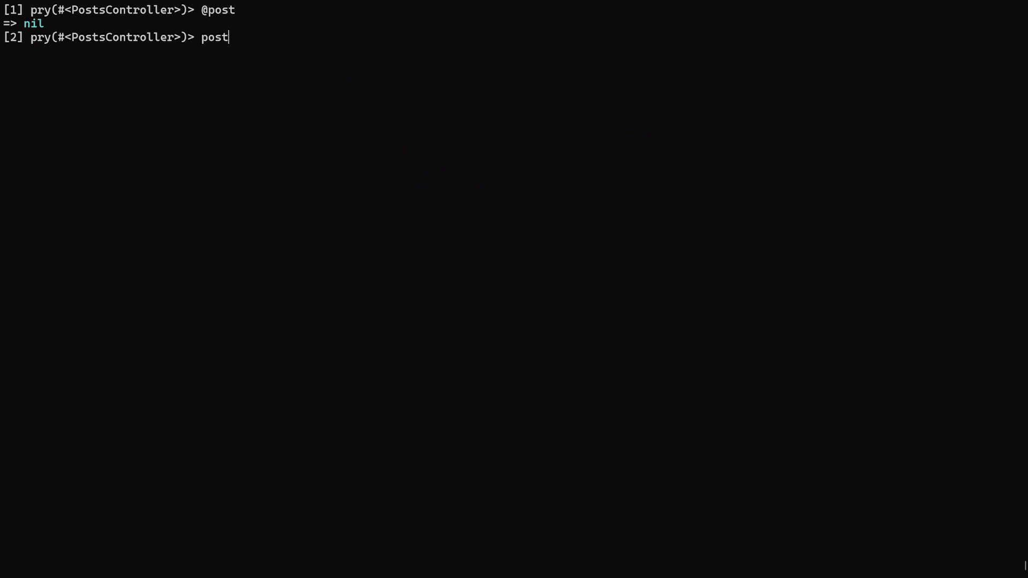
key(Return)
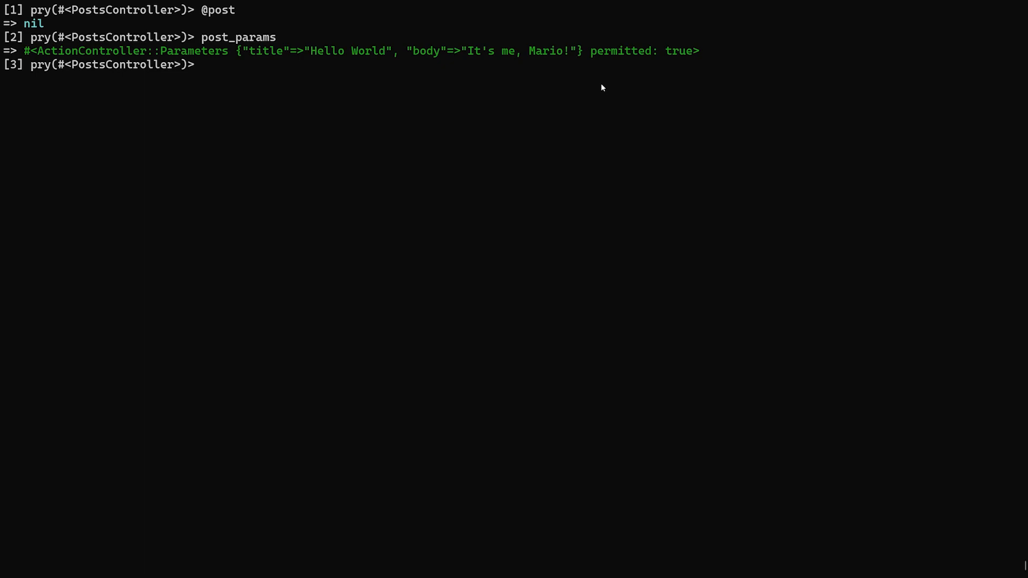
click(719, 569)
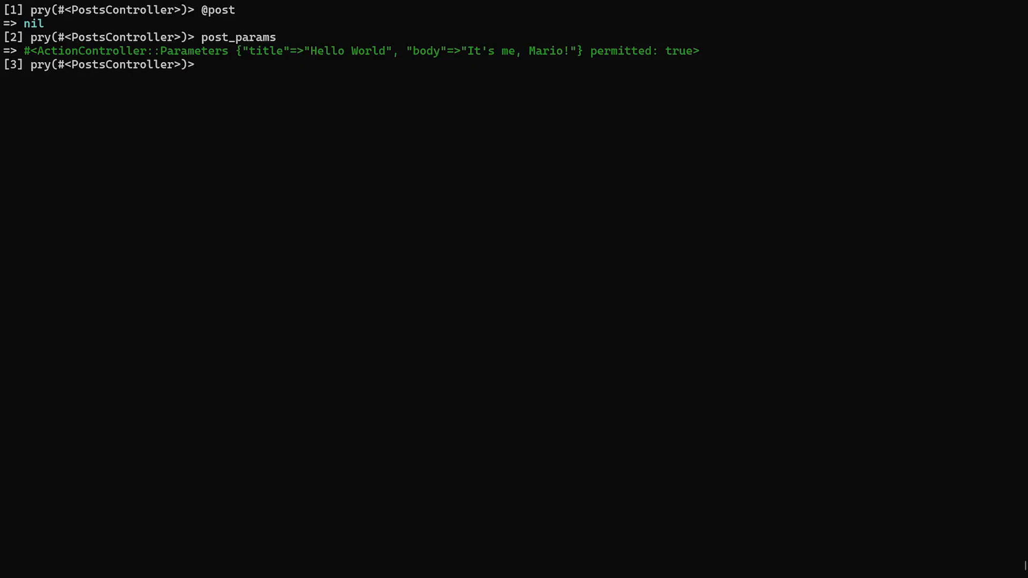
text(current_user)
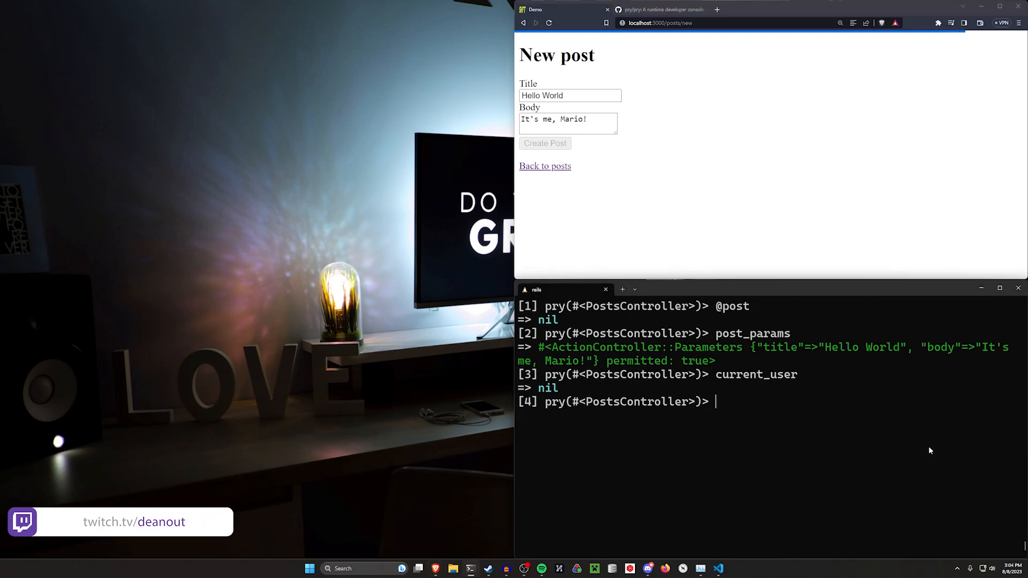
Quit pry, sign in as dean@, and submit a Test post that halts at line 24
text(q)
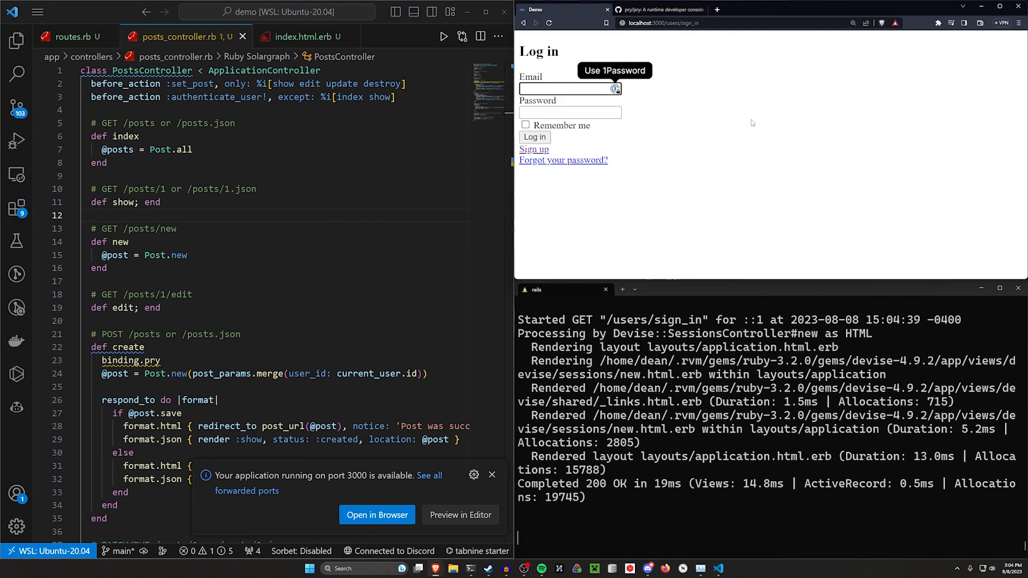
text(dean@example.com)
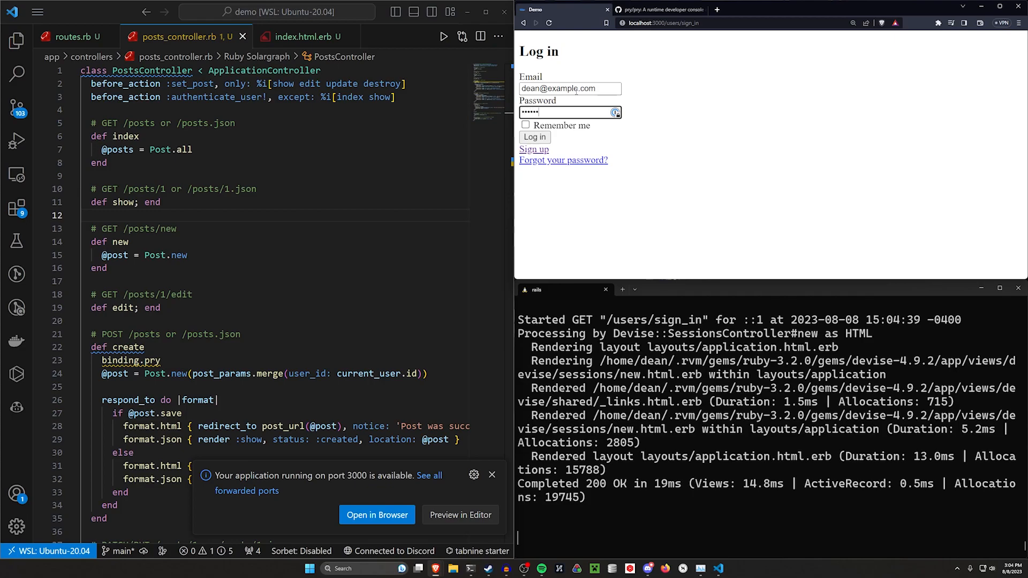
click(534, 137)
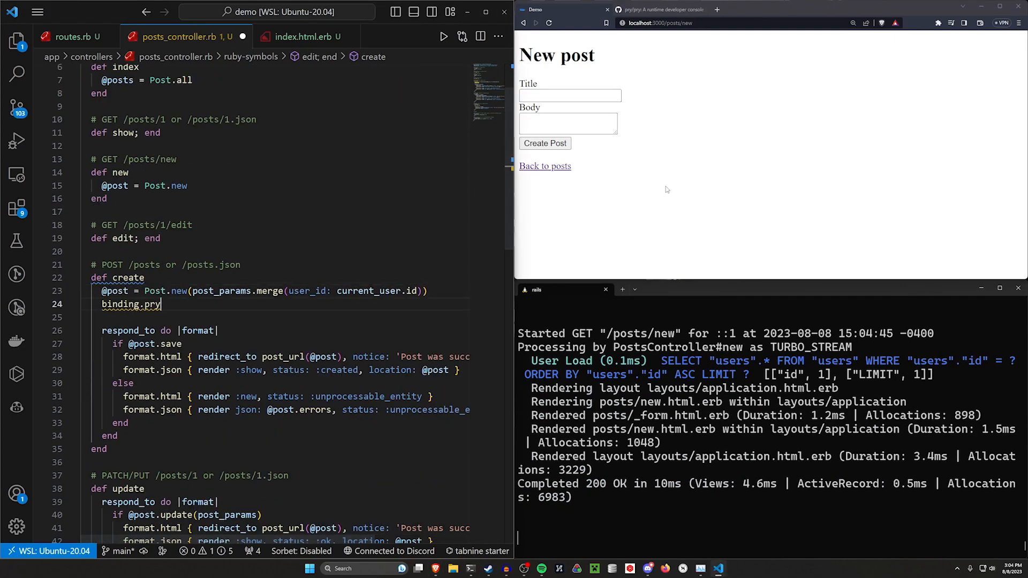
click(569, 95)
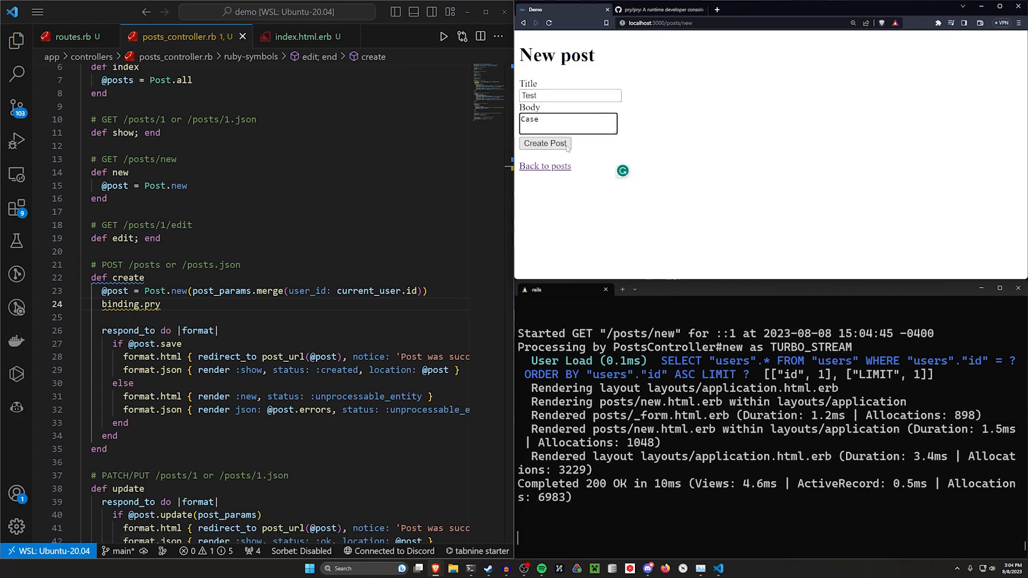
click(545, 144)
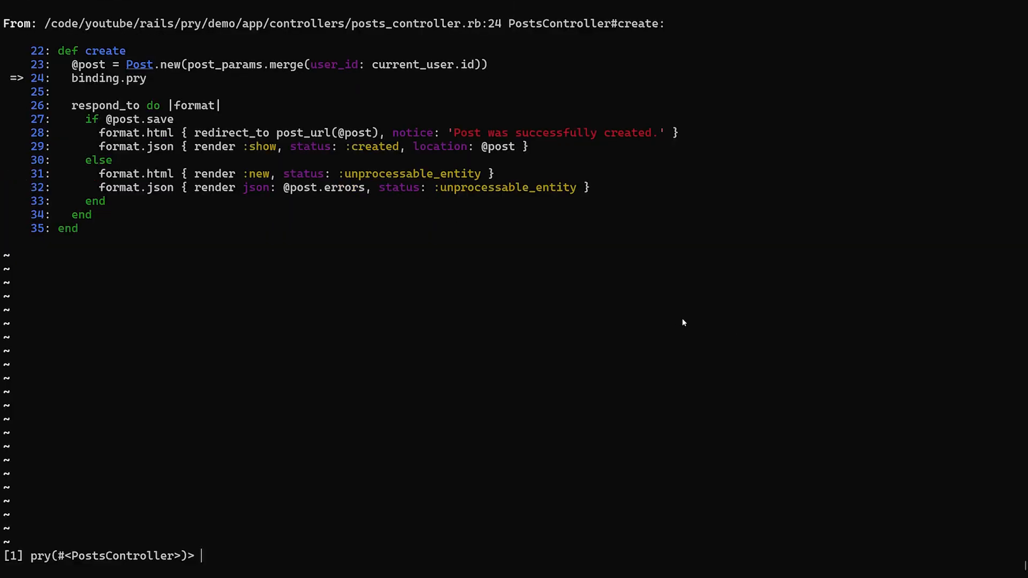
mouse_move(511, 294)
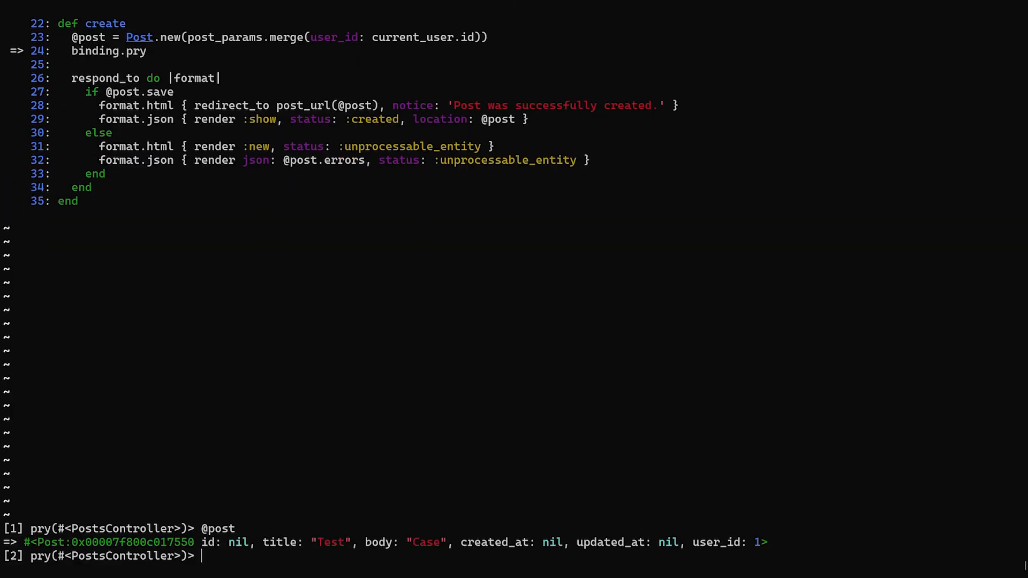
Inspect the post's user_id and evaluate current_user at the pry prompt
key(Return)
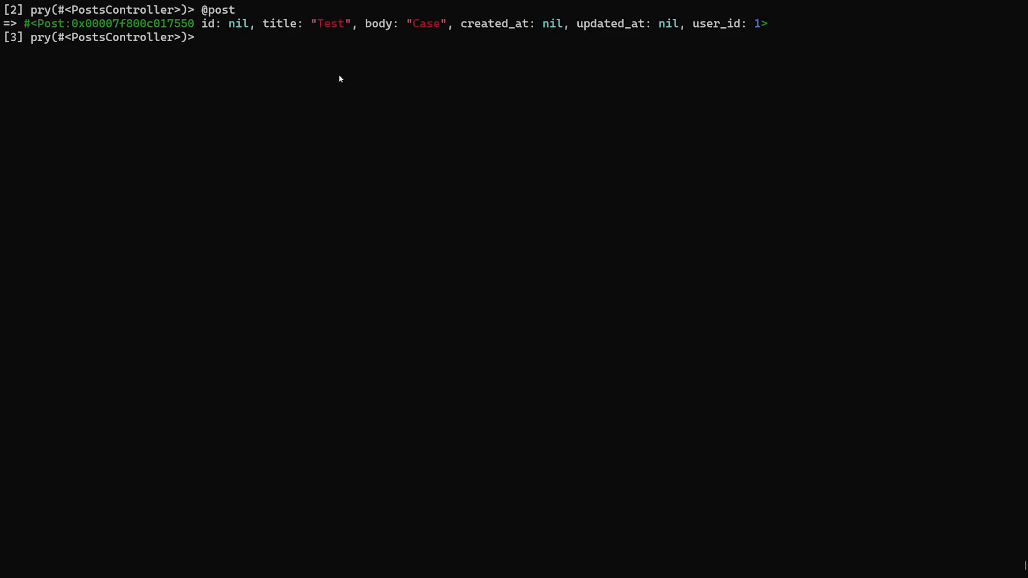
double_click(400, 24)
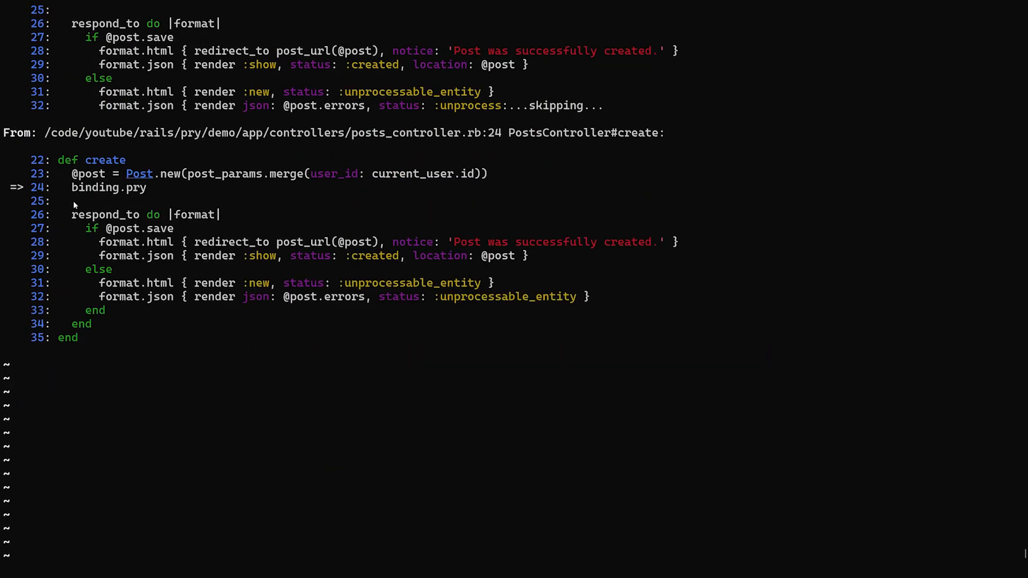
double_click(135, 228)
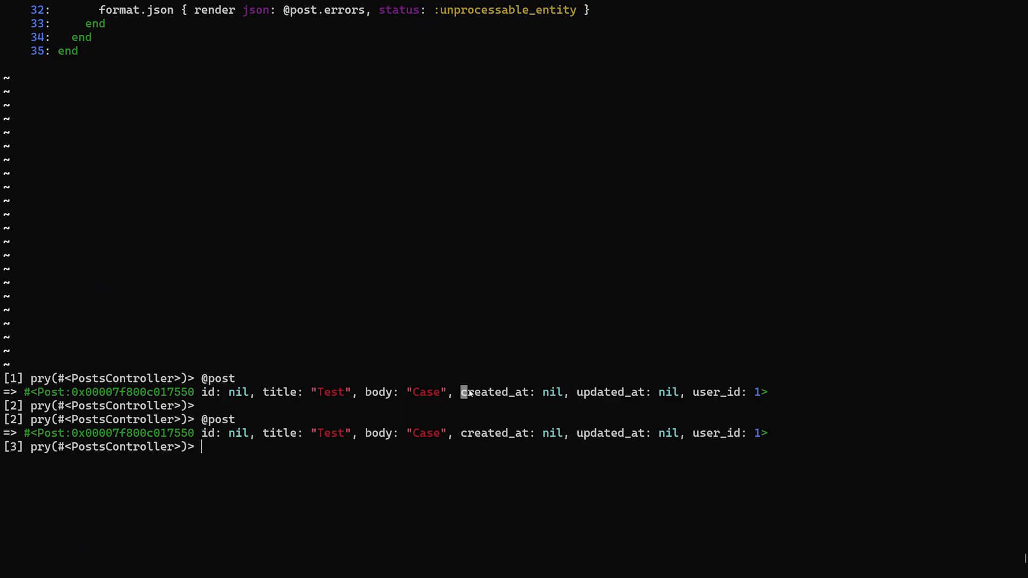
double_click(718, 392)
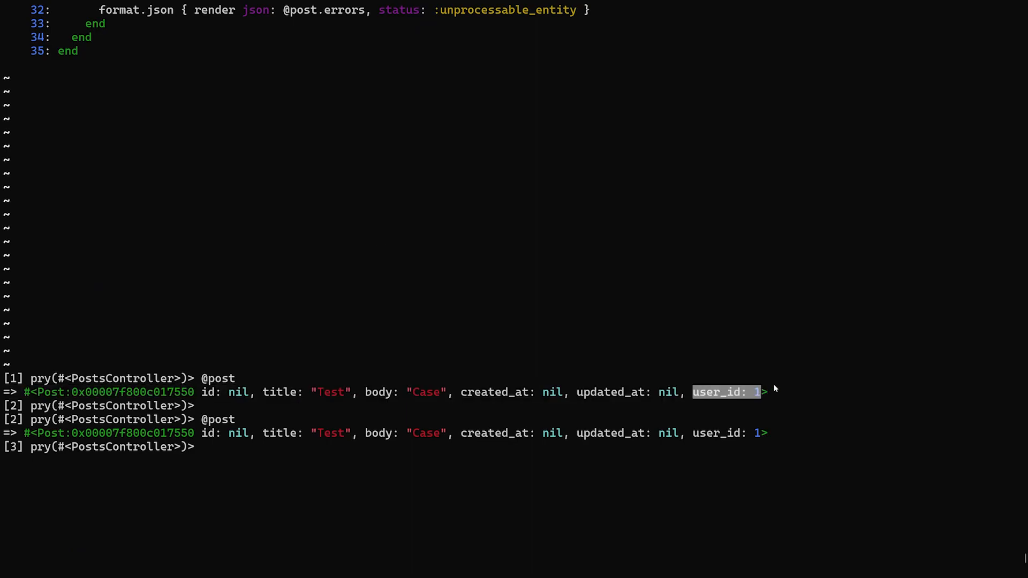
text(current_)
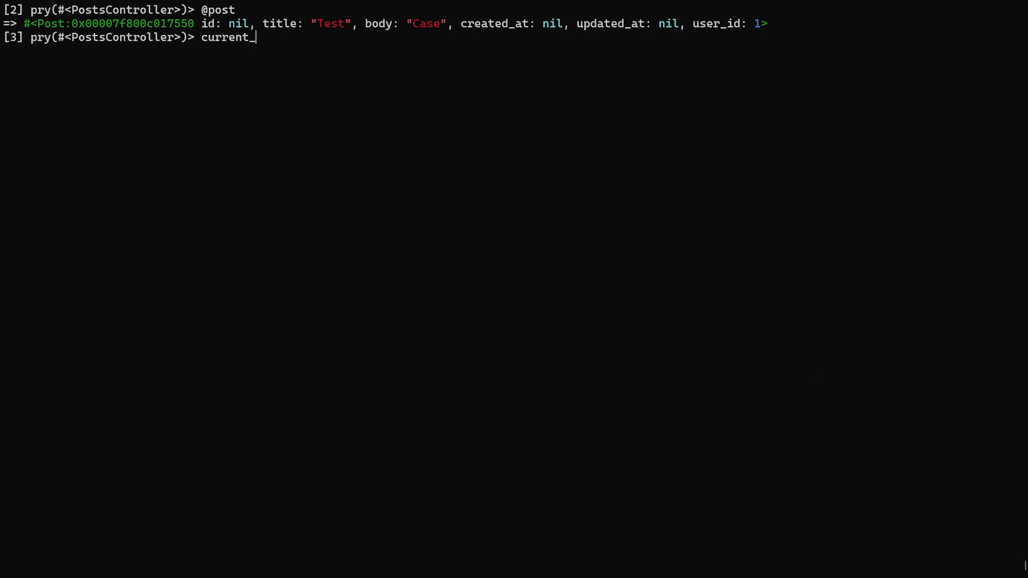
key(Return)
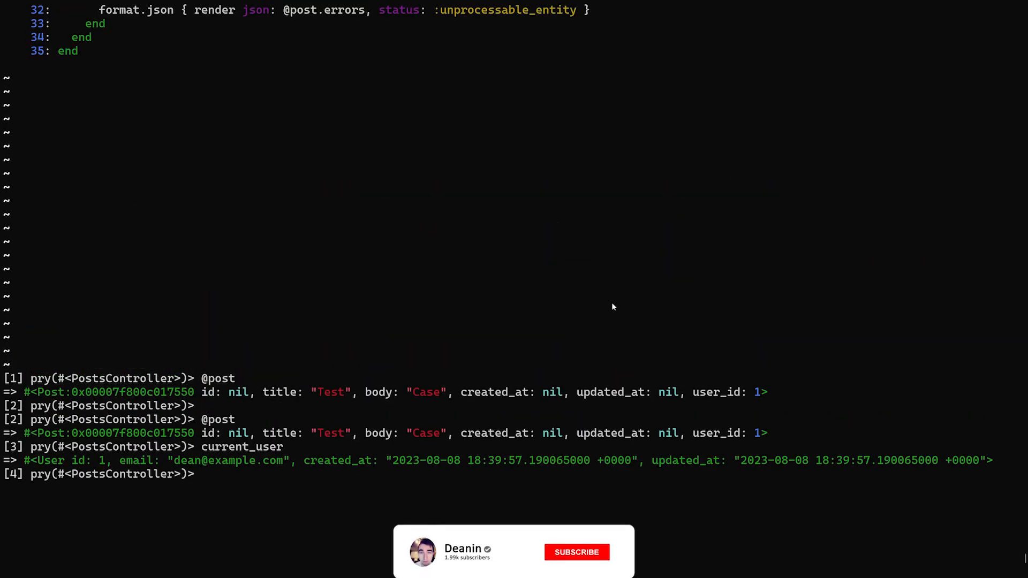
Step into current_user with cd, then scroll through the User methods listed by ls
text(cd current_user)
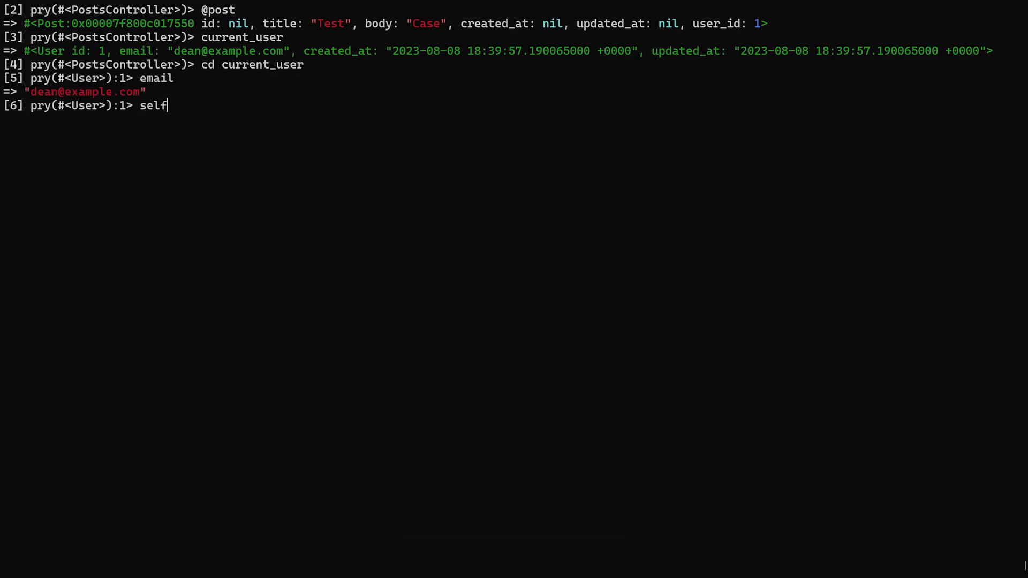
key(Return)
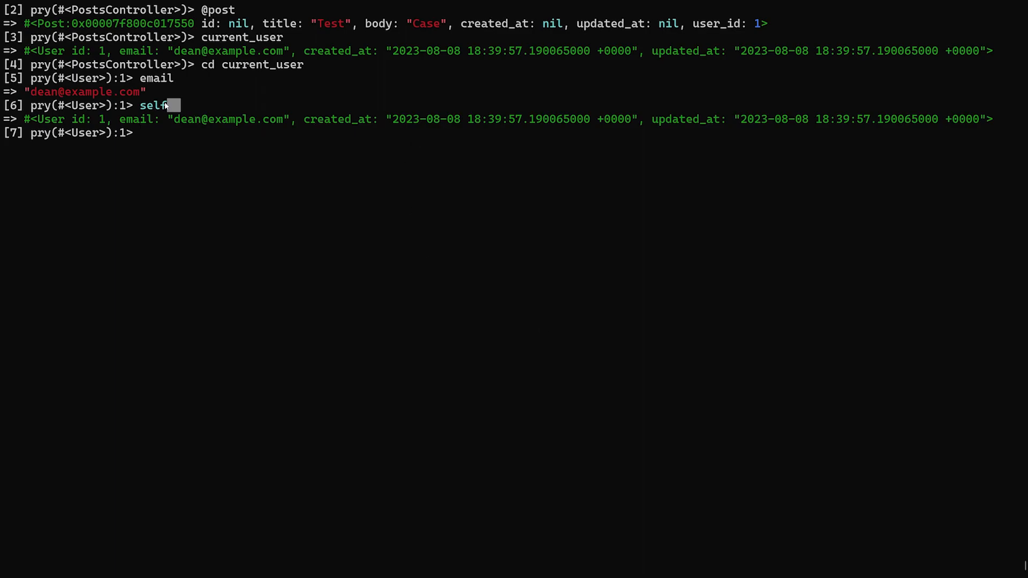
mouse_move(234, 103)
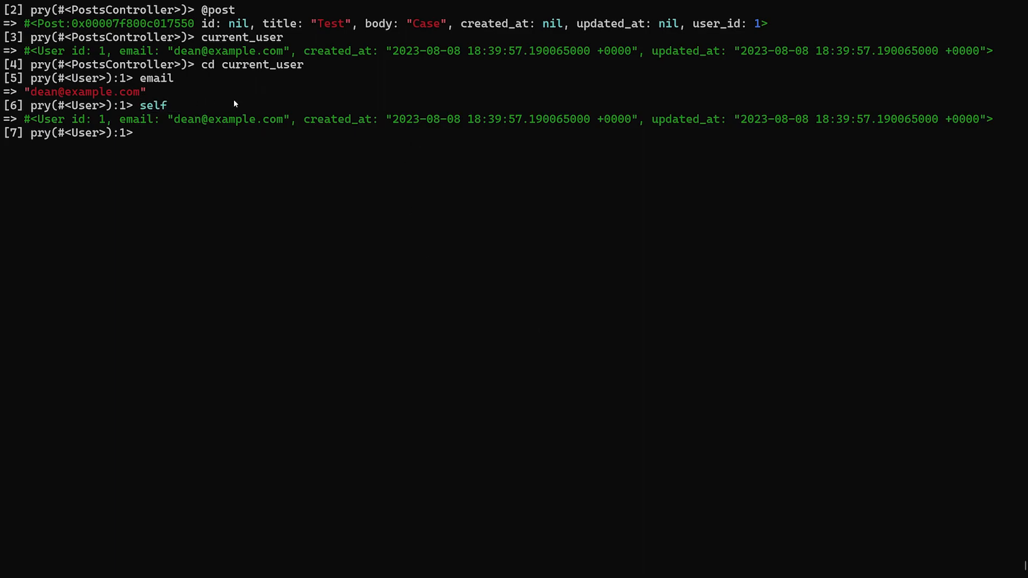
text(created_at)
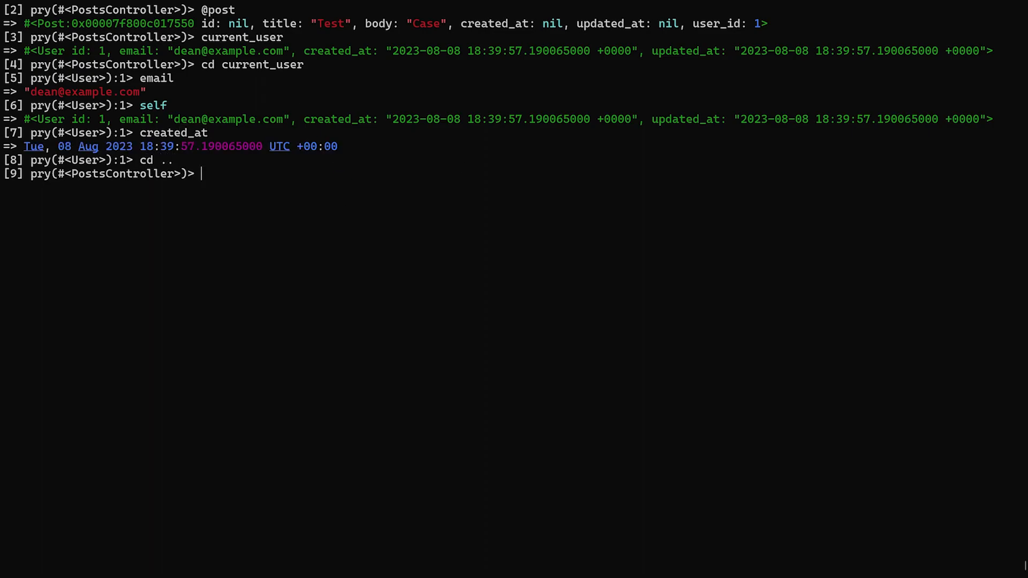
text(ls current)
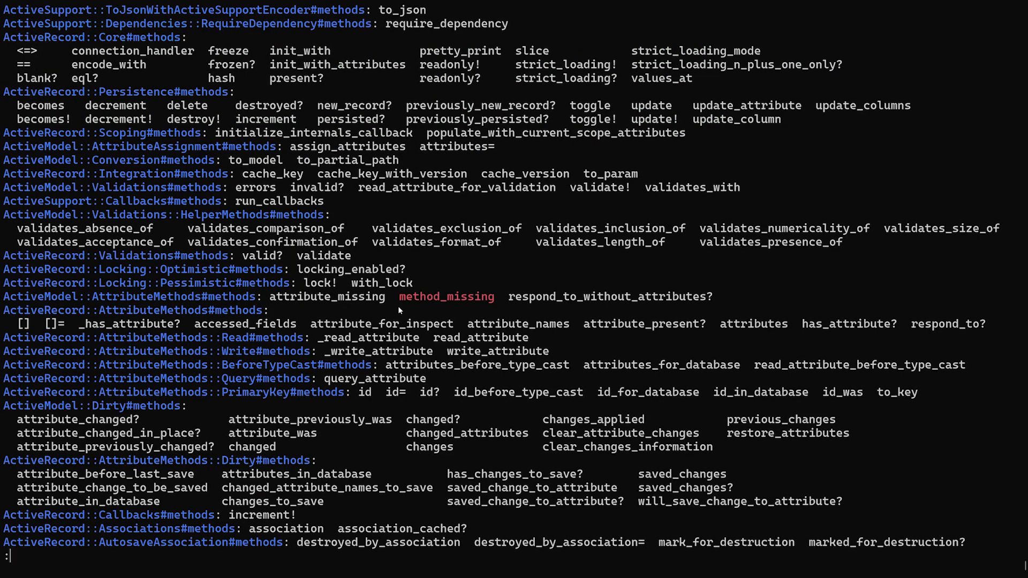
scroll(down, 3)
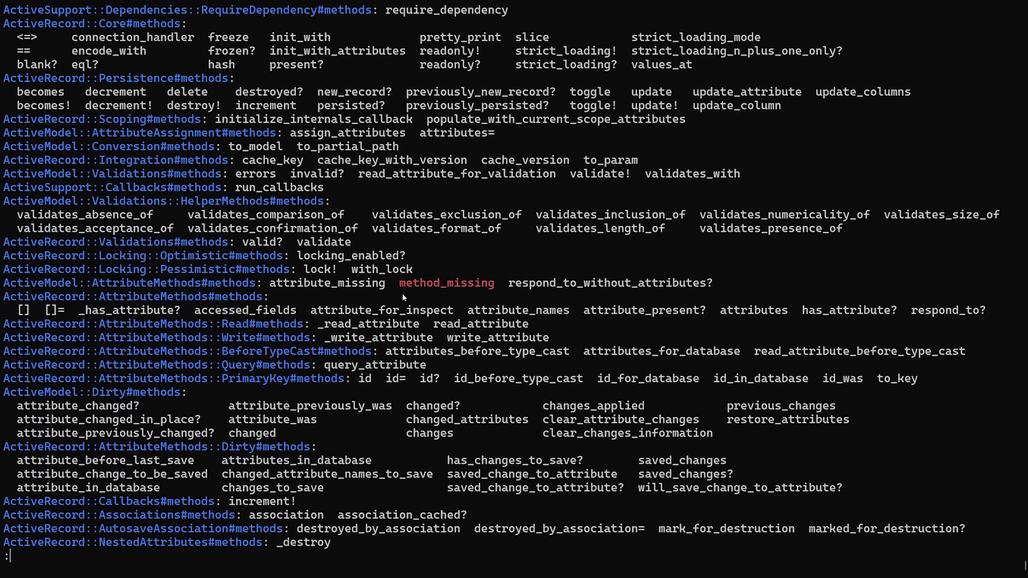
scroll(down, 3)
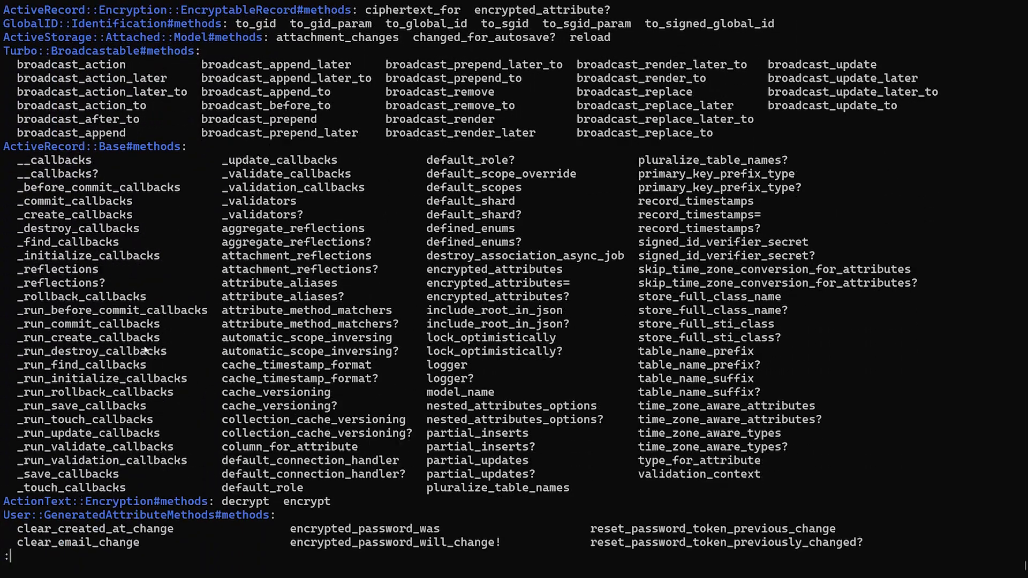
scroll(down, 3)
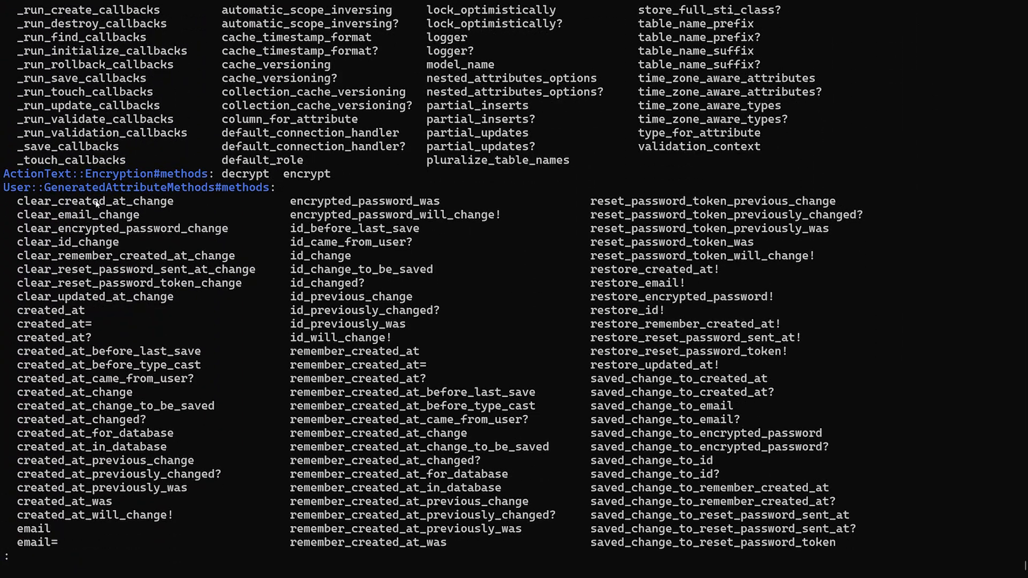
scroll(down, 3)
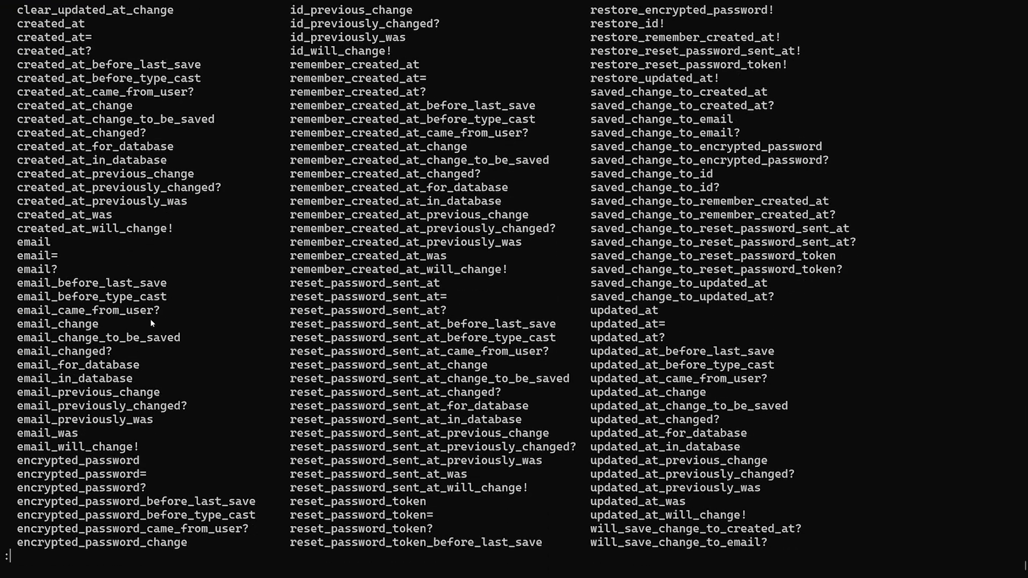
scroll(down, 3)
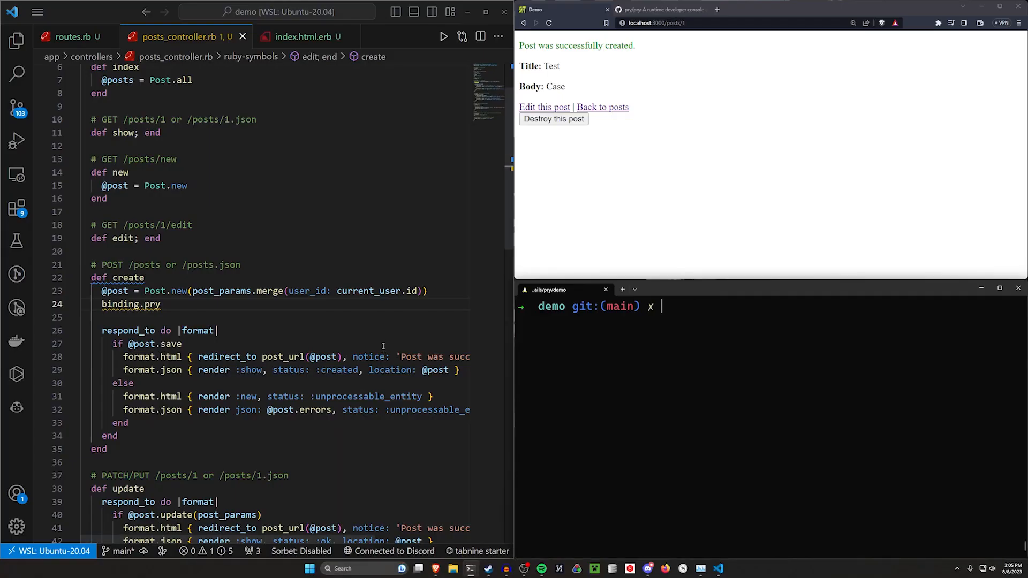
Run 'rails new video && cd video && code .' and close the old demo editor window
text(cd)
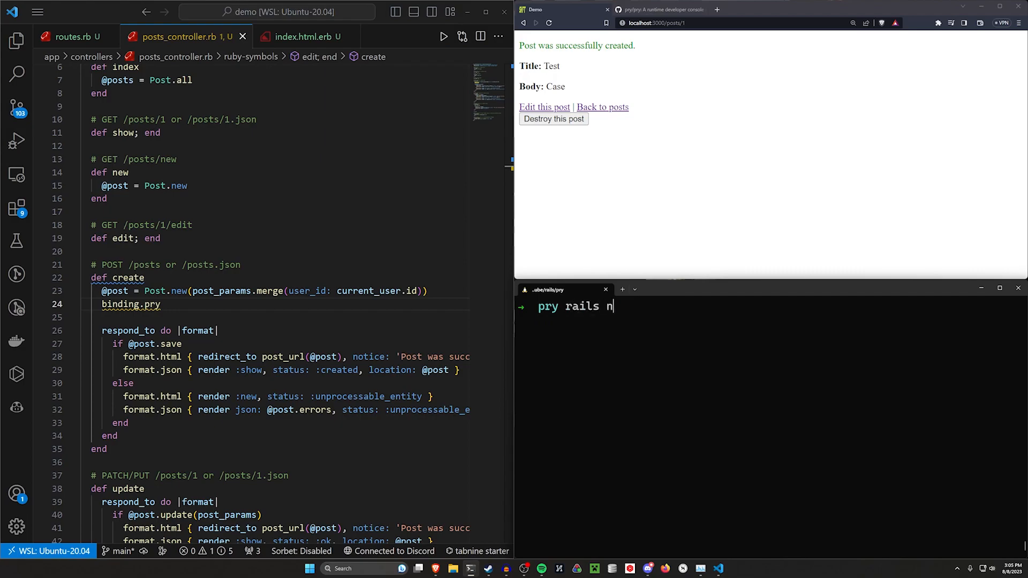
text(ew video && cd video && code .)
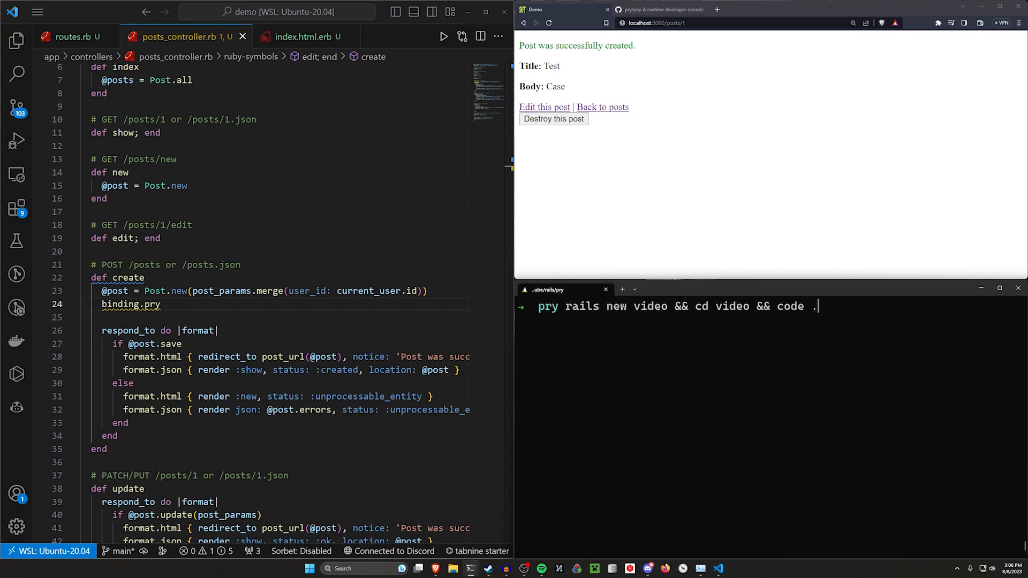
key(Return)
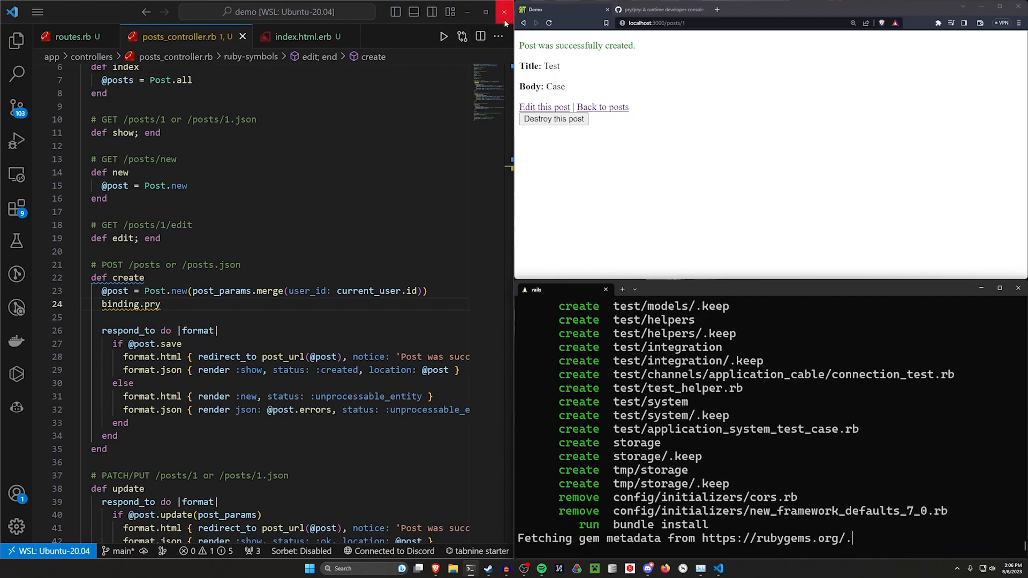
click(504, 12)
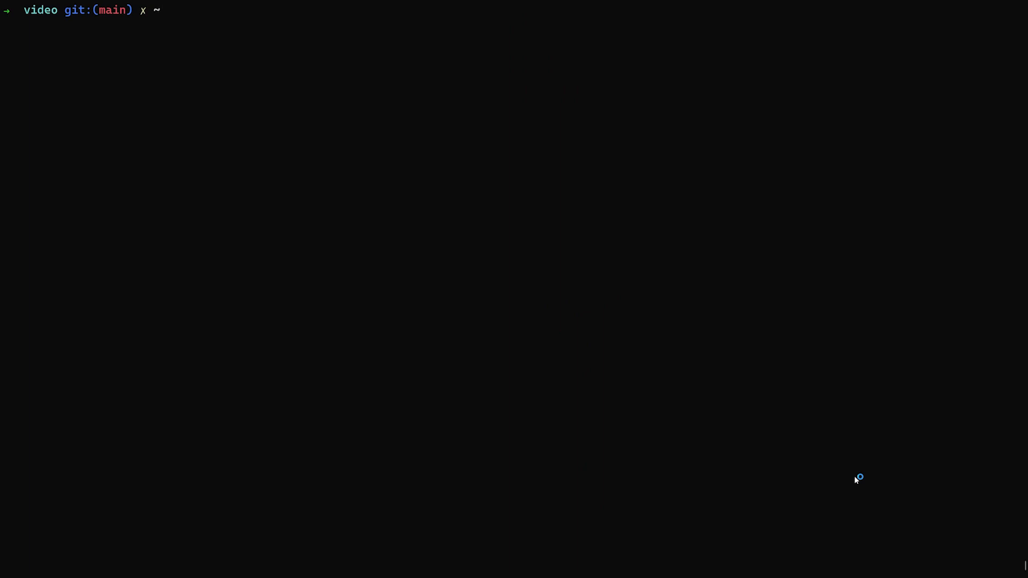
Add the devise gem, run the Devise installer, and generate the Devise user model
text(bundle add)
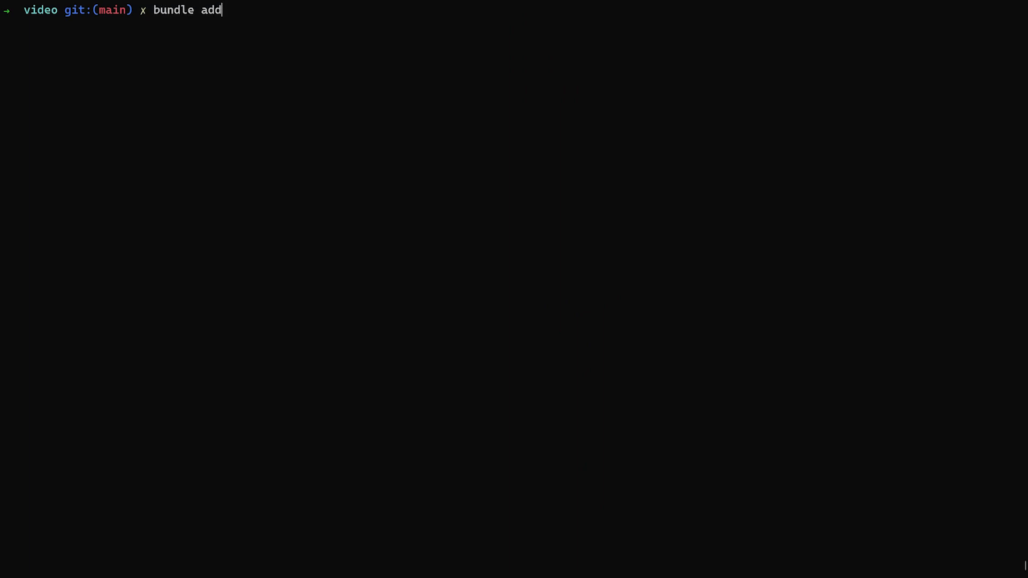
text(devise)
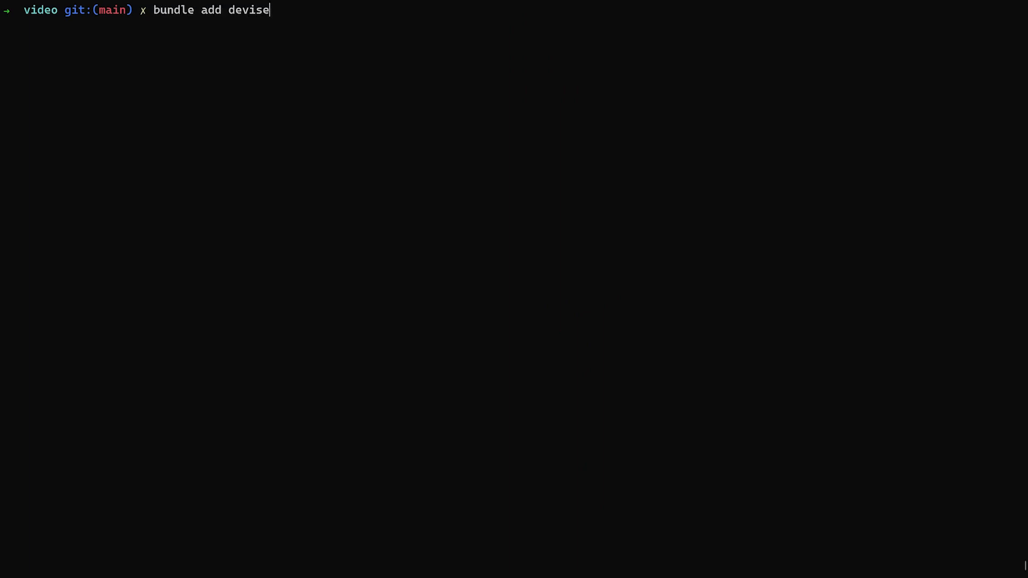
key(Return)
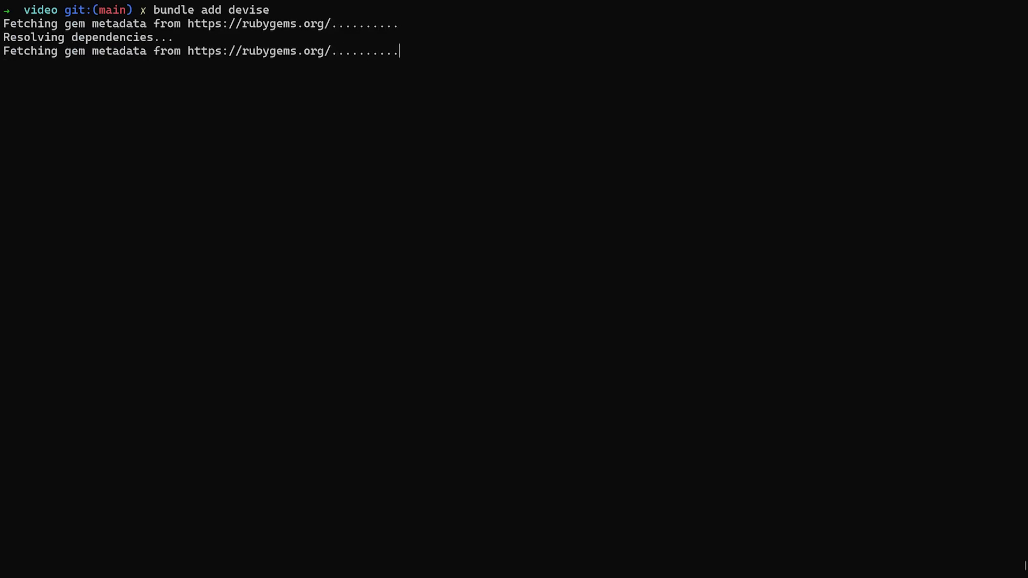
text(rails)
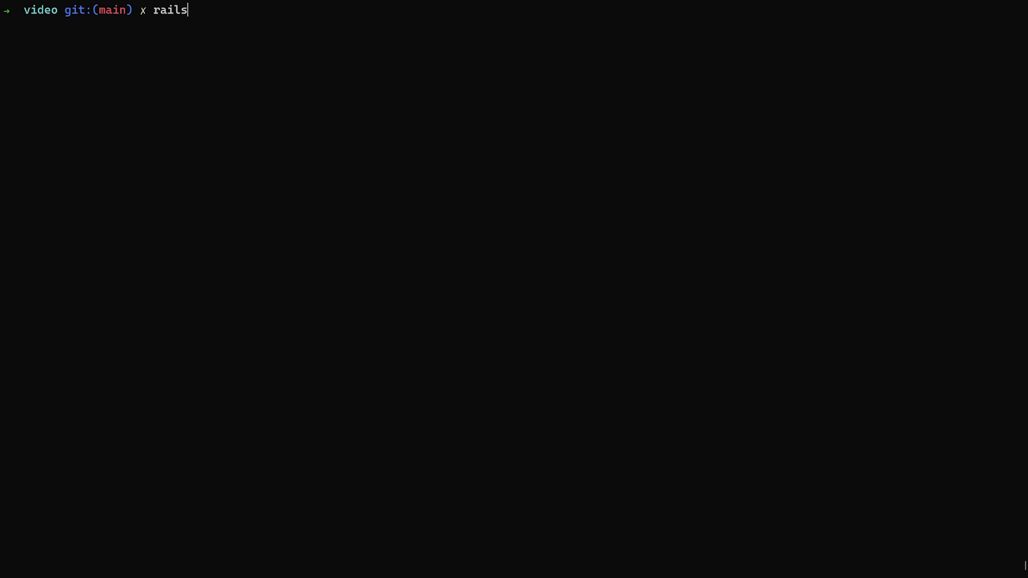
text(g devise)
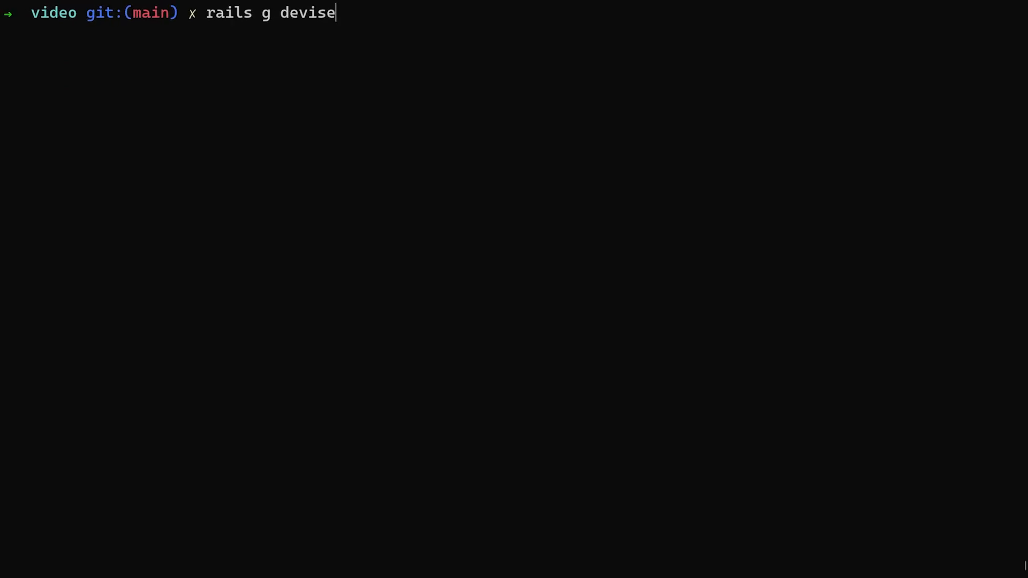
key(Return)
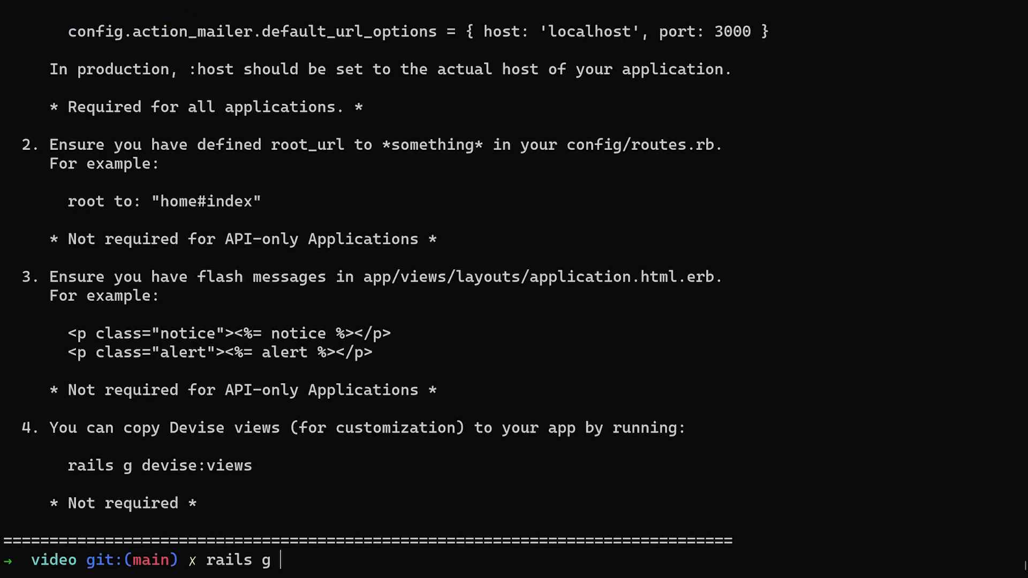
text(devise user)
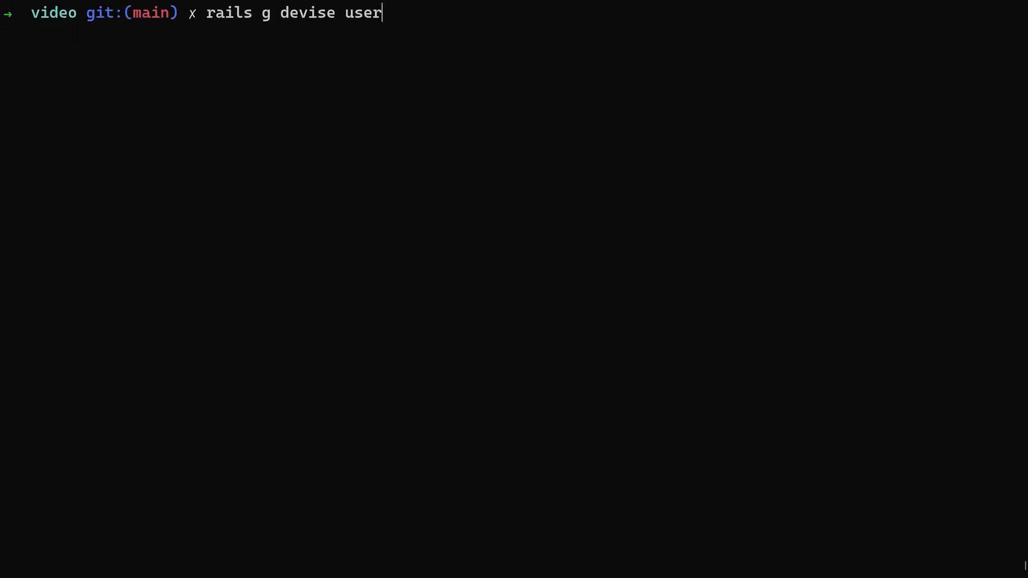
key(Return)
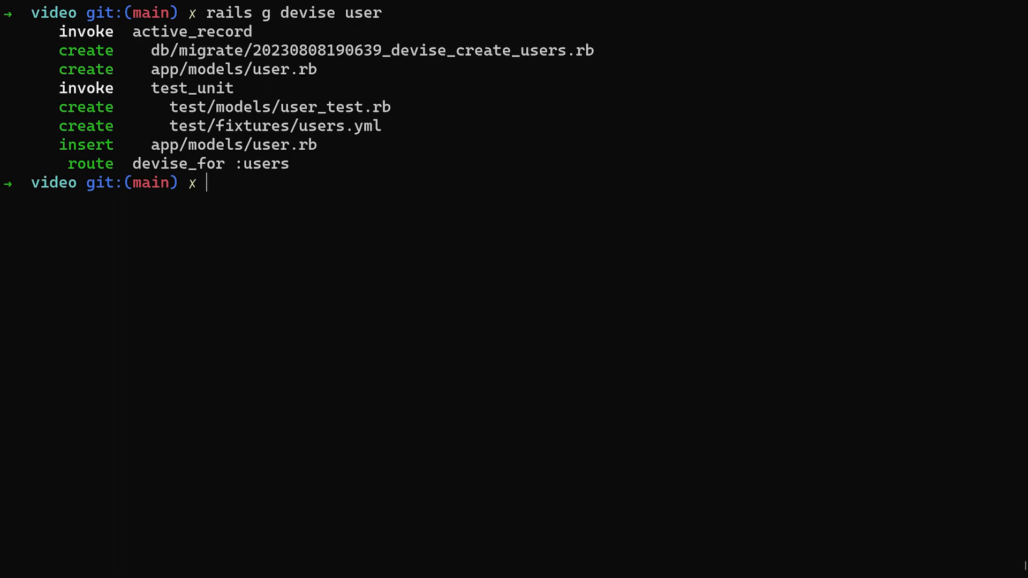
Scaffold post with title and body:text, add an AddUserToPost user:references migration, and migrate
text(rails g scas)
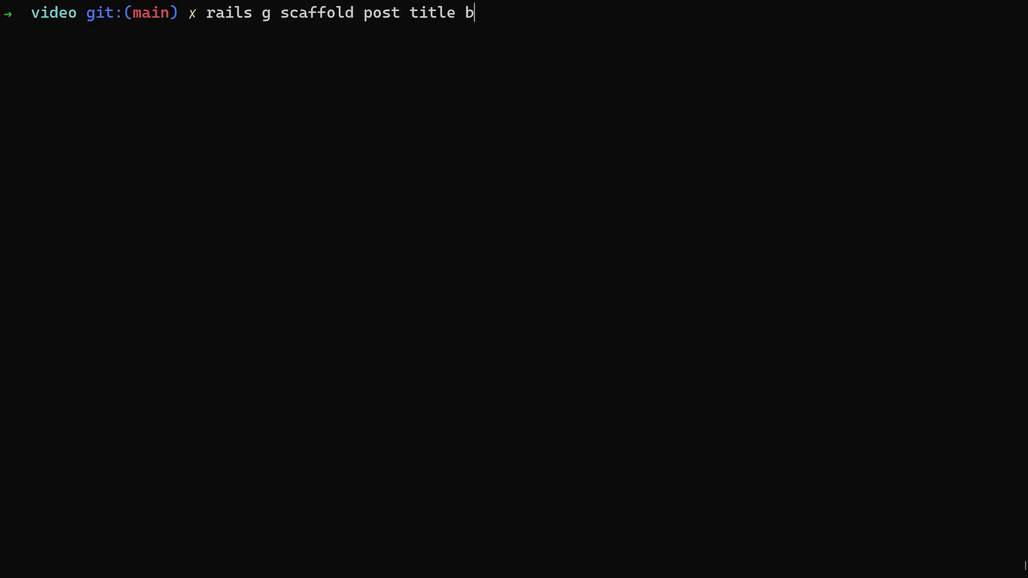
text(ody:text)
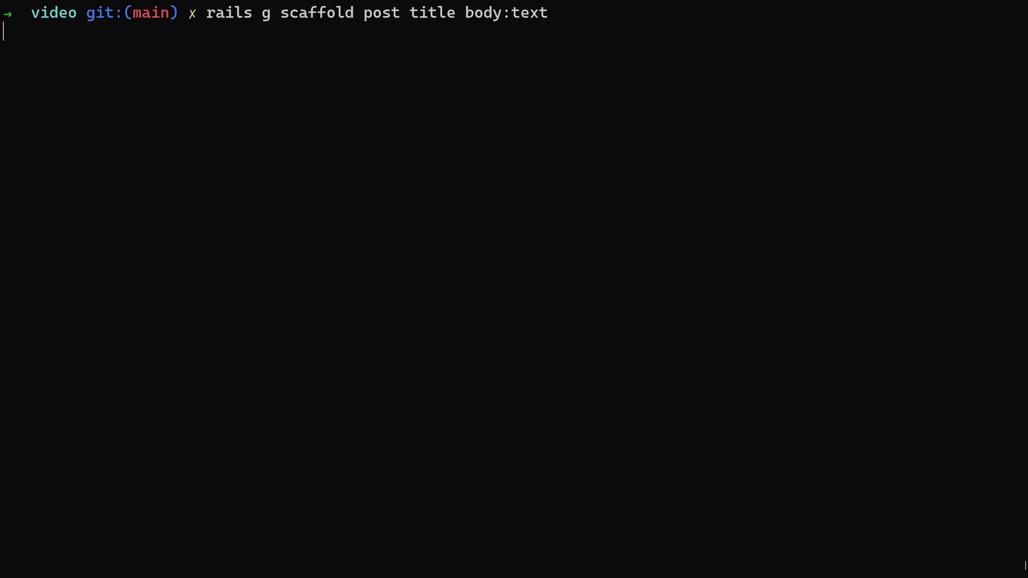
key(ctrl+u)
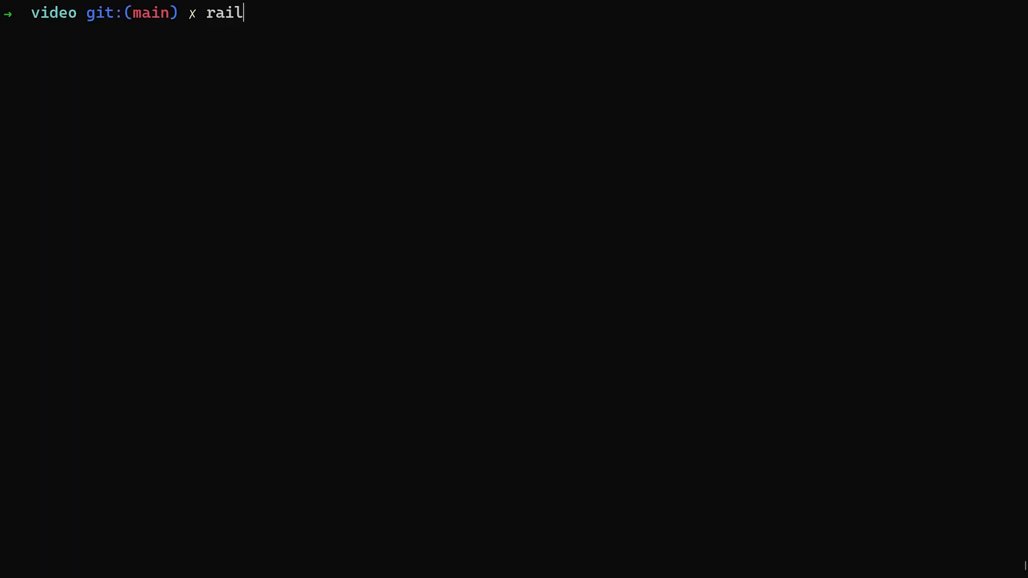
text(s g migration Add)
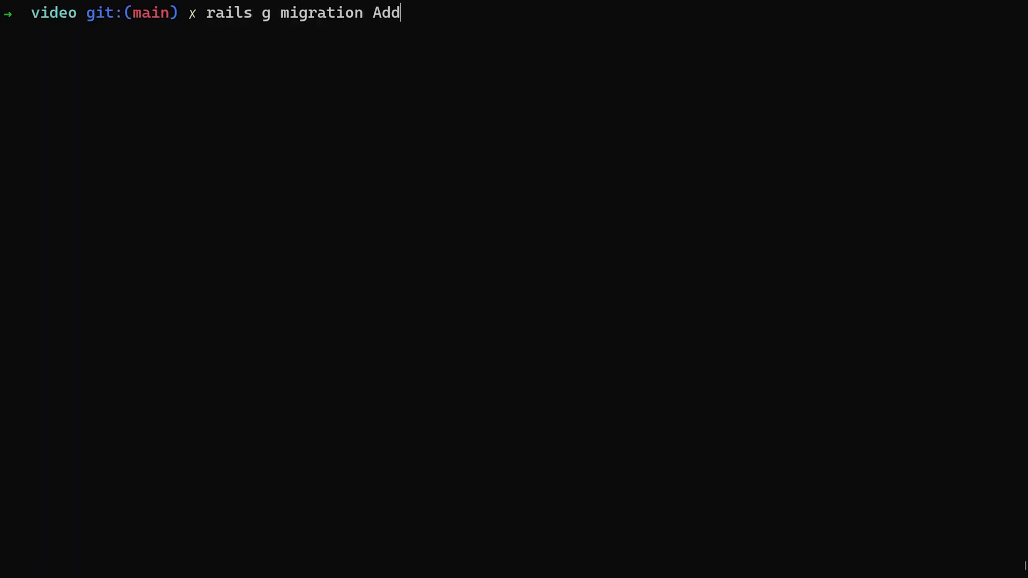
text(UserToPost user)
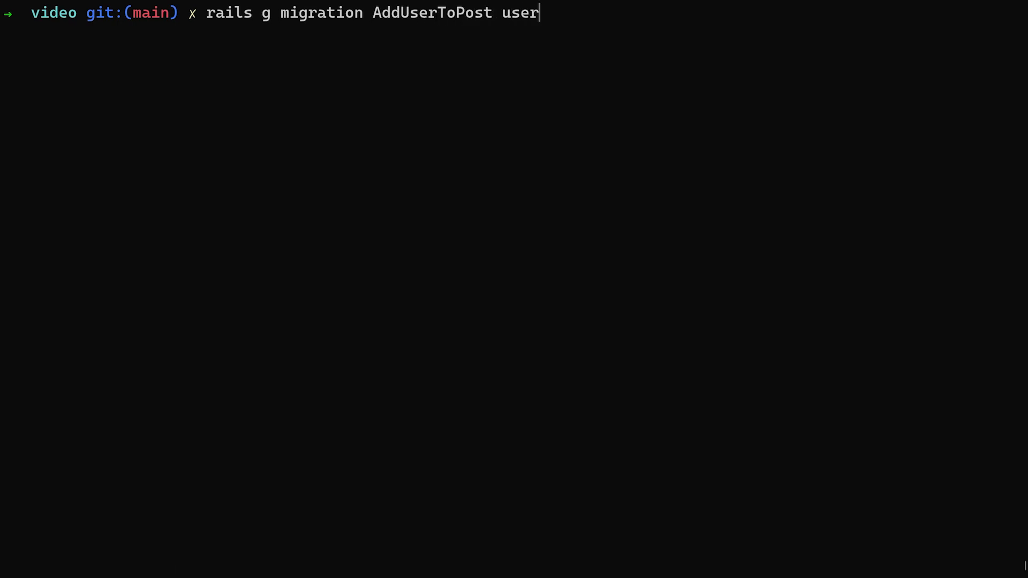
text(:references)
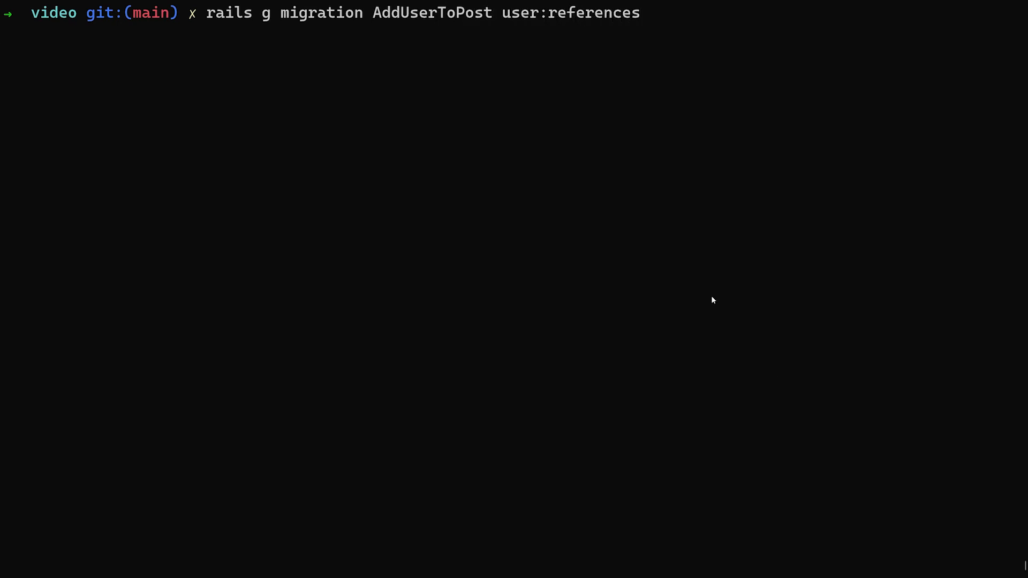
key(Return)
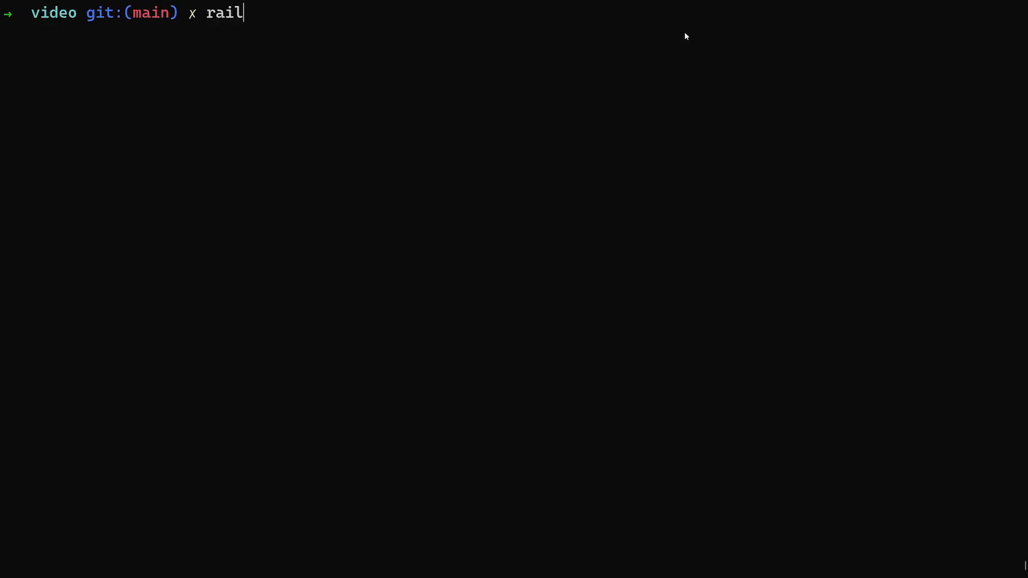
text(s db:migrate)
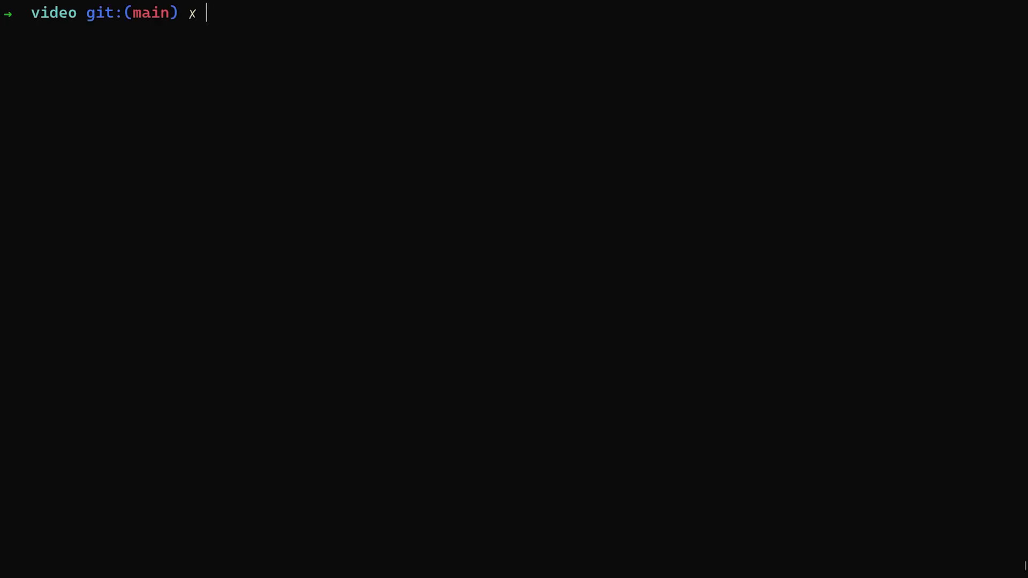
Add the pry gem to the video app with bundle add pry
text(rails s)
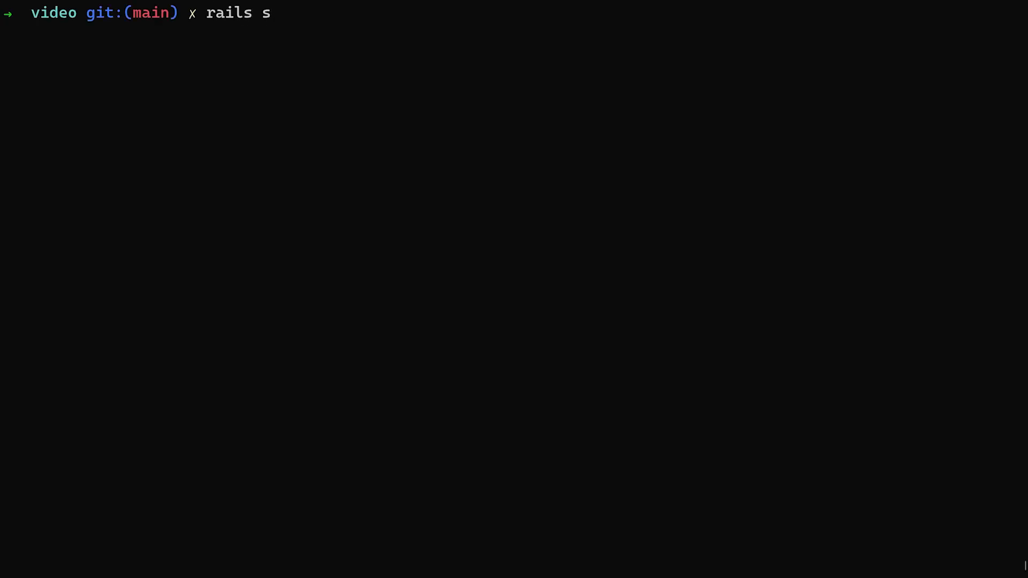
text(bundle)
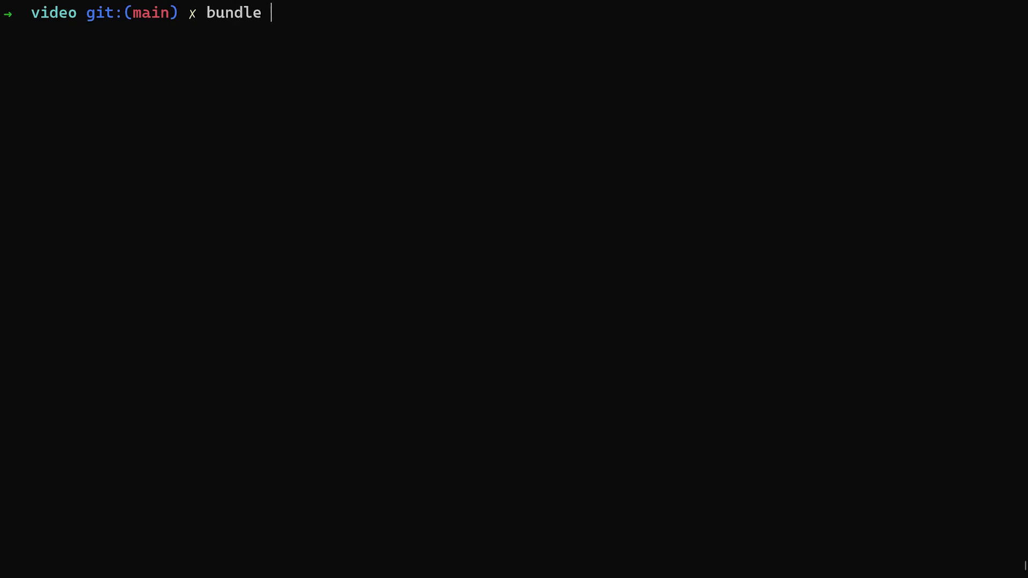
text(add pry)
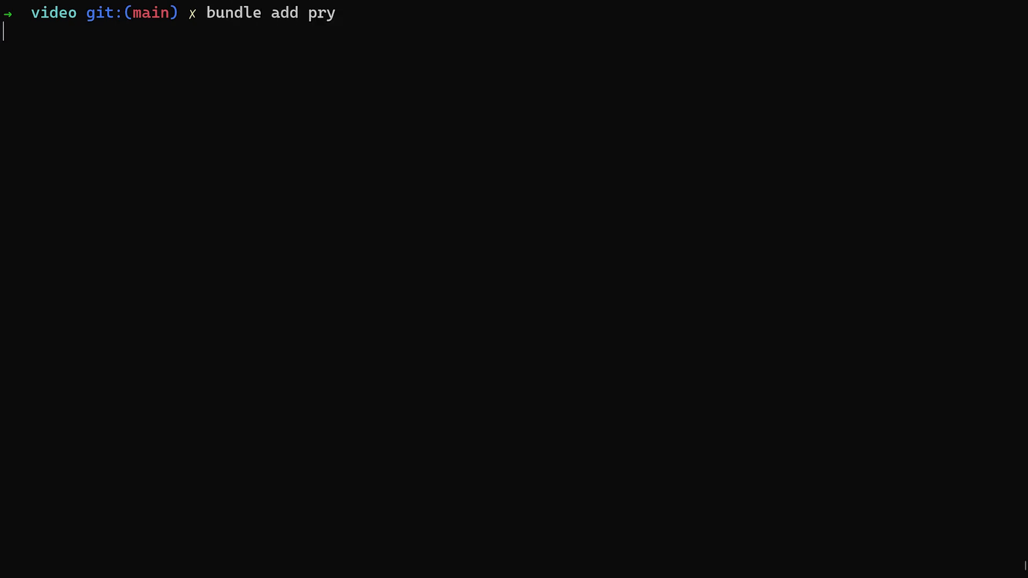
key(Return)
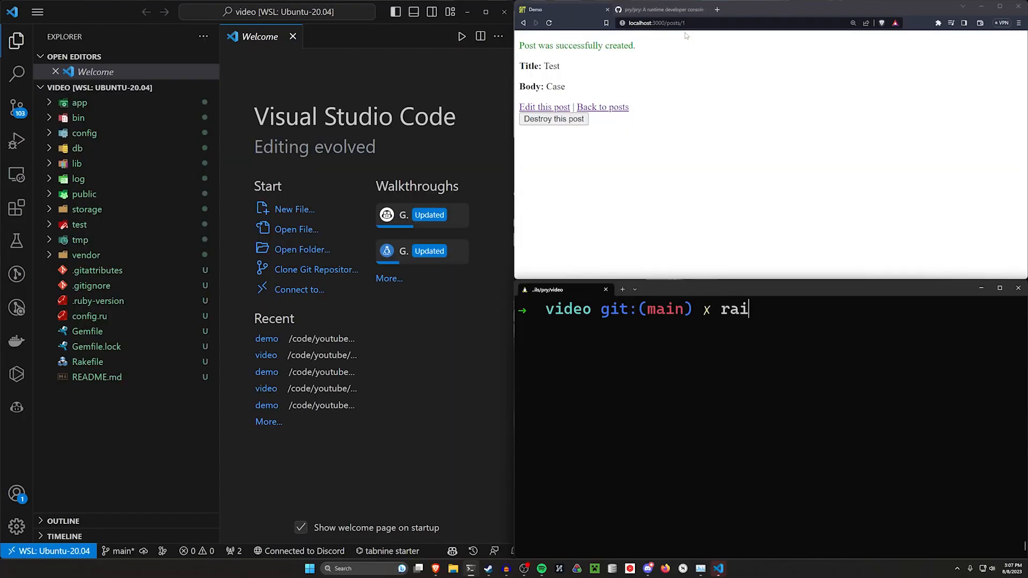
Run rails s, dismiss the editor's welcome page and port notice, and load localhost:3000
key(Return)
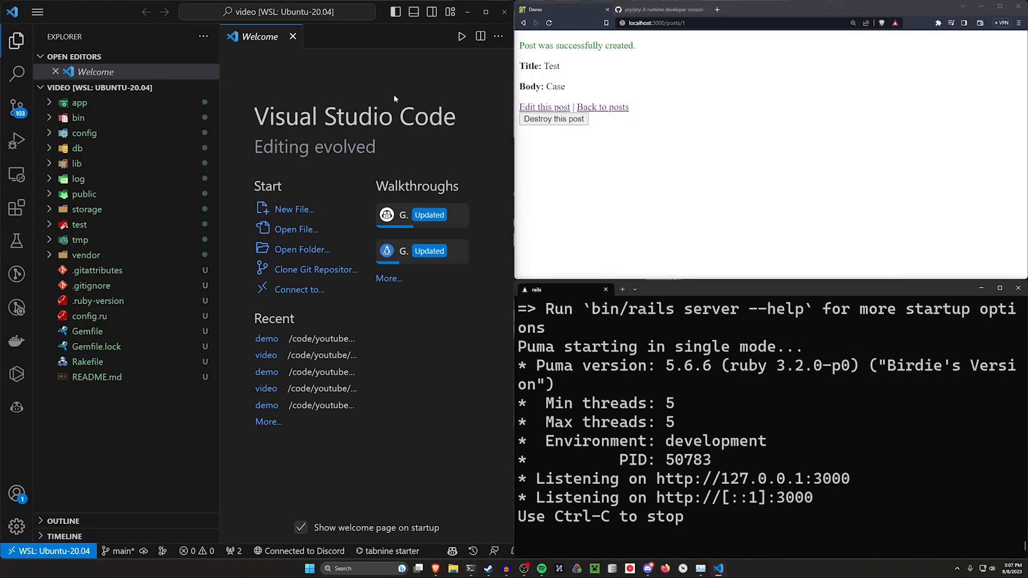
click(292, 36)
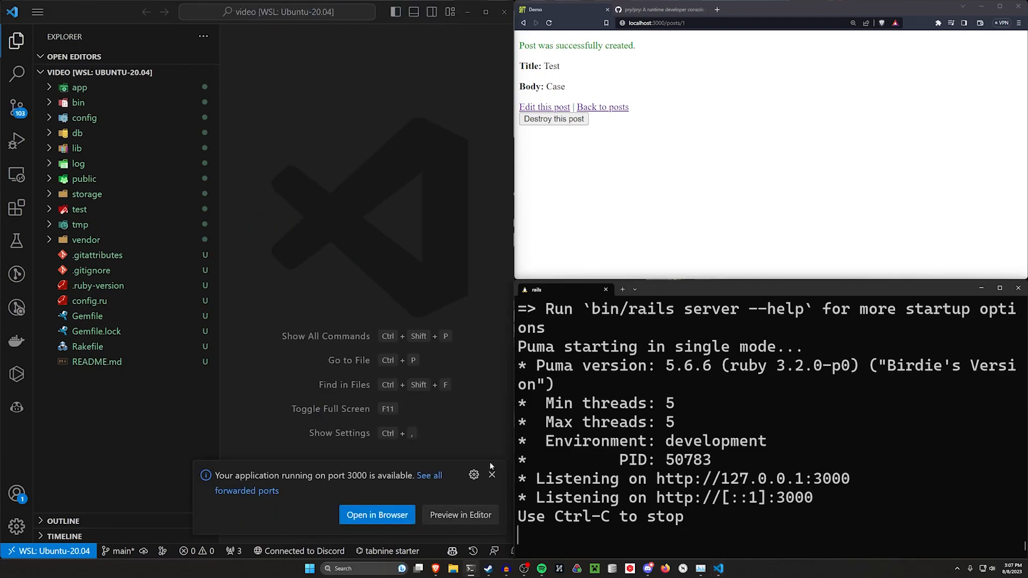
click(491, 475)
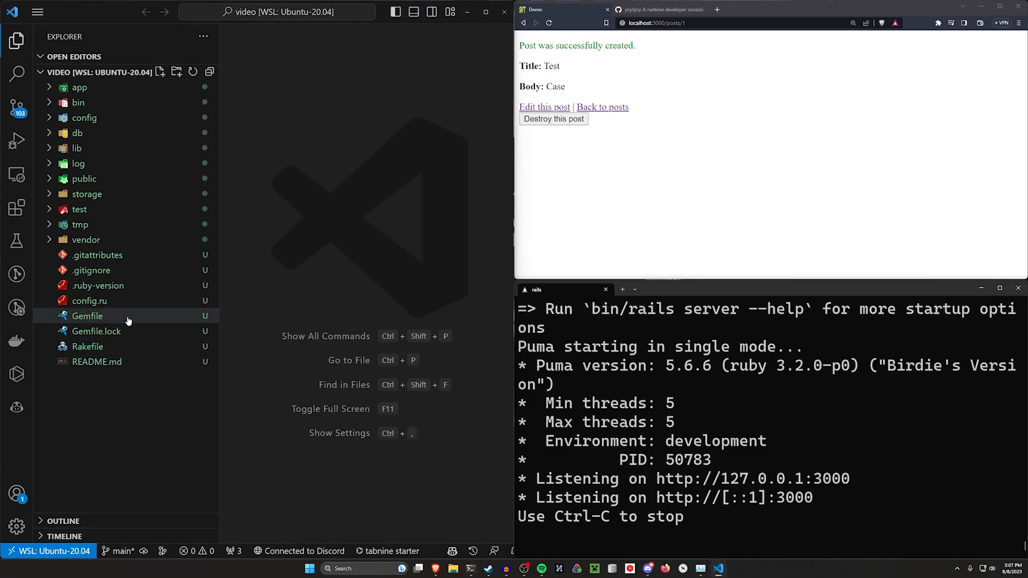
click(88, 316)
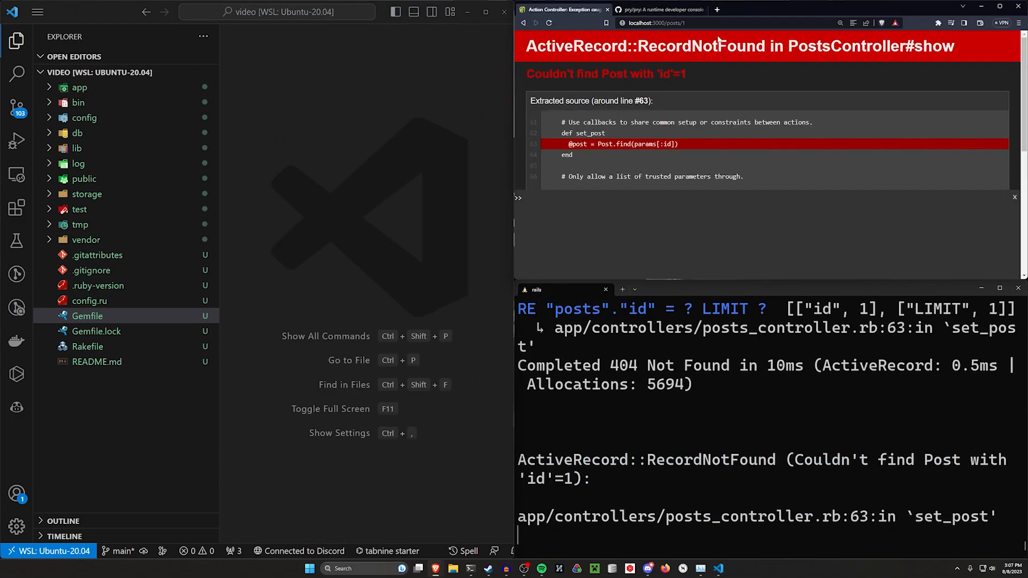
click(683, 23)
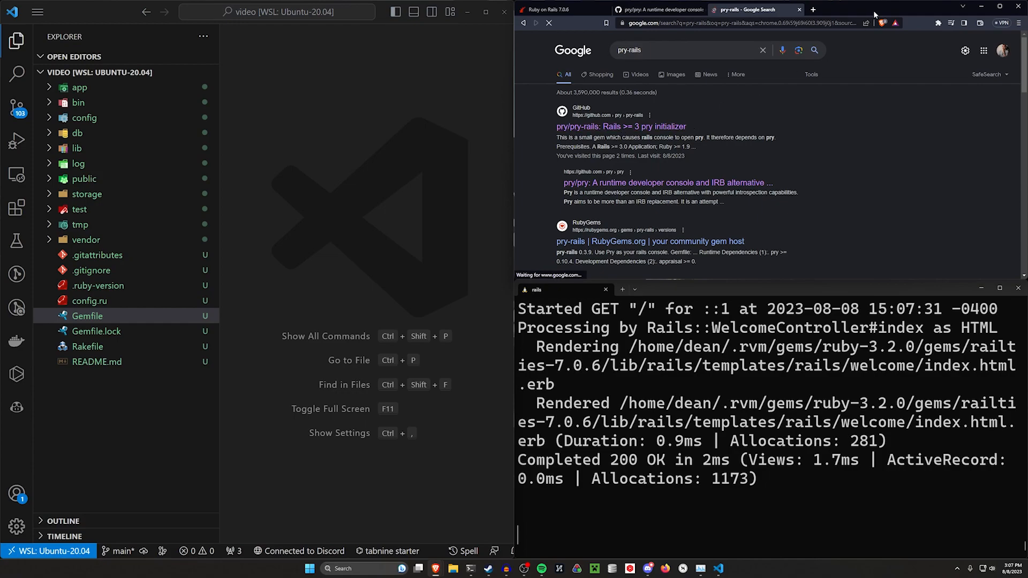
Leave the pry-rails GitHub page and return to the localhost:3000 Rails 7.0.6 welcome tab
click(619, 126)
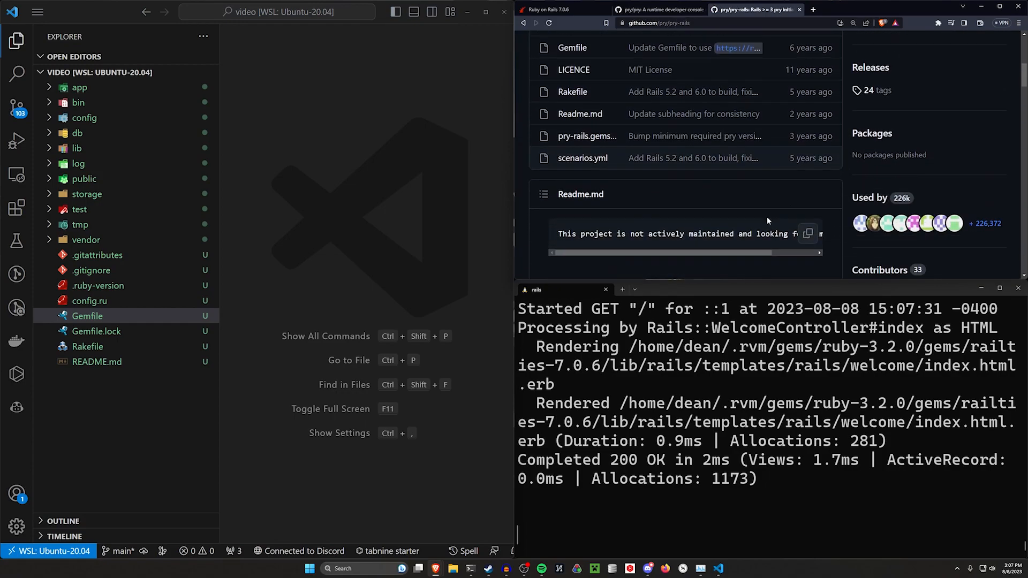
mouse_move(811, 207)
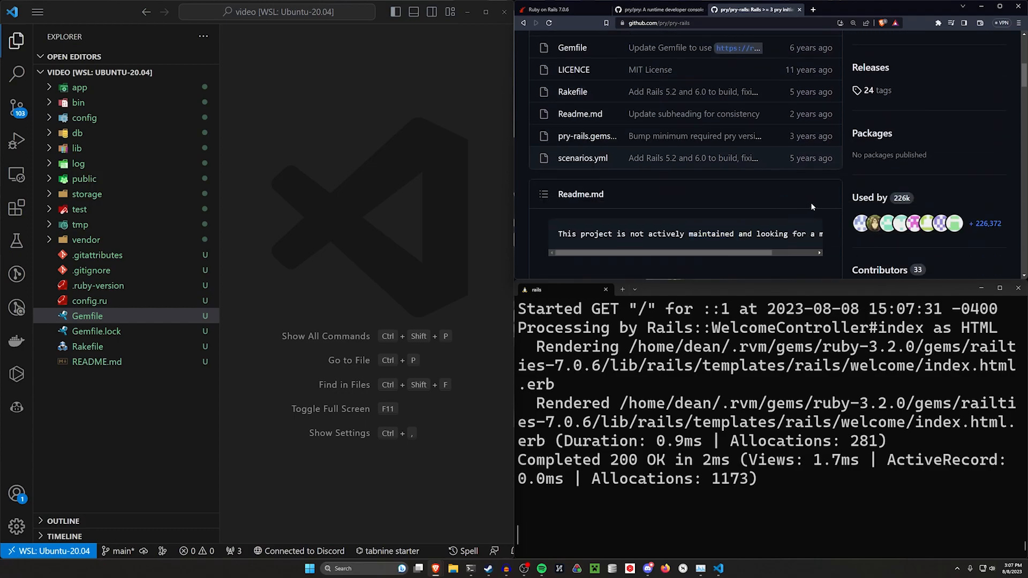
scroll(up, 3)
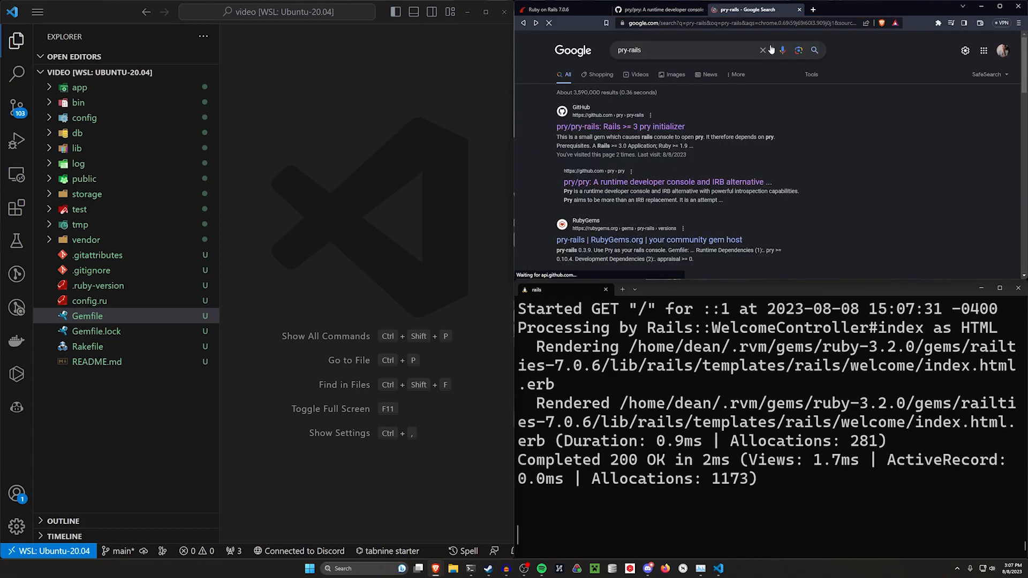
click(561, 9)
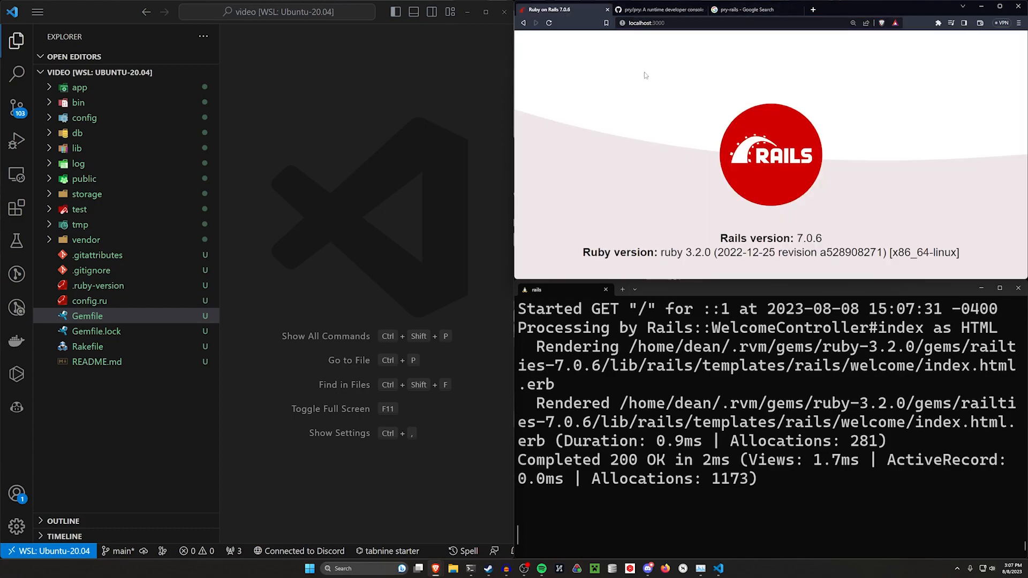
Add root 'posts#index' above resources :posts in config/routes.rb
click(84, 117)
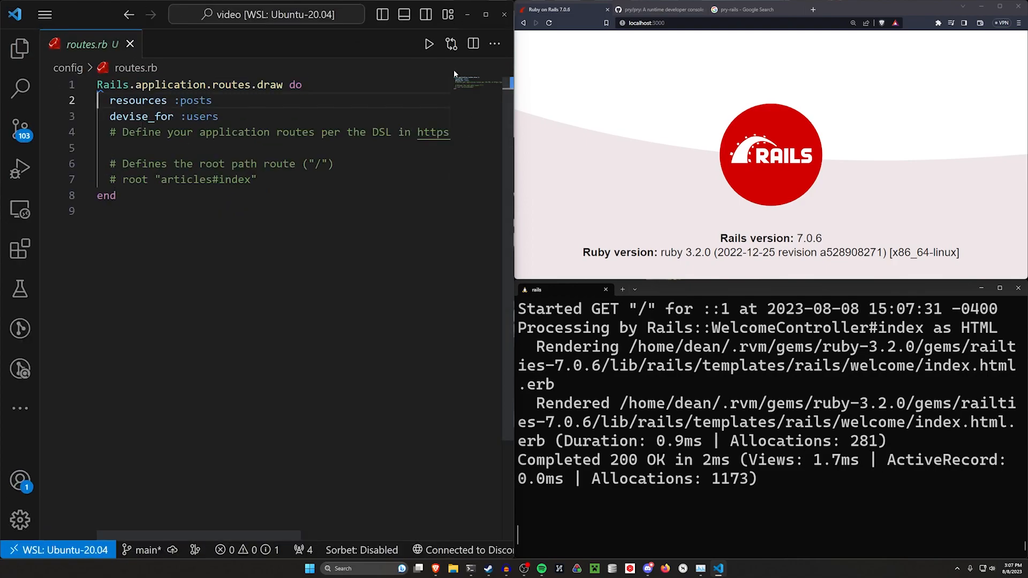
text(root "pos")
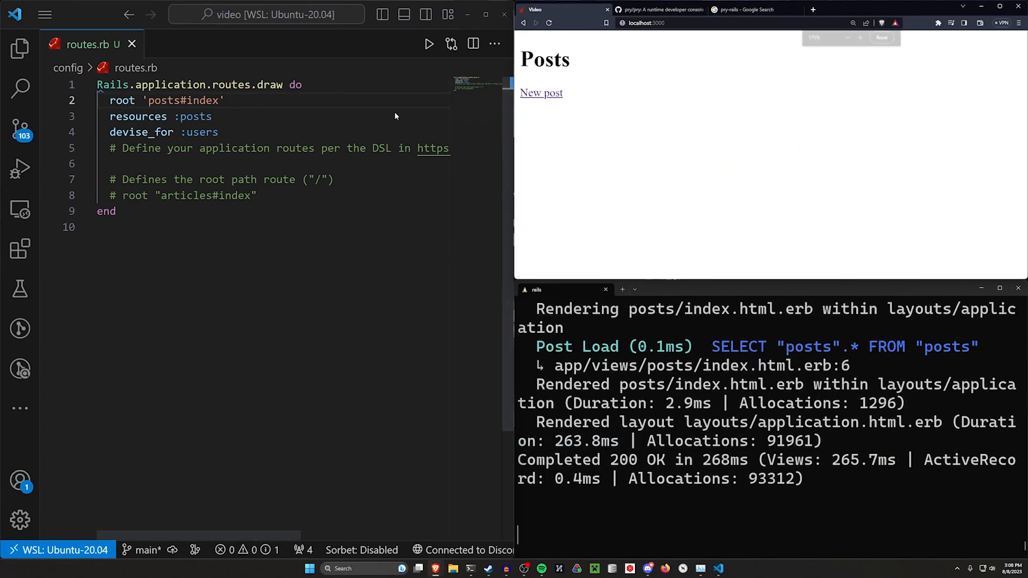
click(19, 47)
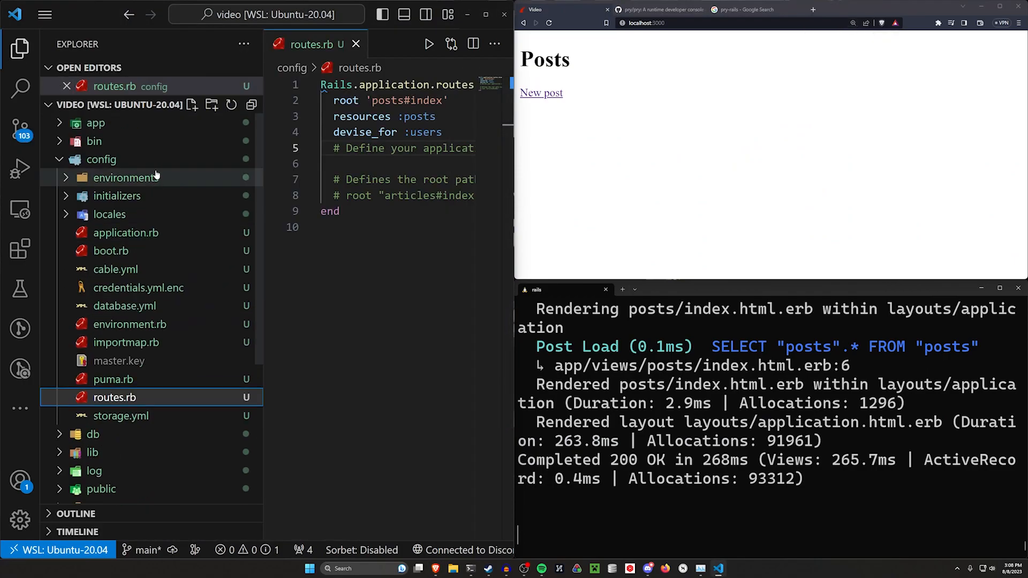
Add a user_signed_in? block to posts/index.html.erb with email, Sign out, Sign up and Sign in links
click(95, 123)
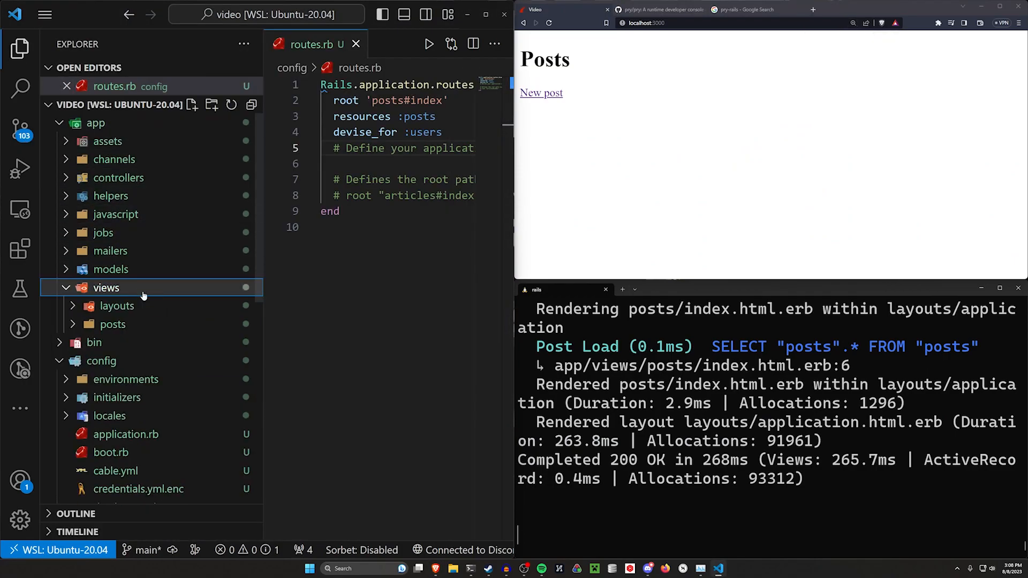
click(113, 324)
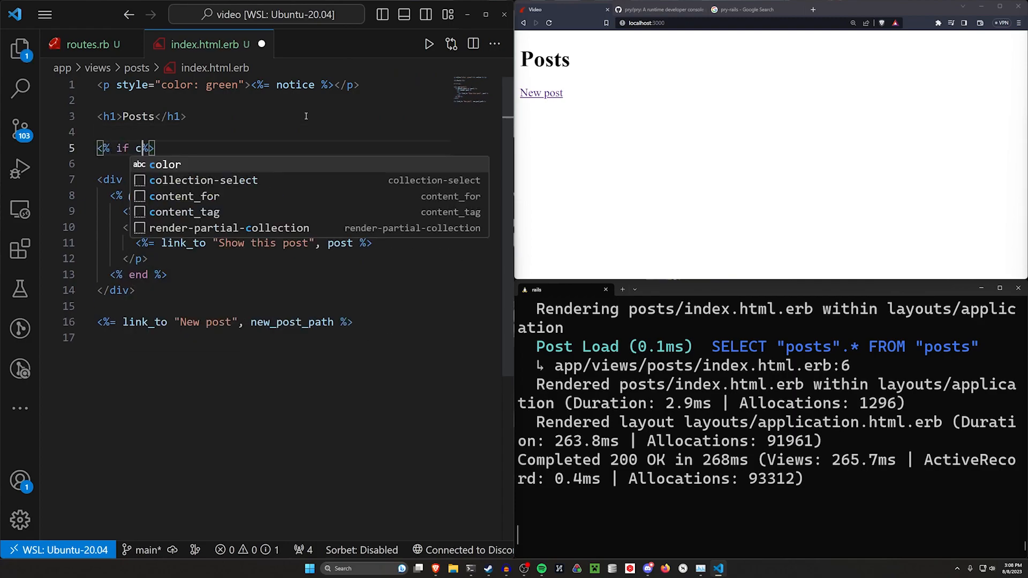
text(user_signed_in?)
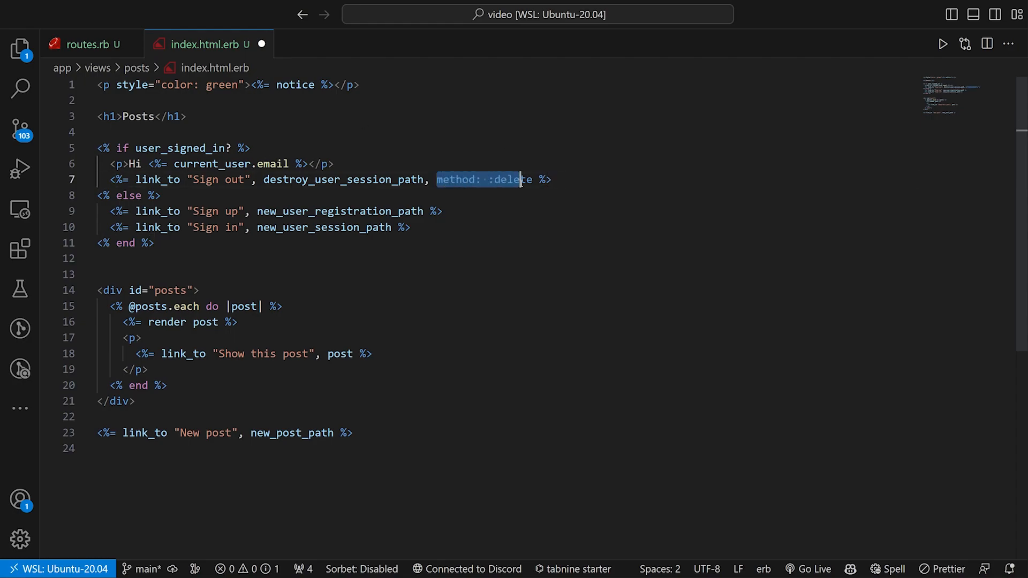
text(data: {tur)
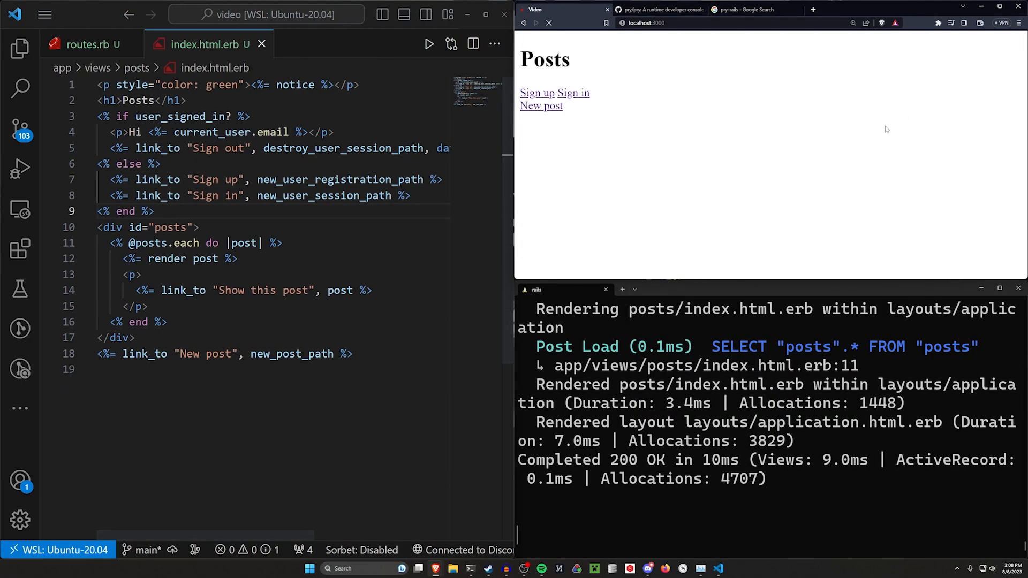
click(537, 92)
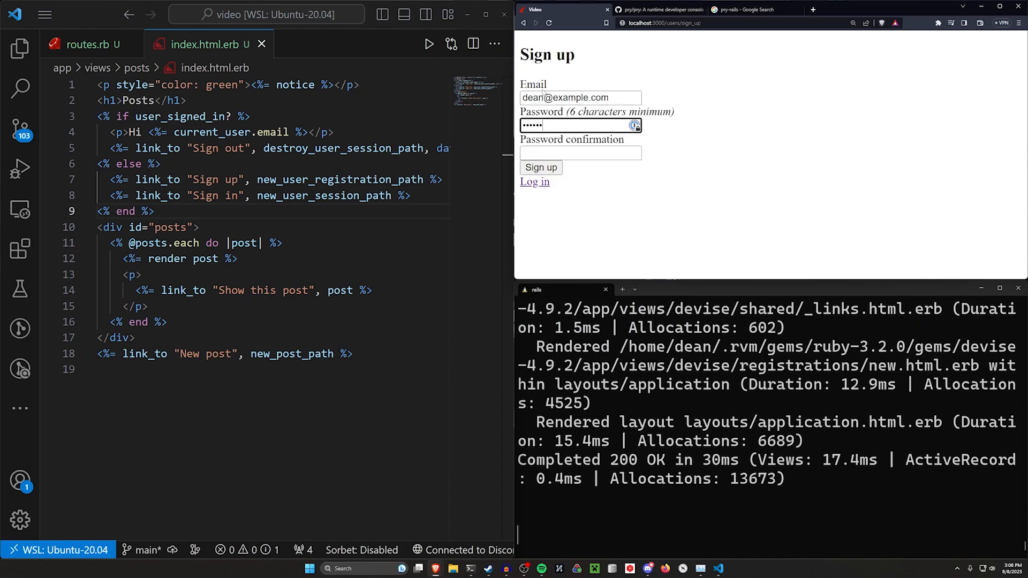
click(540, 167)
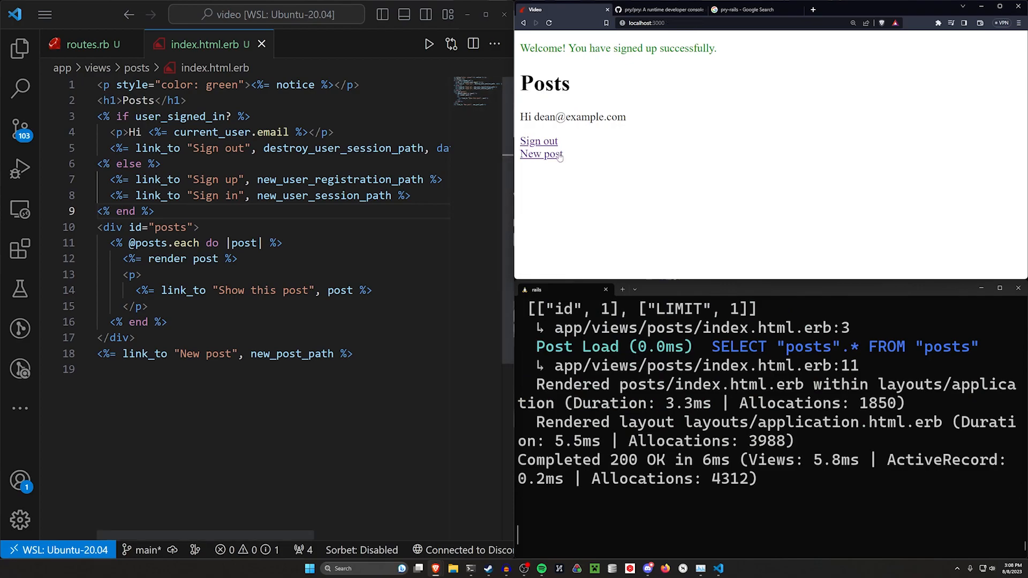
click(20, 49)
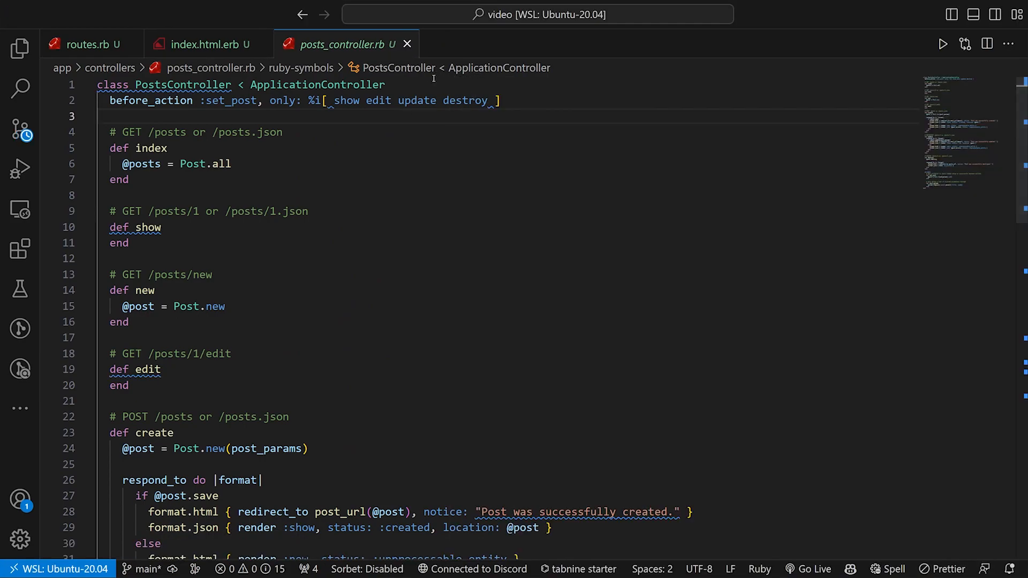
Add before_action :authenticate_user!, except: %i[index show] and merge current_user.id into created posts
text(befo)
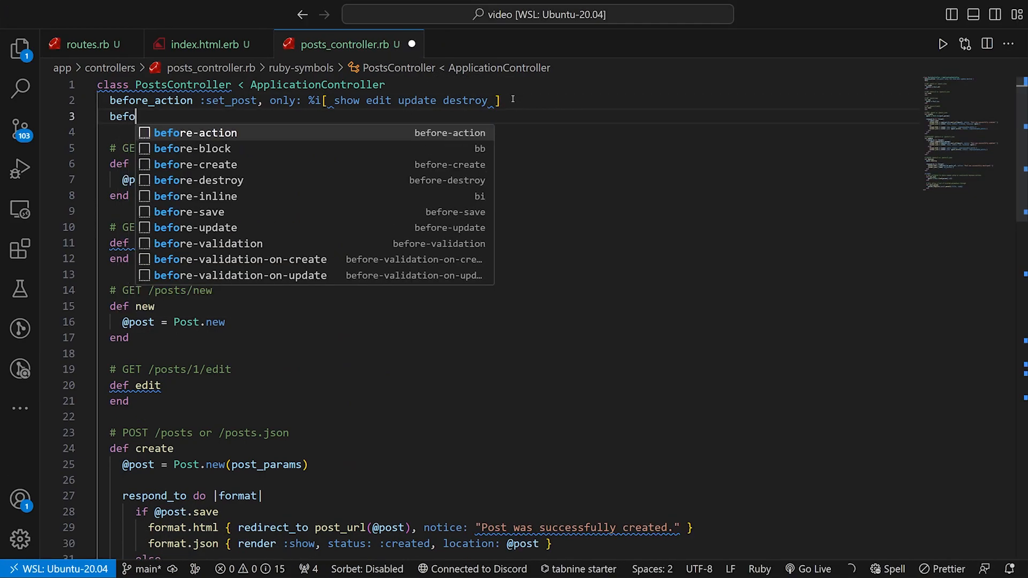
click(195, 132)
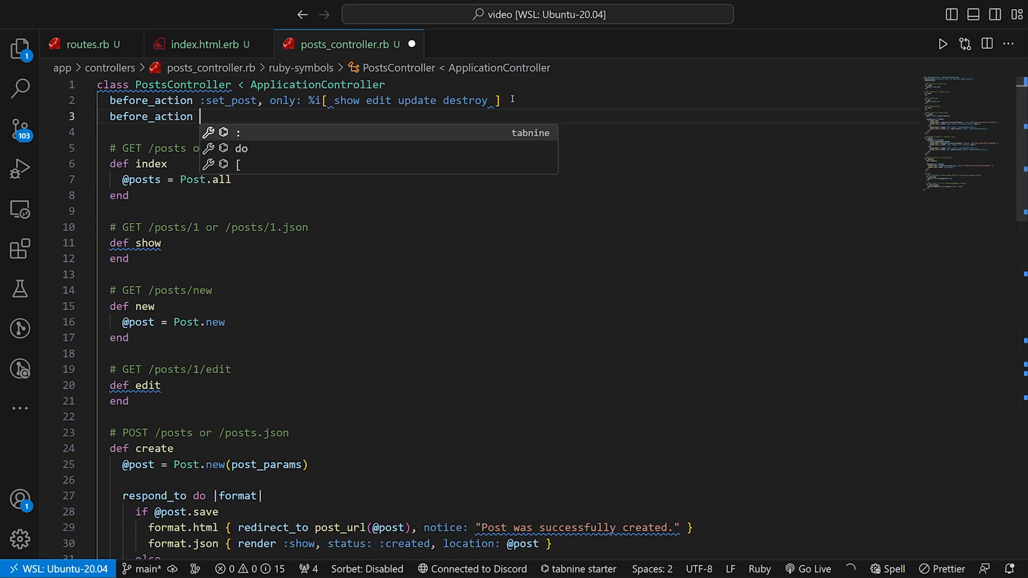
text(:authenticate_user!, except: %i[ index show ])
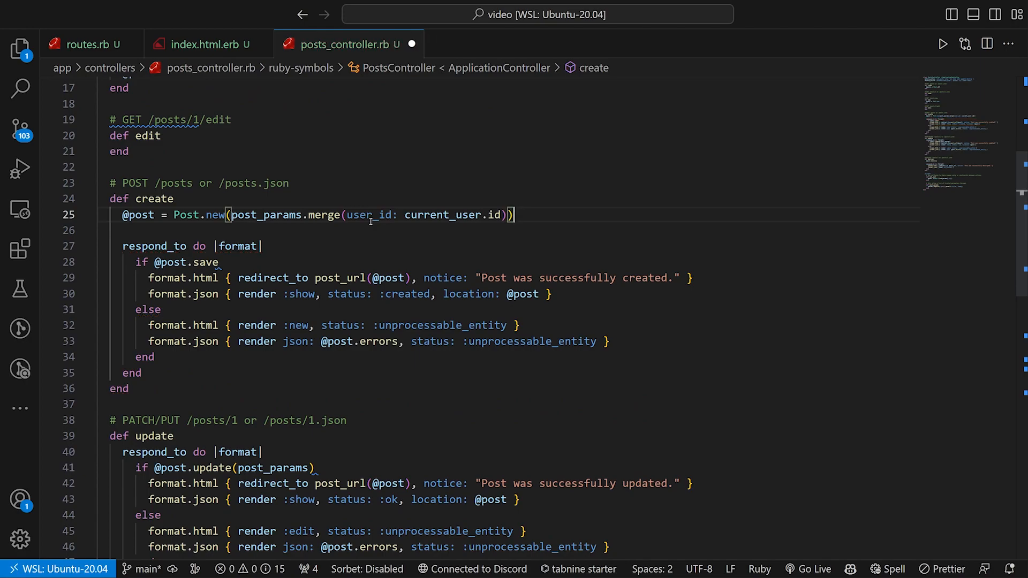
mouse_move(537, 192)
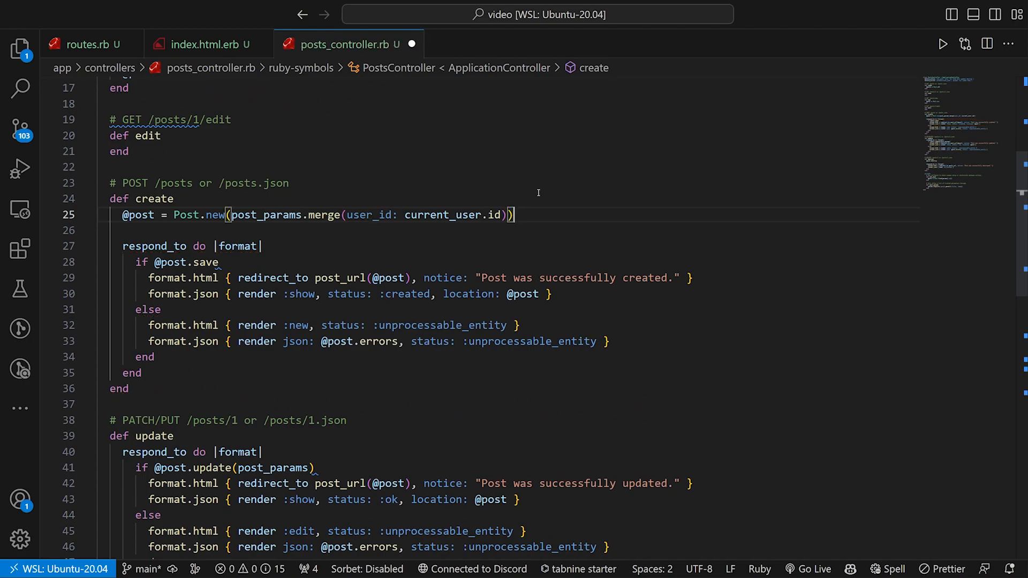
text(_p)
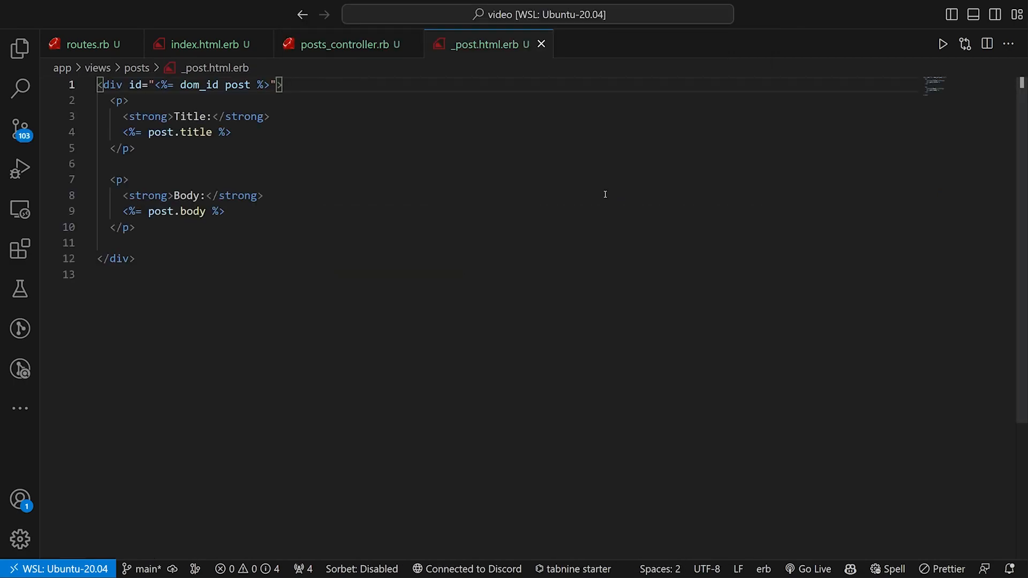
Add a <strong>Author:</strong> paragraph showing post.user.email to _post.html.erb
key(Enter)
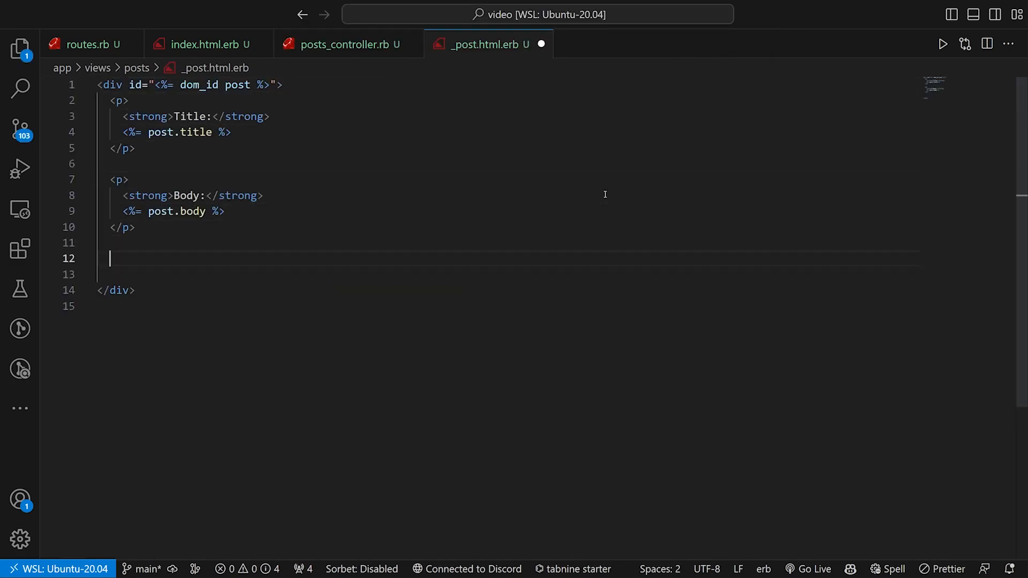
text(<p>A)
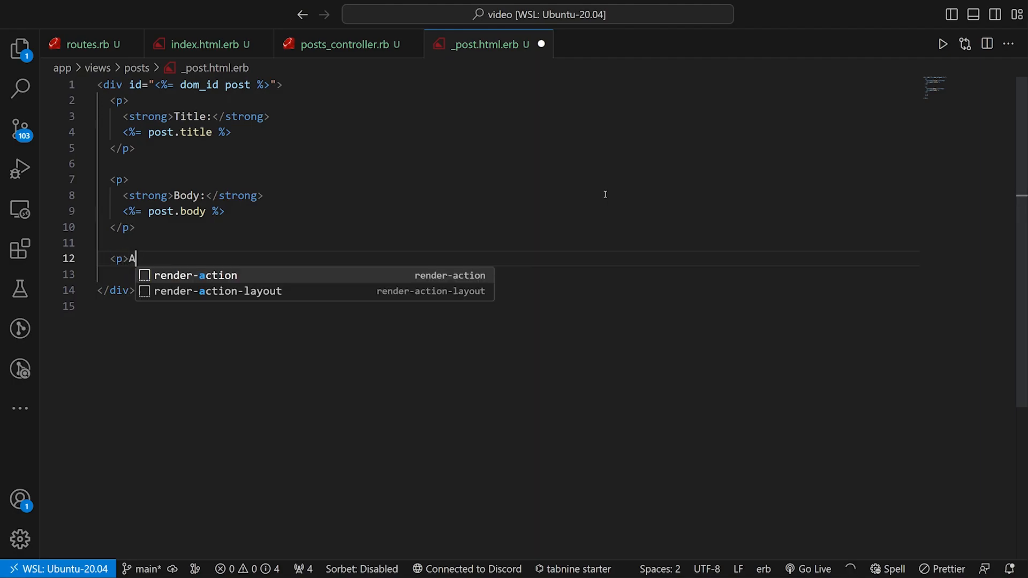
text(strong)
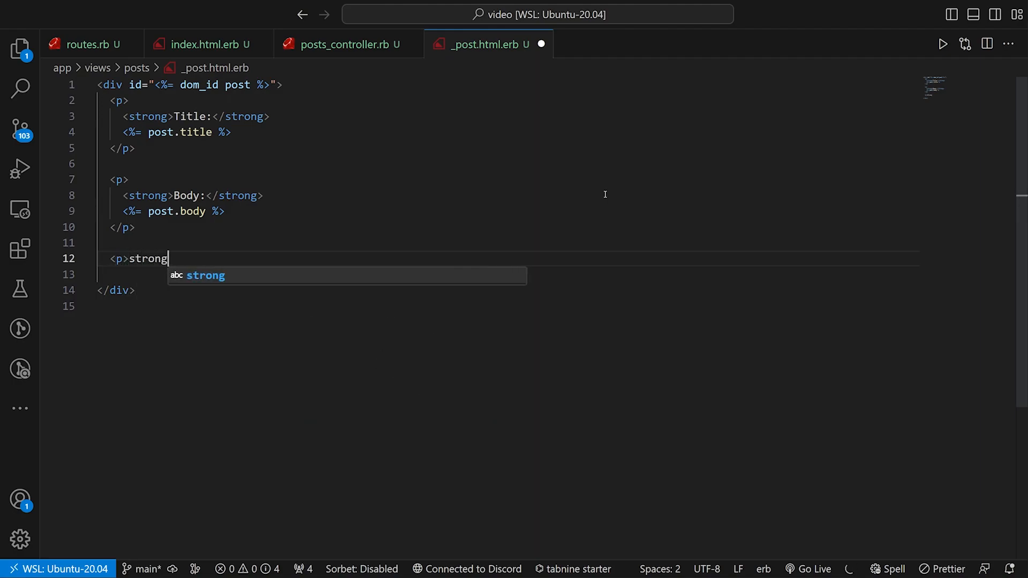
text(>Author:</strong>)
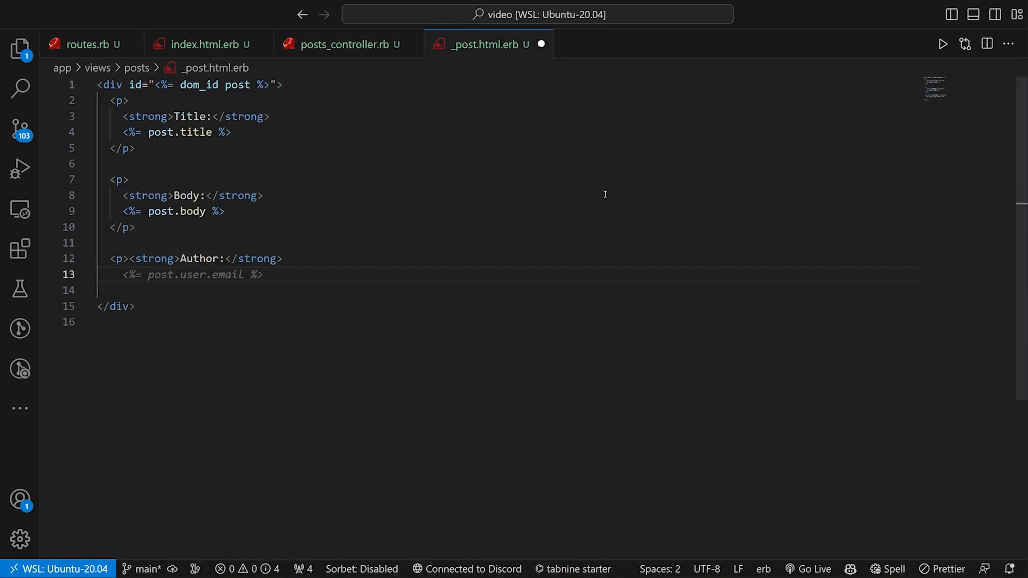
text(</p>)
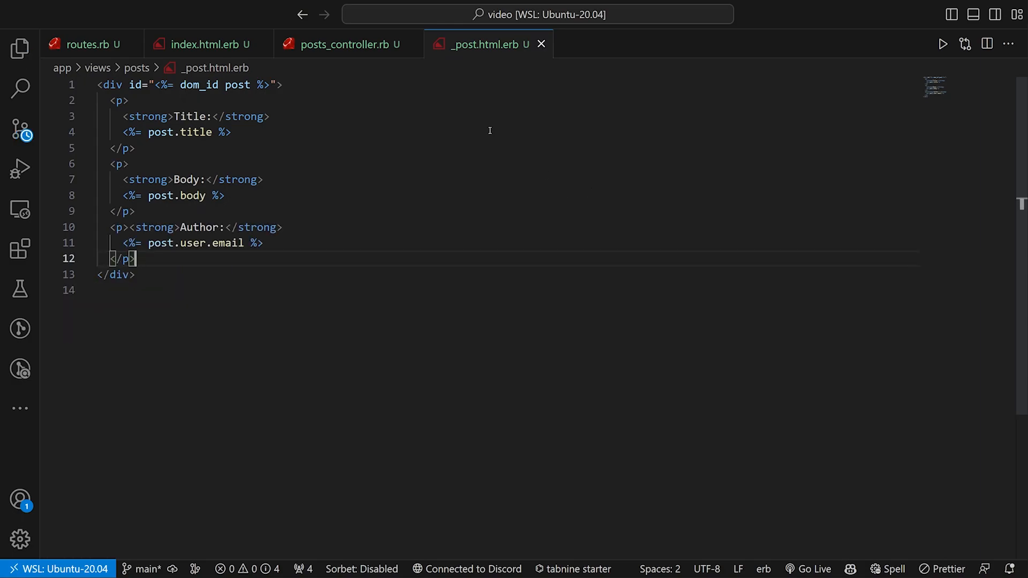
click(20, 48)
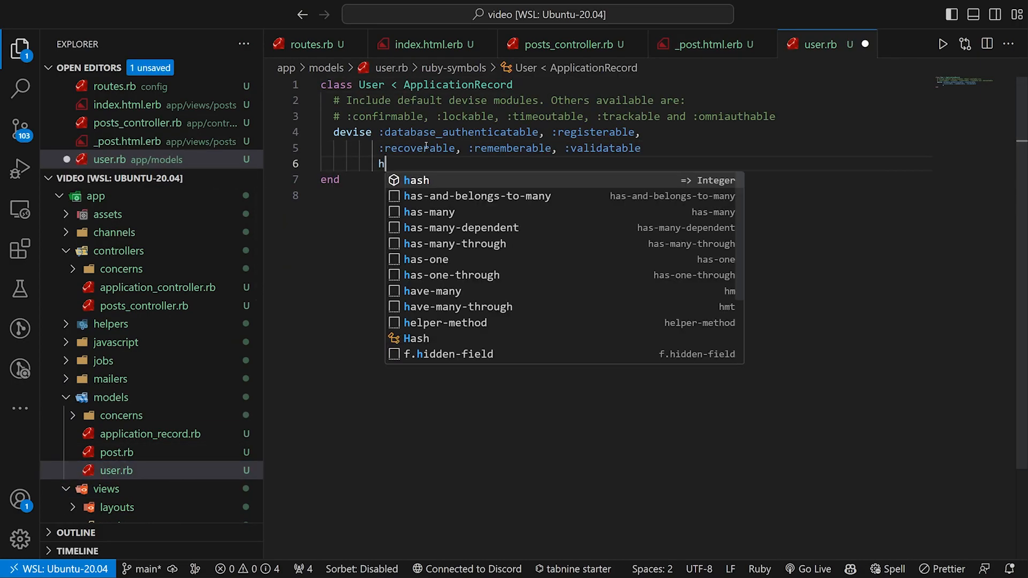
Add has_many :posts to user.rb, then submit a Test post in the browser
text(as_many :psts)
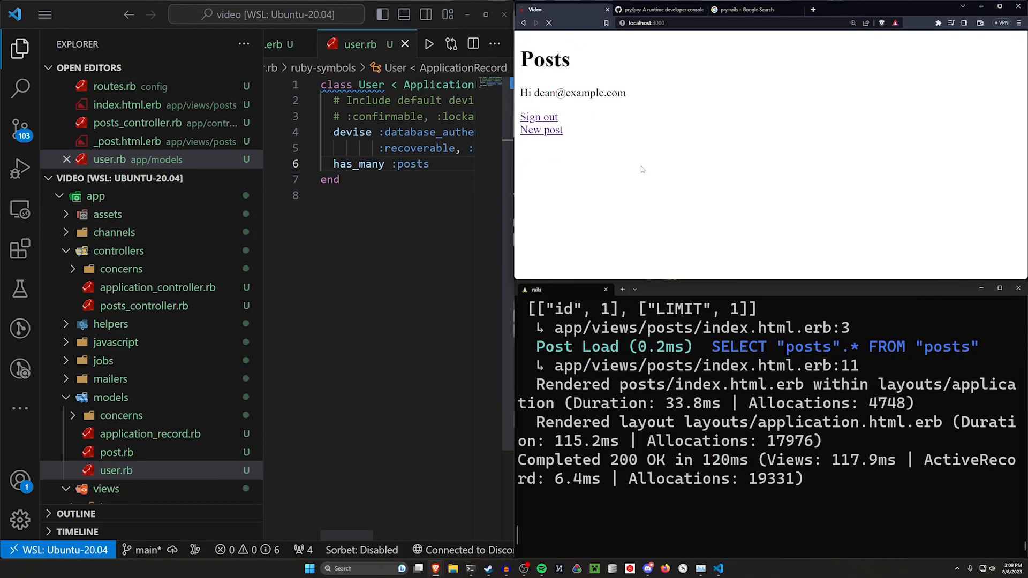
click(540, 129)
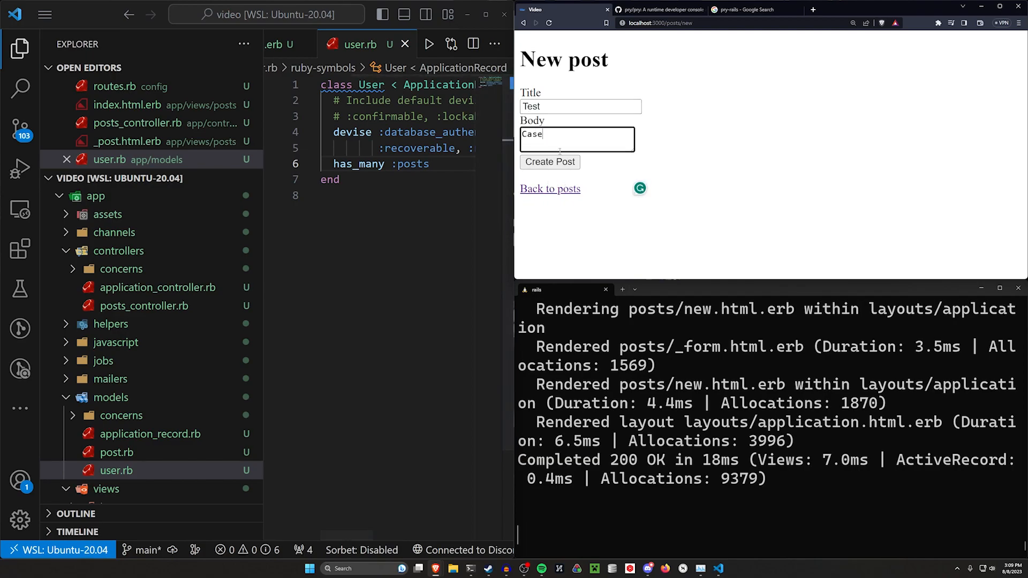
click(549, 162)
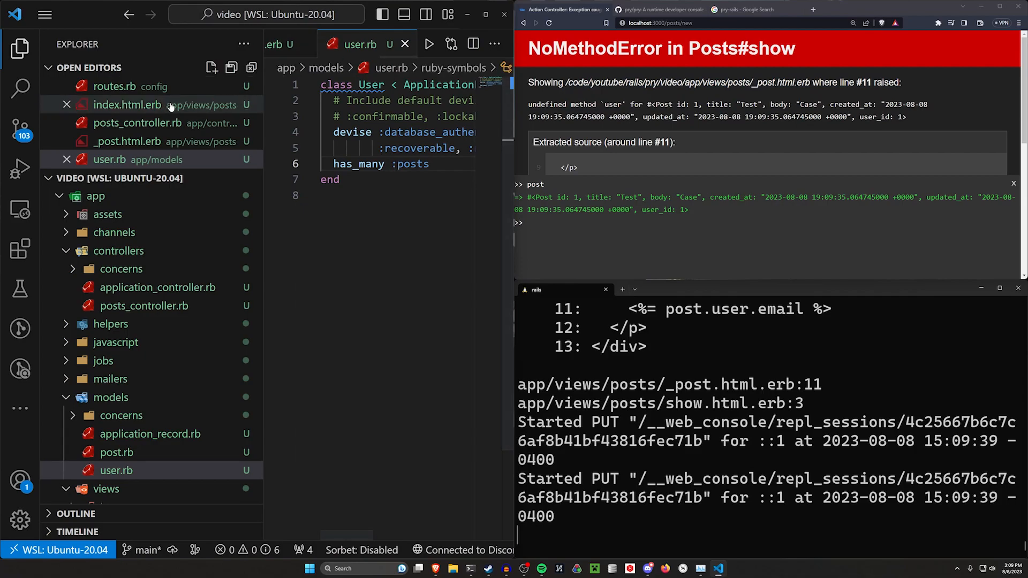
Reopen _post.html.erb from Open Editors after the undefined user NoMethodError
click(125, 141)
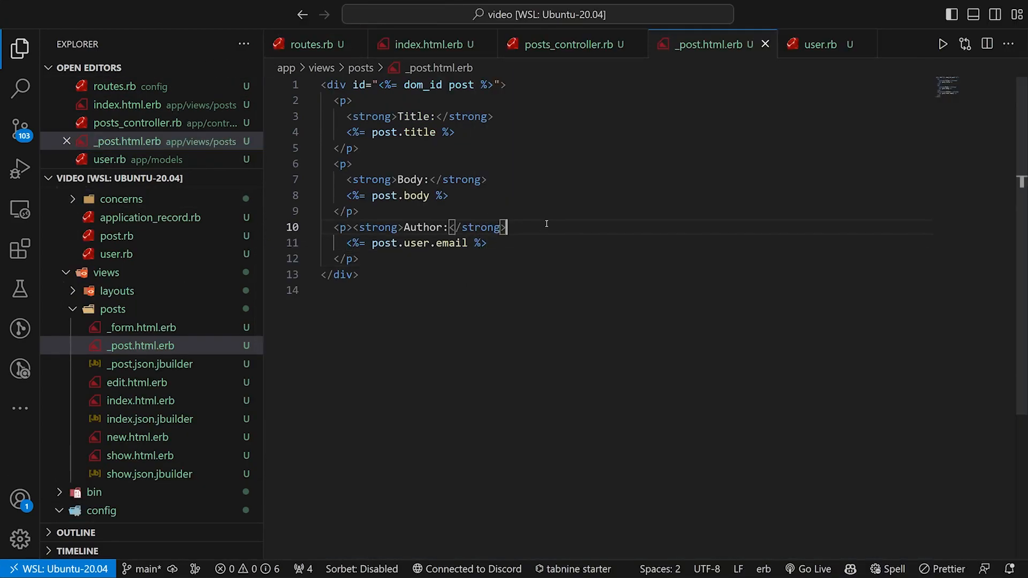
Insert <%= binding.pry %> above the post.user.email line and create a Test post
key(Enter)
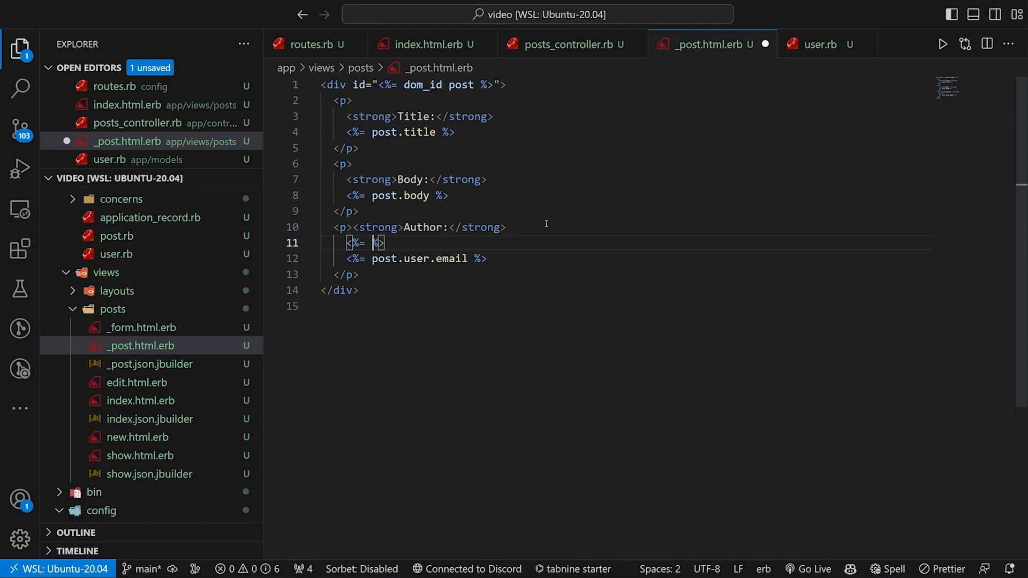
text(binding.pry)
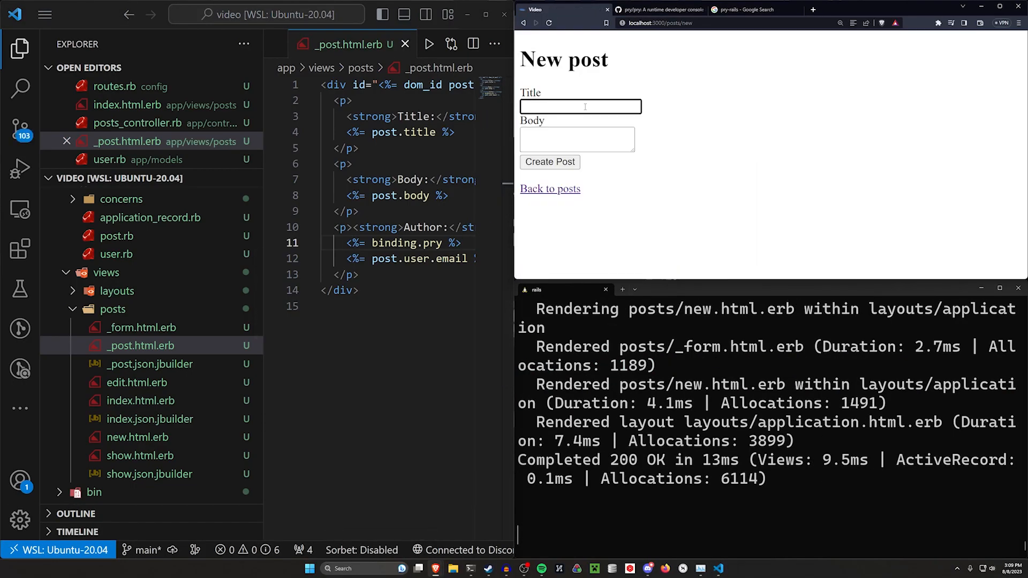
text(Test)
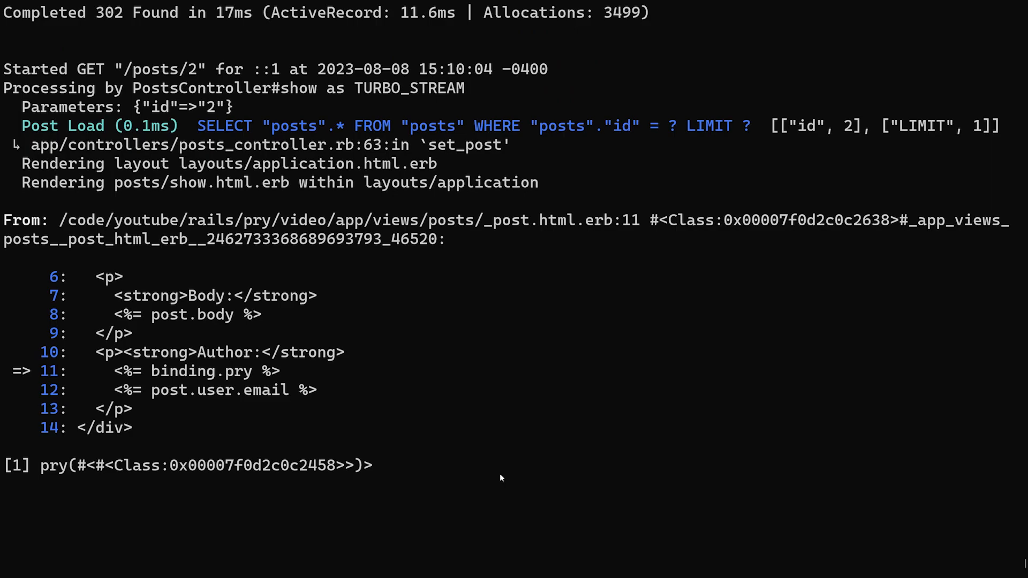
Evaluate post, then post.user, at the pry prompt, revealing the NoMethodError
text(post)
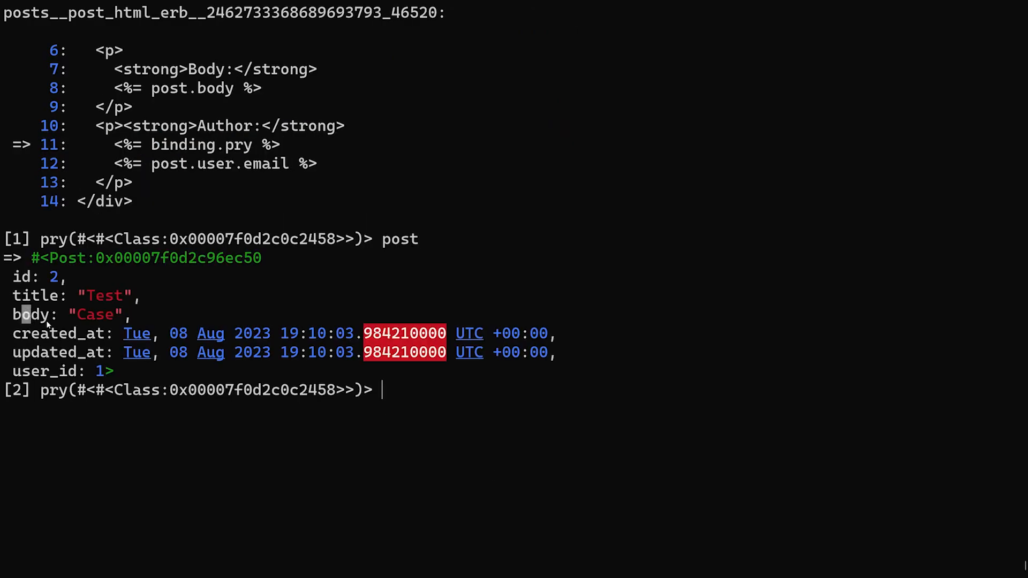
text(p)
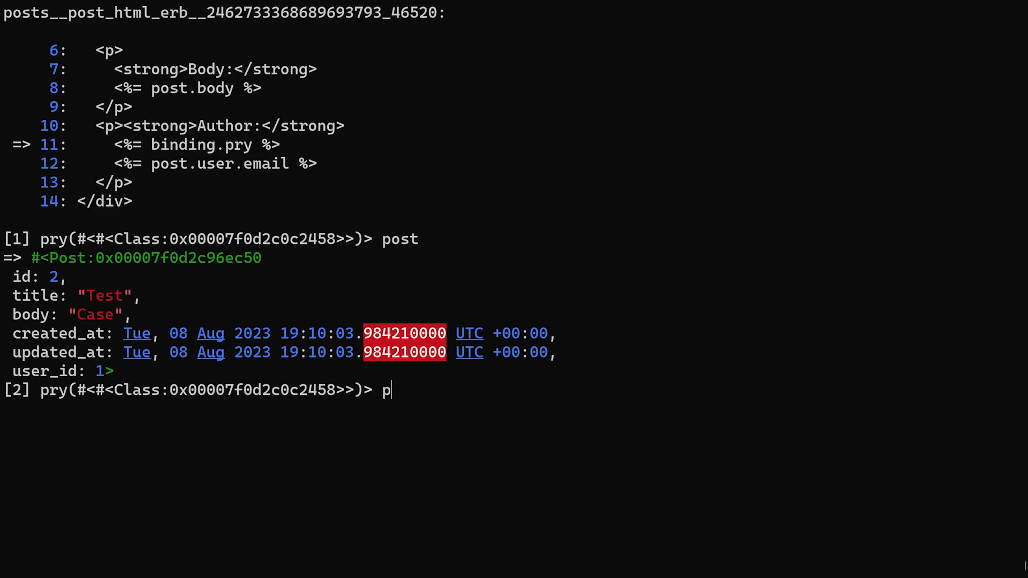
text(ost.user)
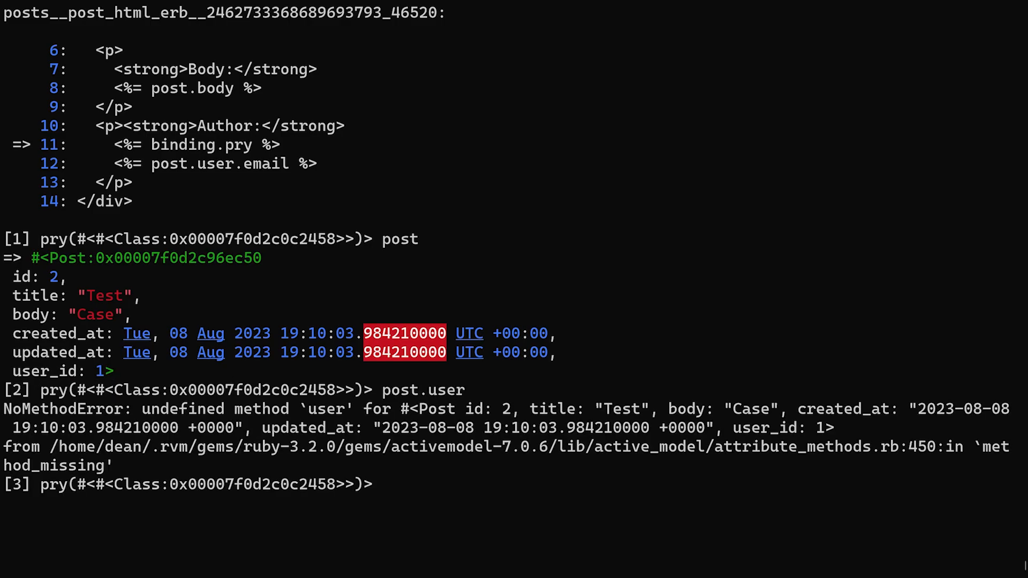
double_click(241, 163)
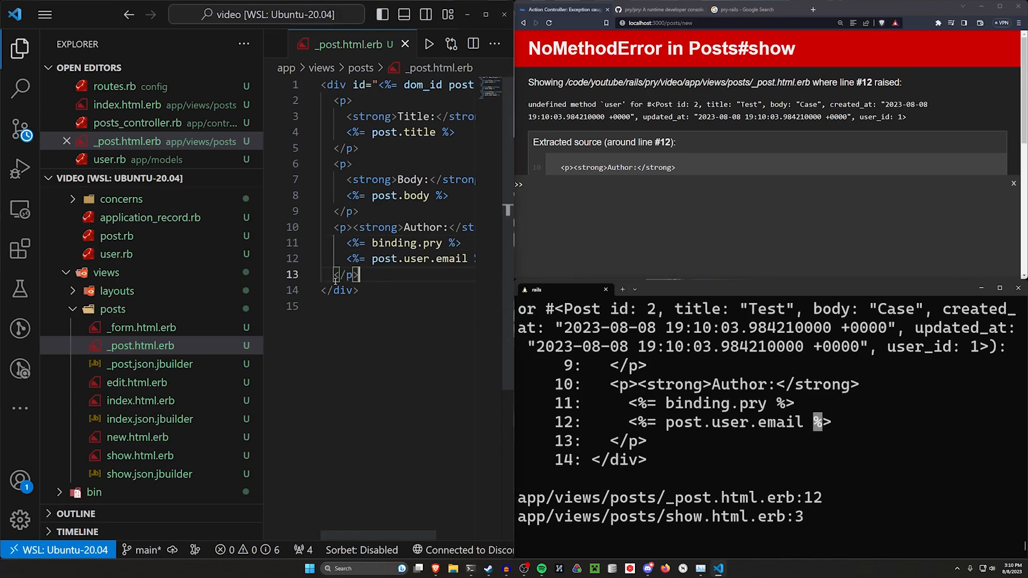
Add belongs_to :user to the Post model in post.rb
click(115, 236)
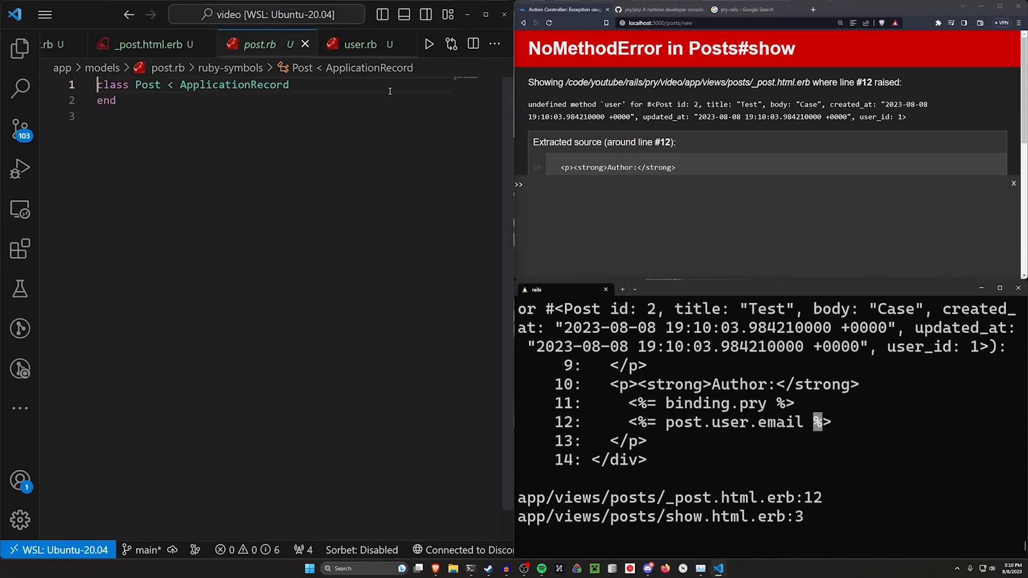
text(ha)
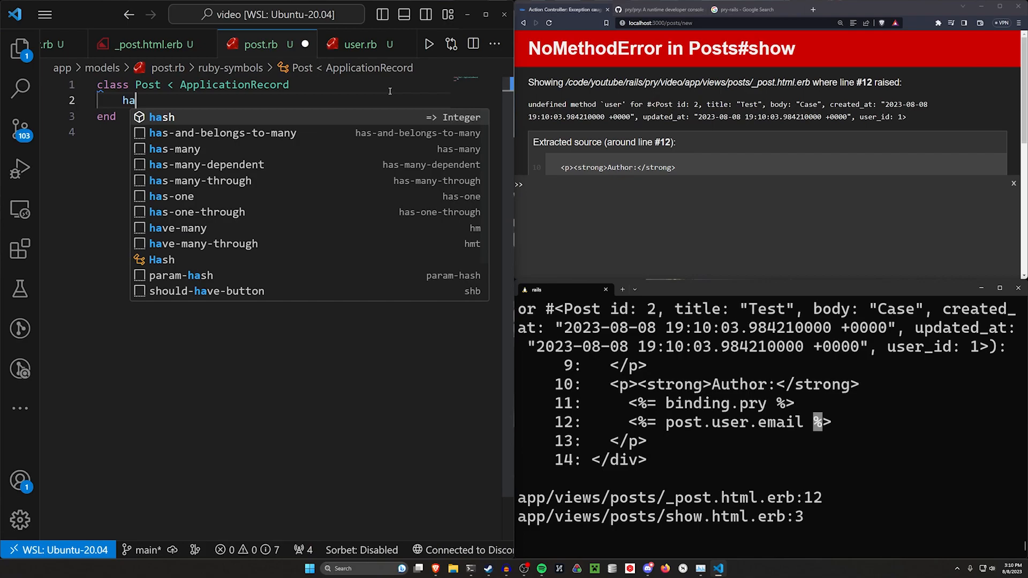
text(belongs_to :)
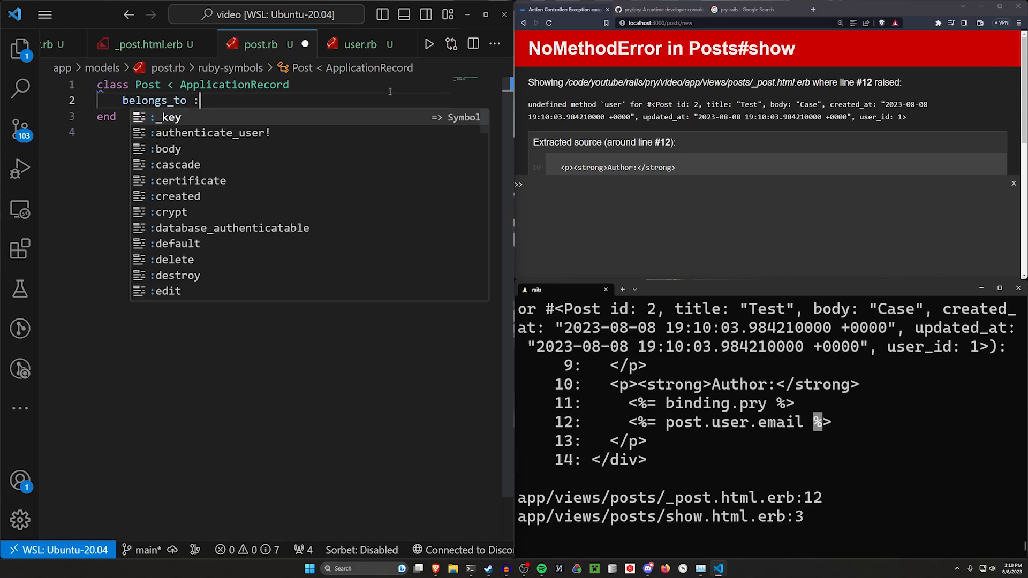
text(user)
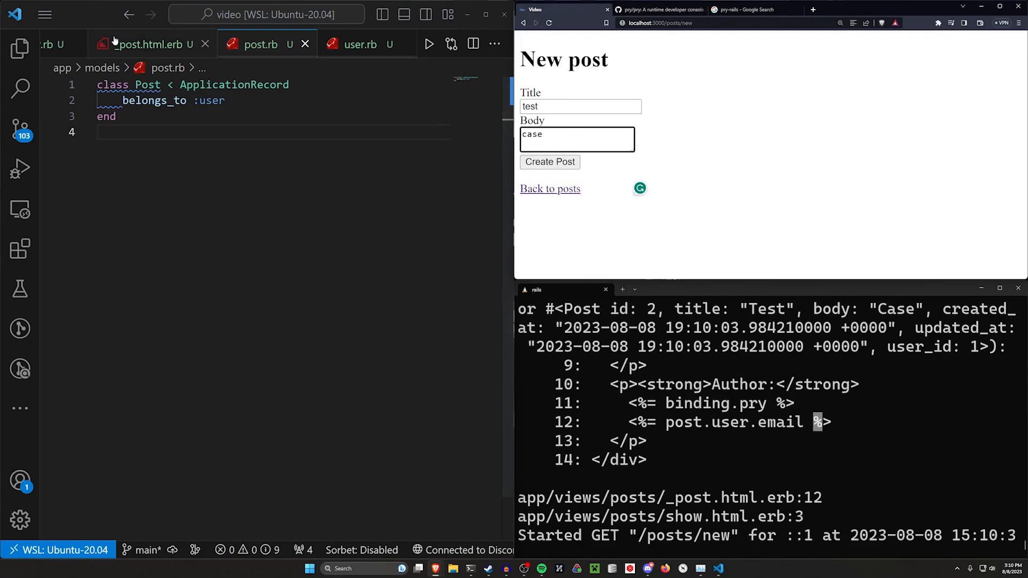
Remove binding.pry from the partial, create a test post, and return to the posts list
click(149, 44)
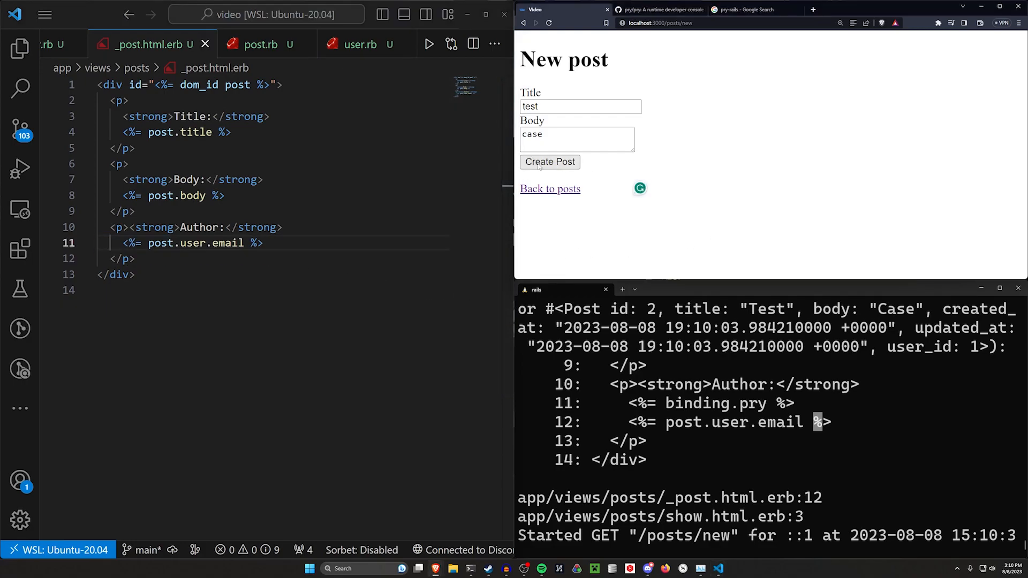
click(549, 162)
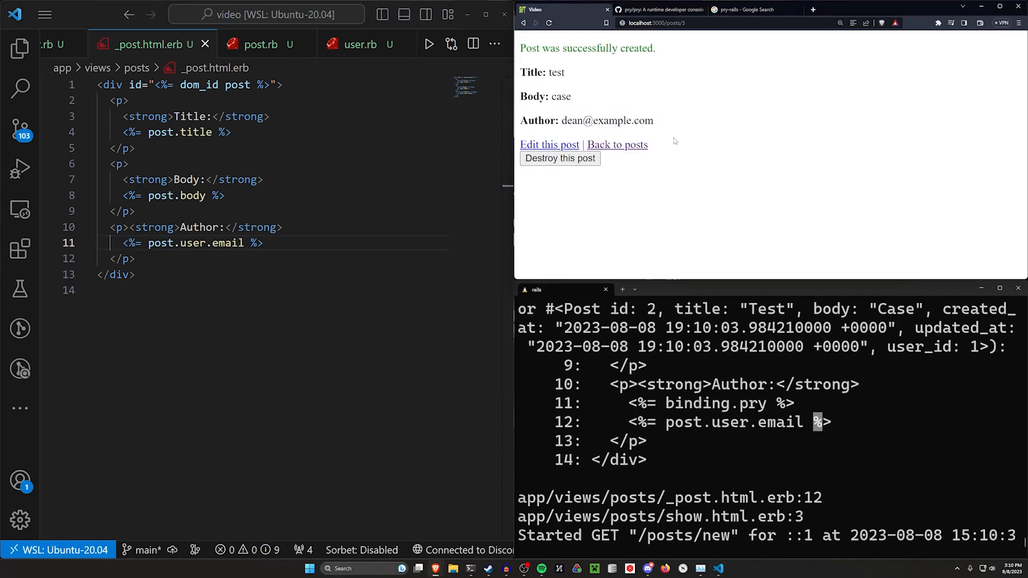
click(616, 144)
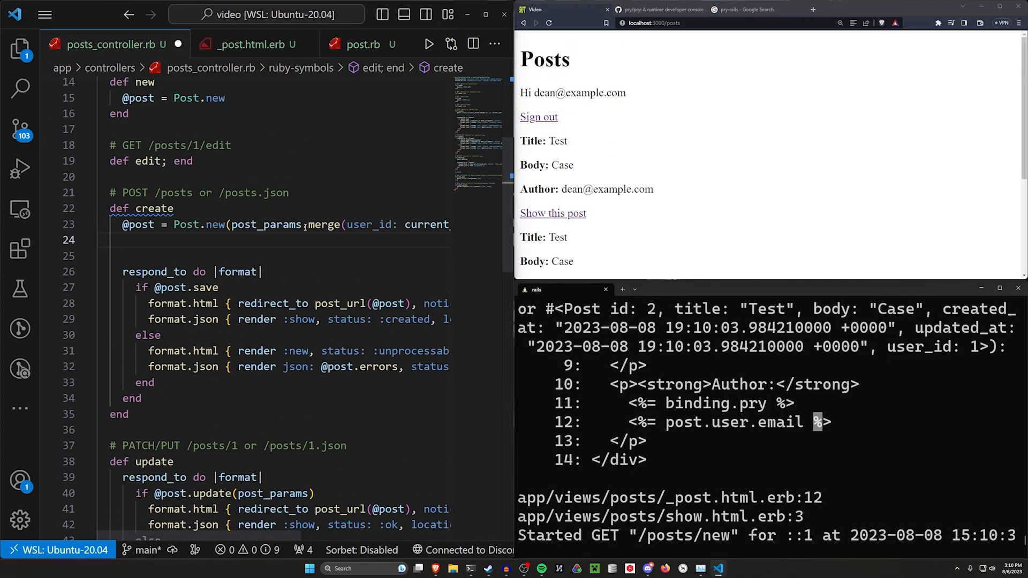
Add binding.pry after Post.new in the create action, then start a new post
text(binding.pry)
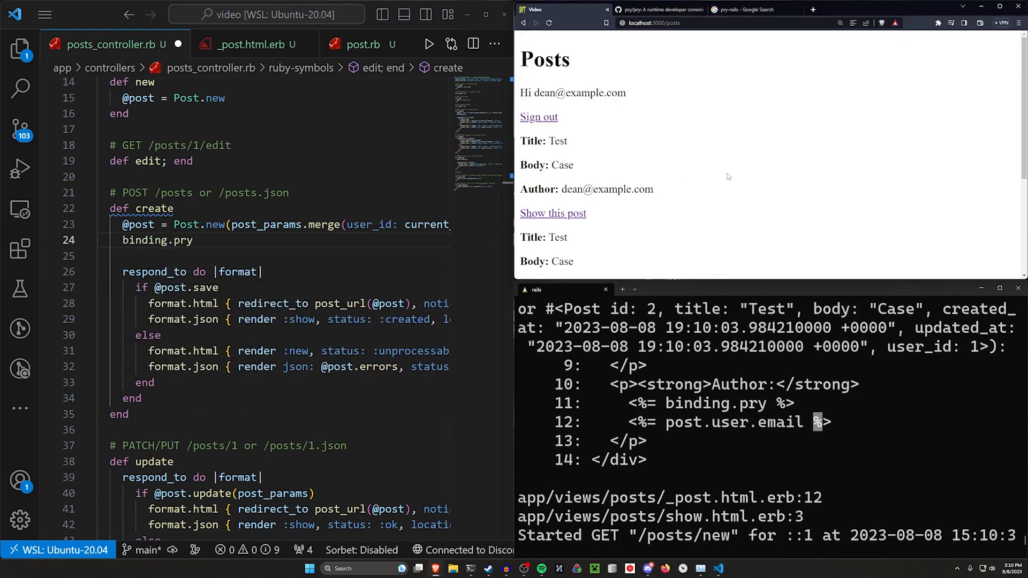
scroll(down, 3)
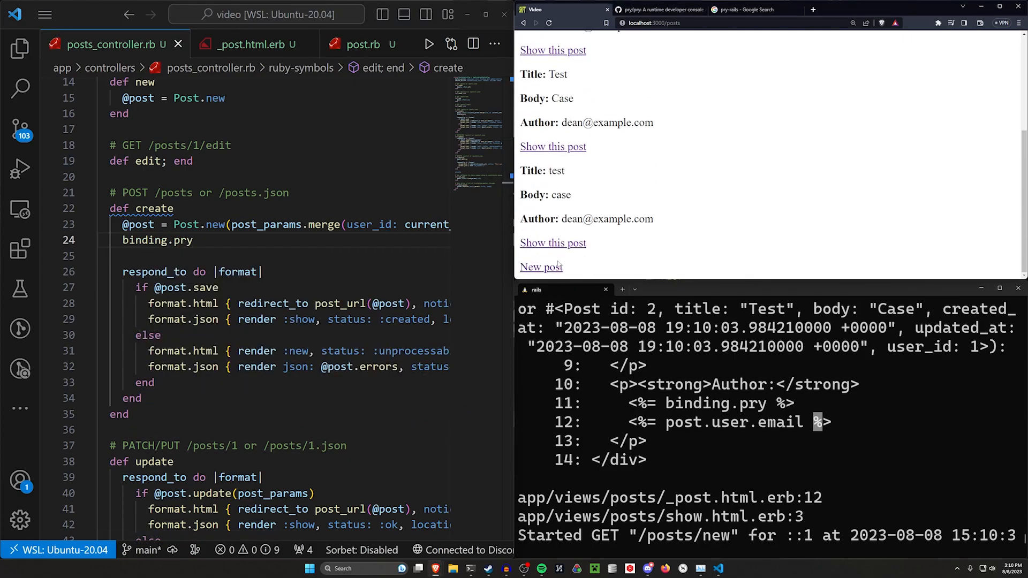
click(540, 267)
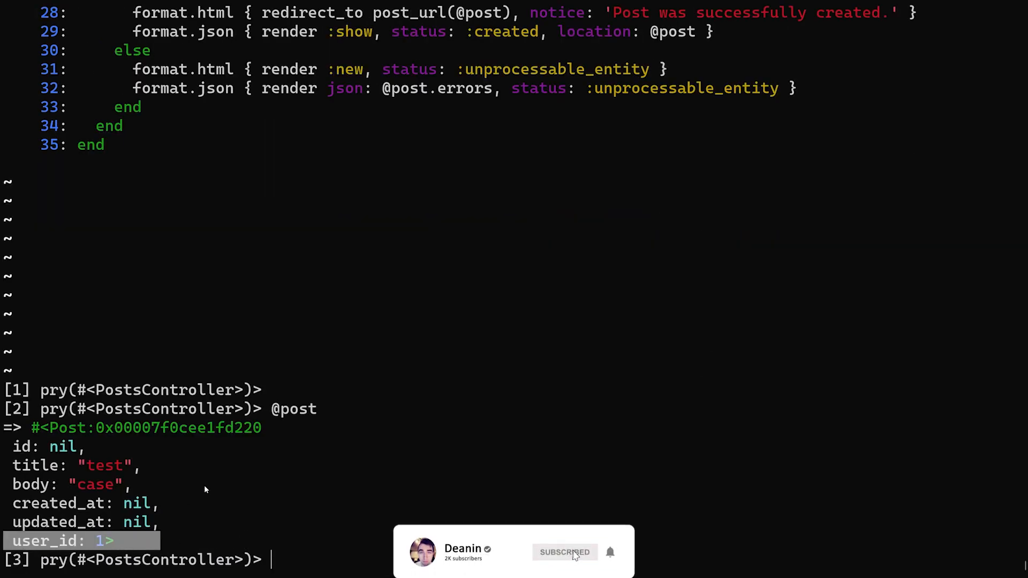
text(c)
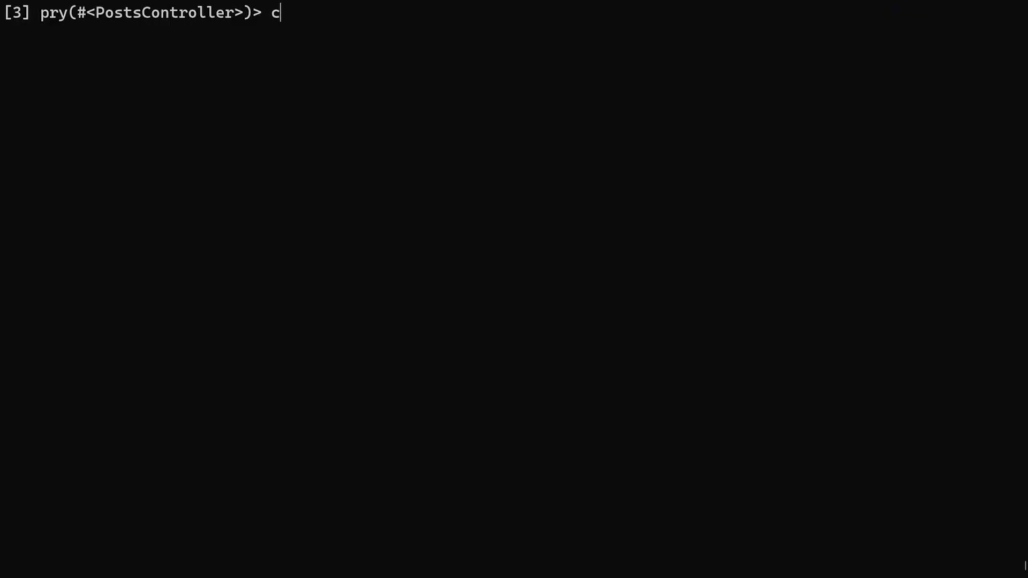
key(Return)
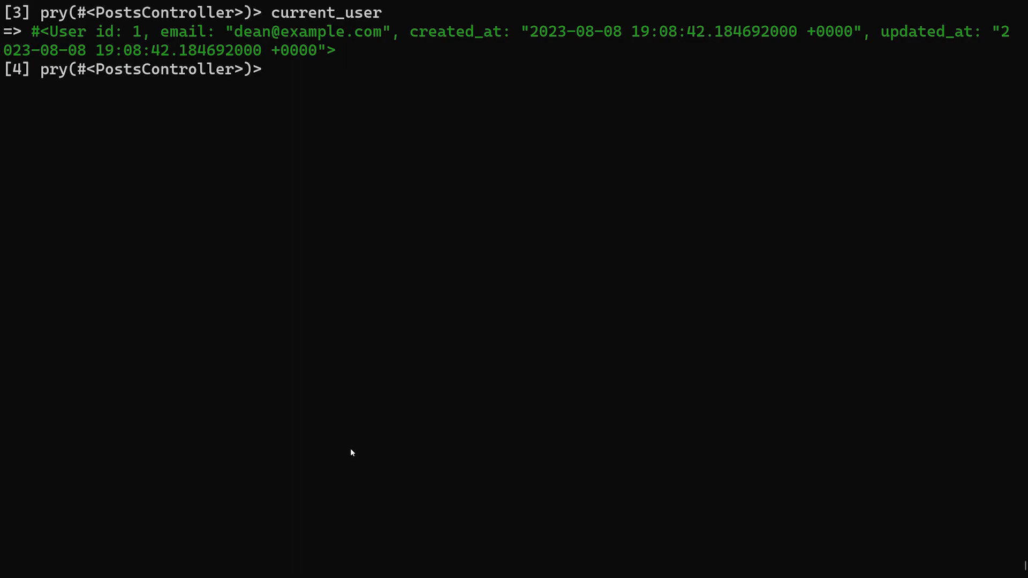
text(cd curr)
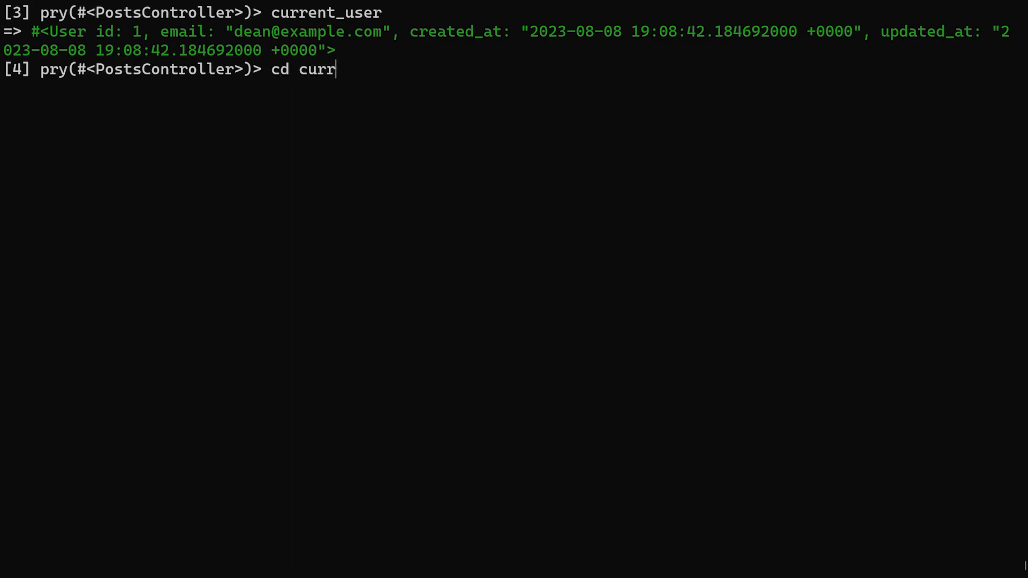
key(Return)
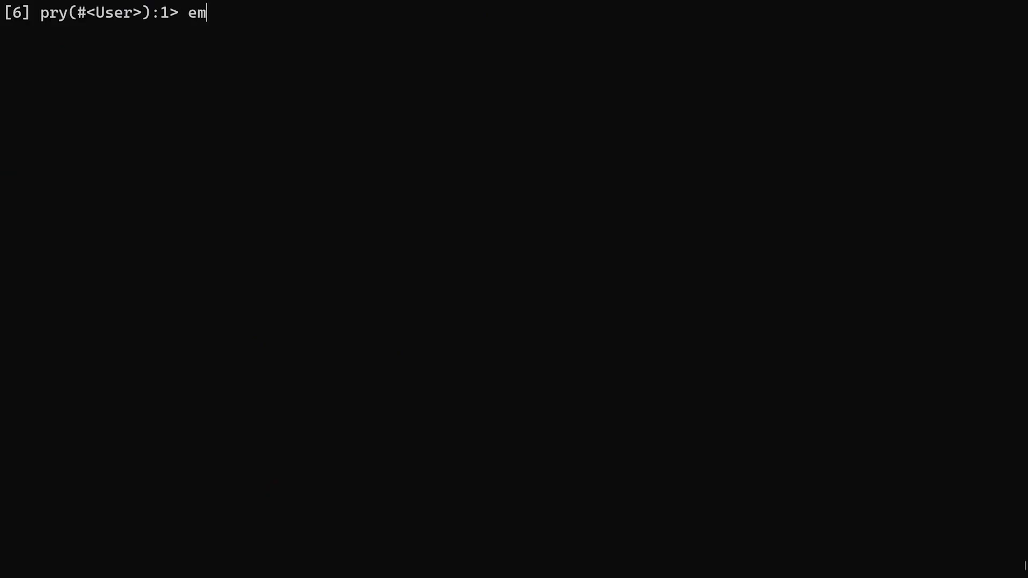
key(Return)
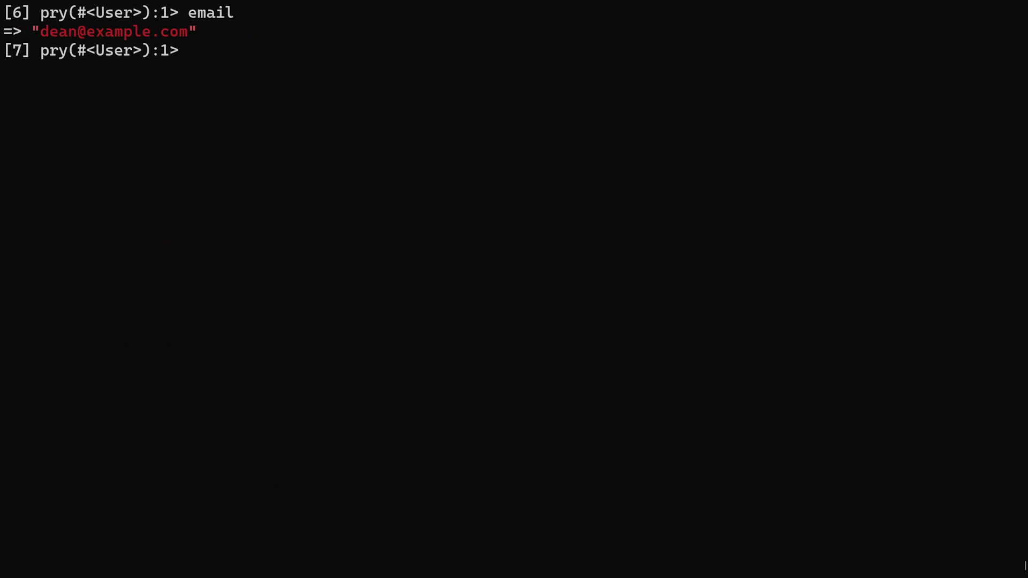
text(post)
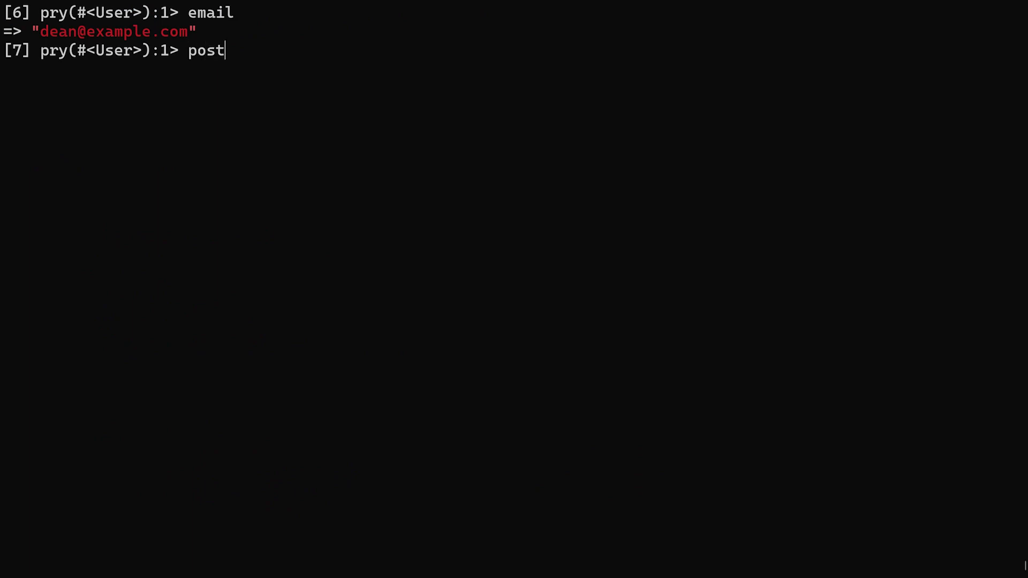
key(Return)
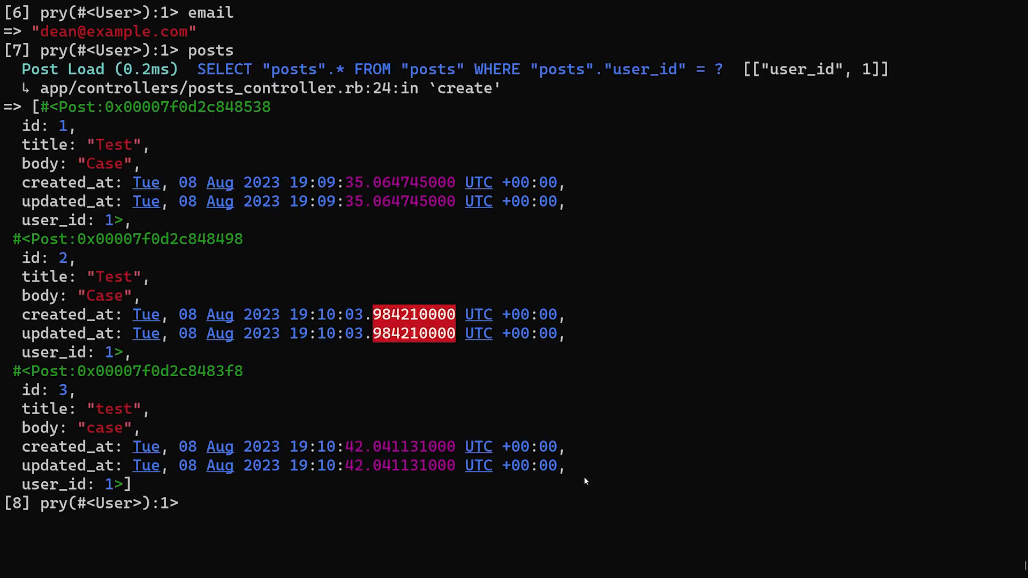
mouse_move(682, 202)
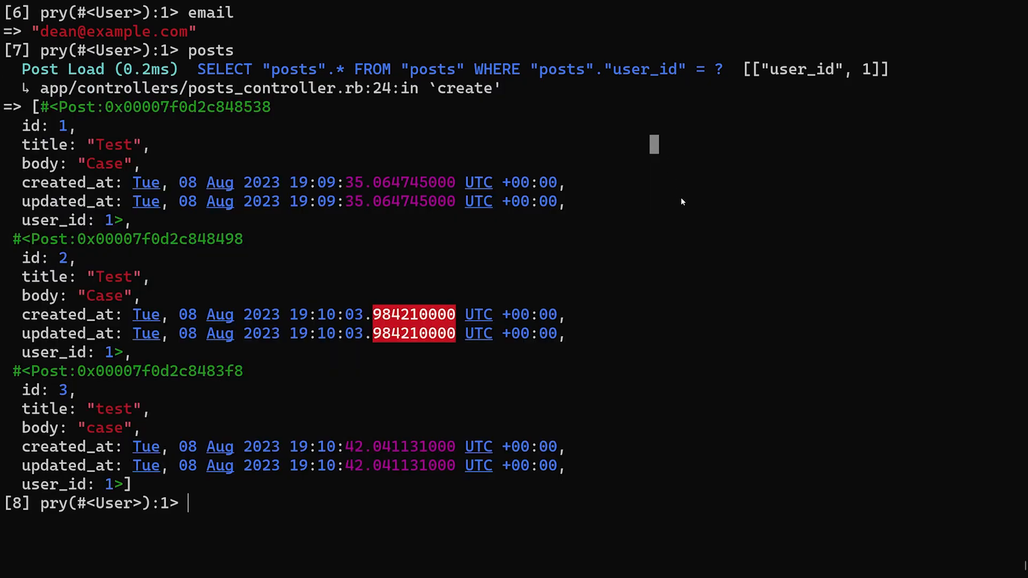
mouse_move(749, 313)
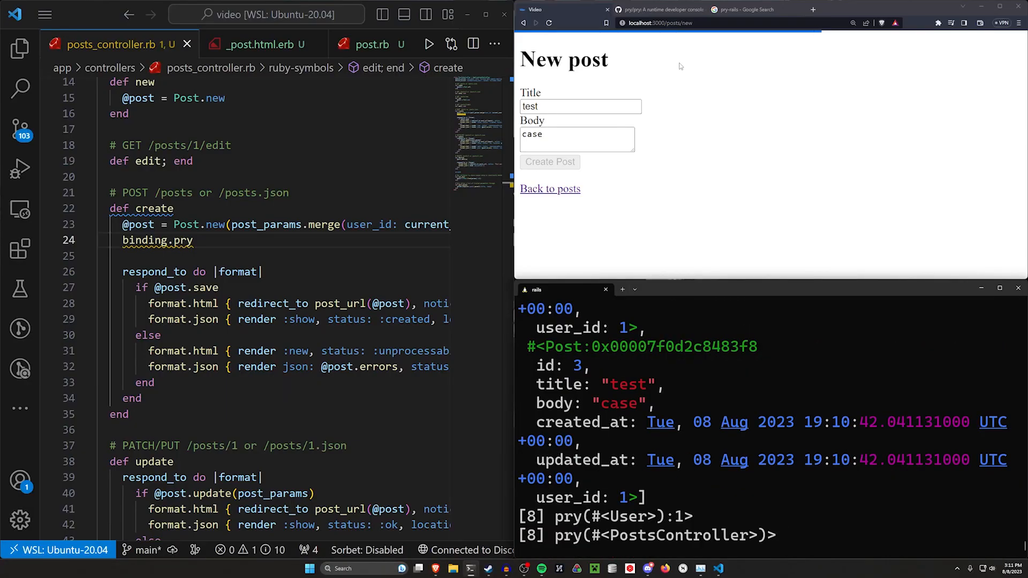
Switch to the Pry GitHub README in Brave and scroll through Runtime invocation
click(659, 10)
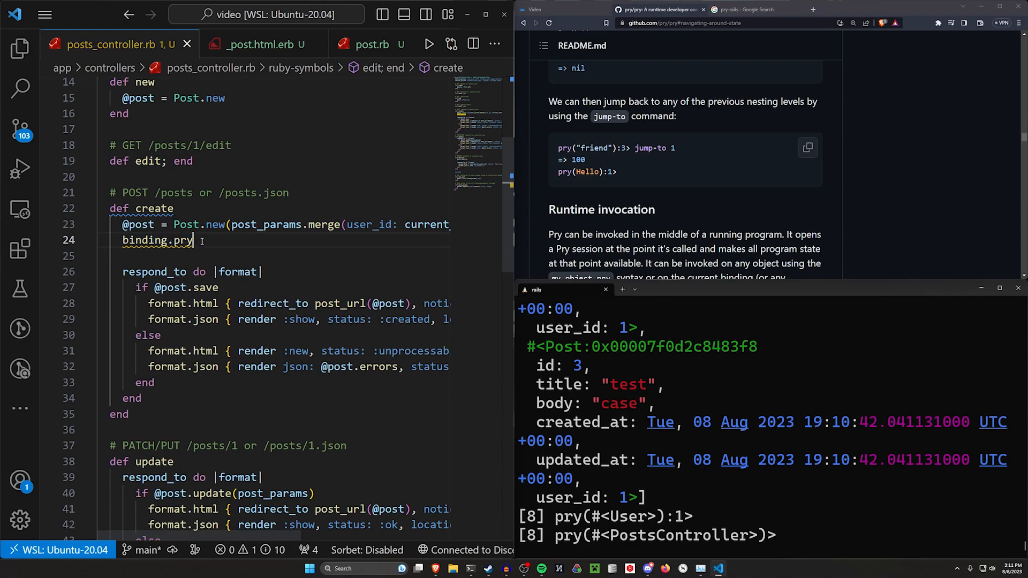
scroll(up, 3)
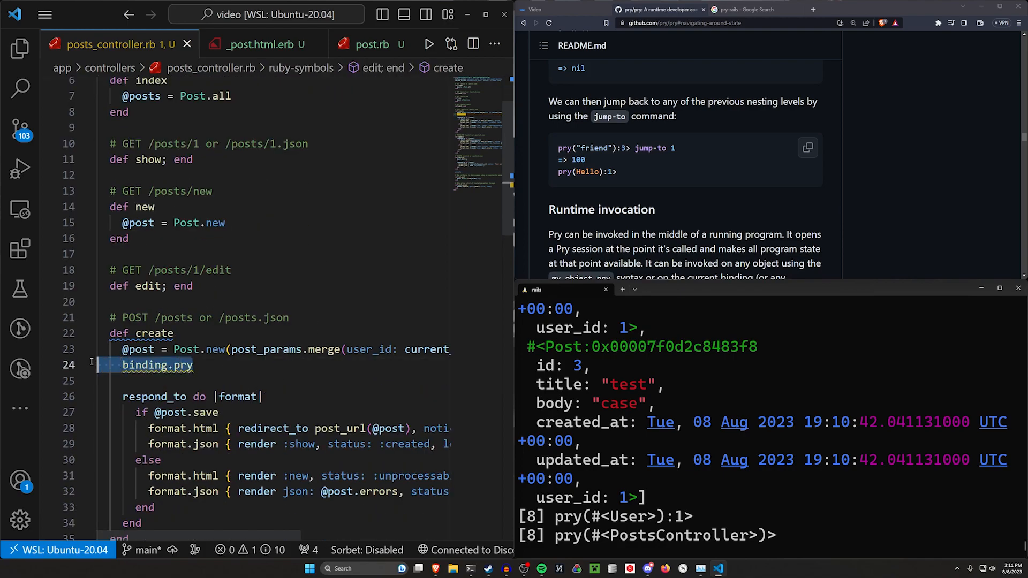
scroll(down, 3)
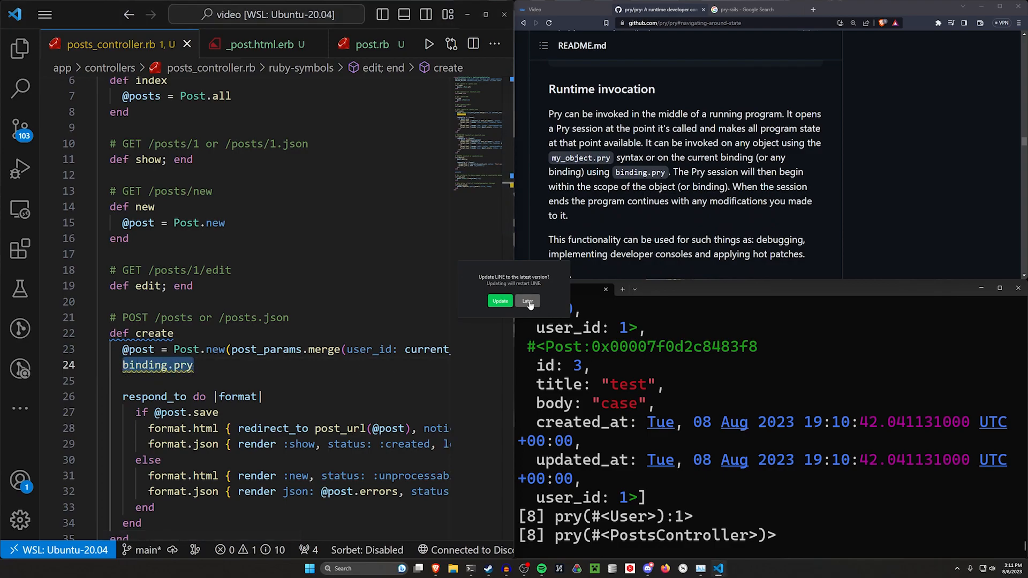
Postpone the LINE update popup with Later and scroll the README back to the top
click(527, 301)
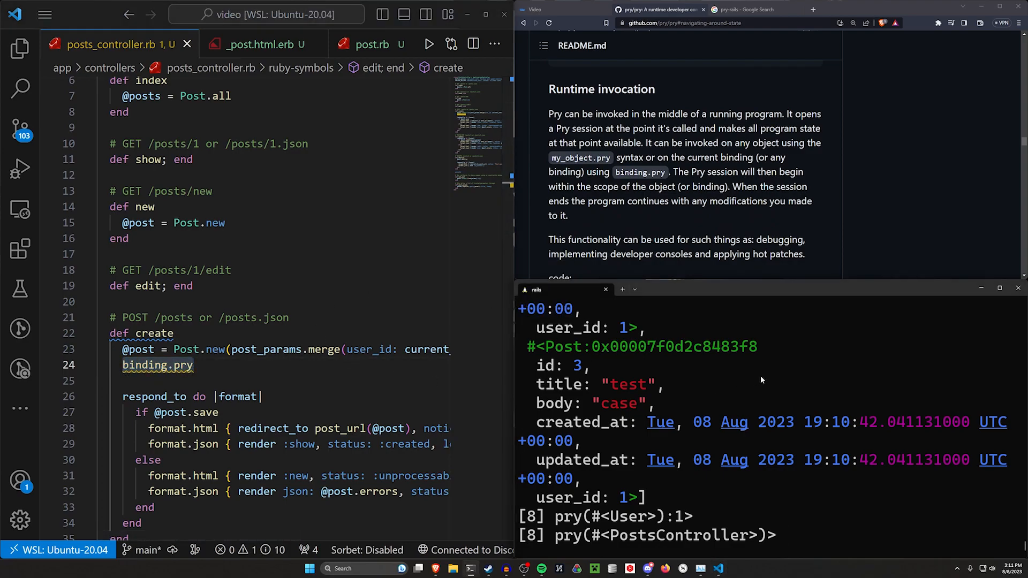
mouse_move(761, 390)
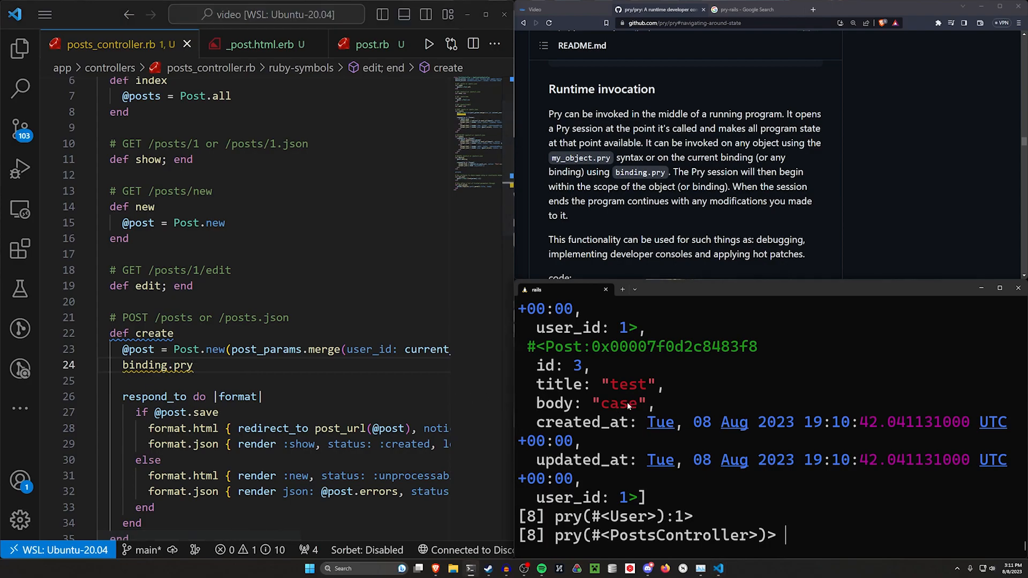
scroll(up, 3)
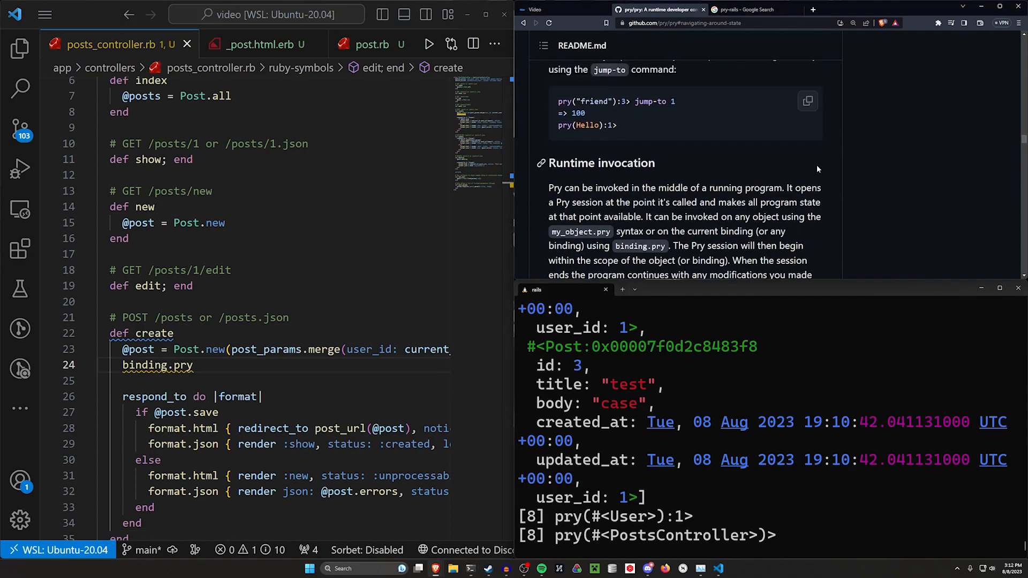
scroll(up, 3)
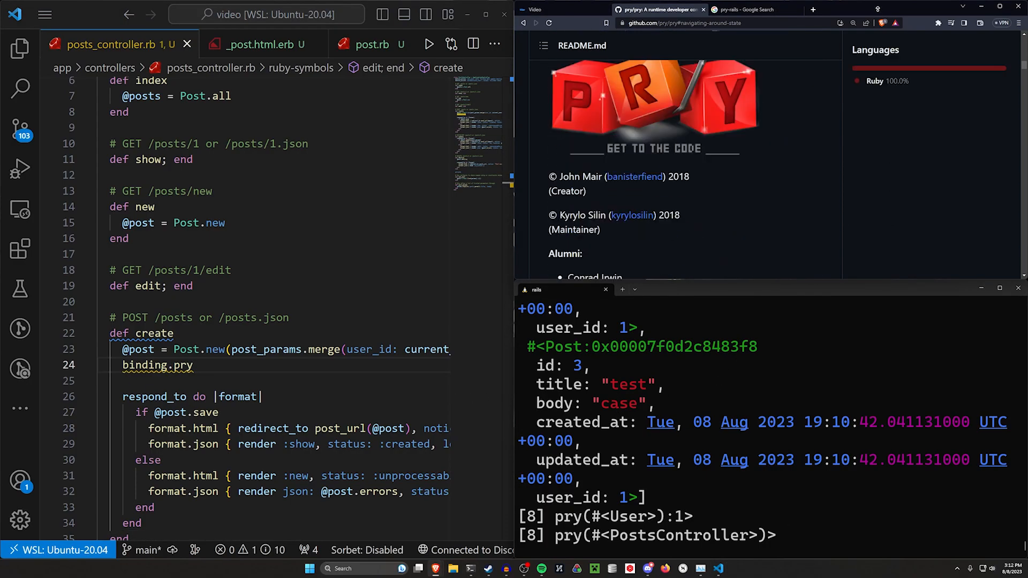
scroll(up, 3)
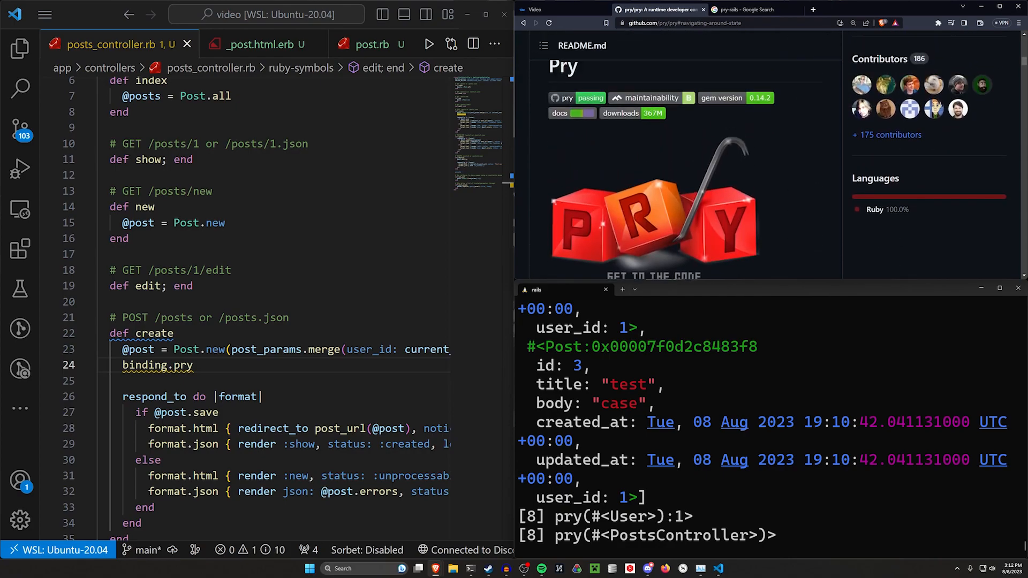